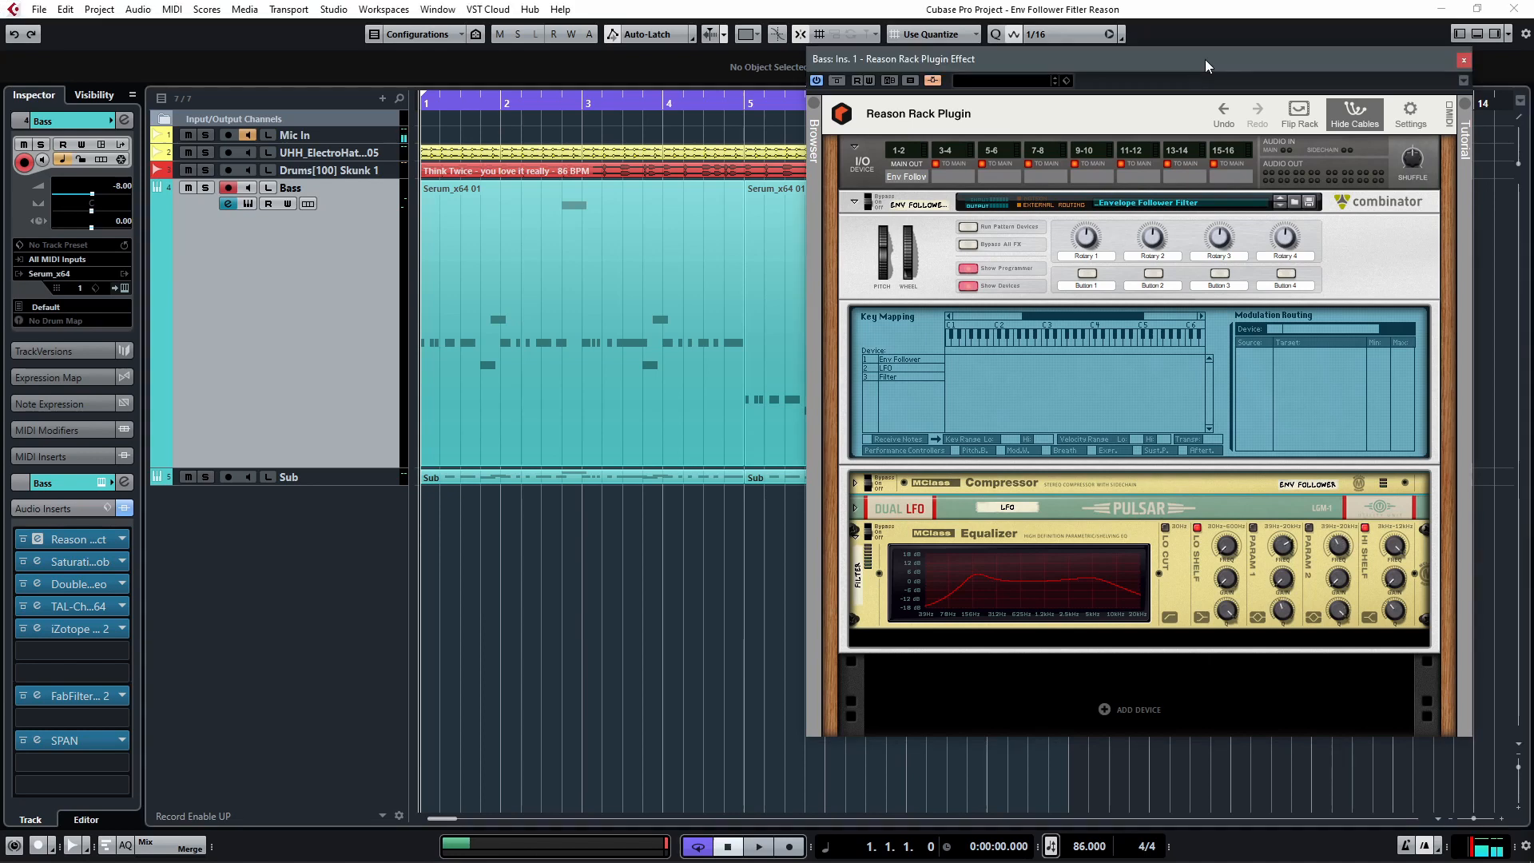
mouse_move(820, 382)
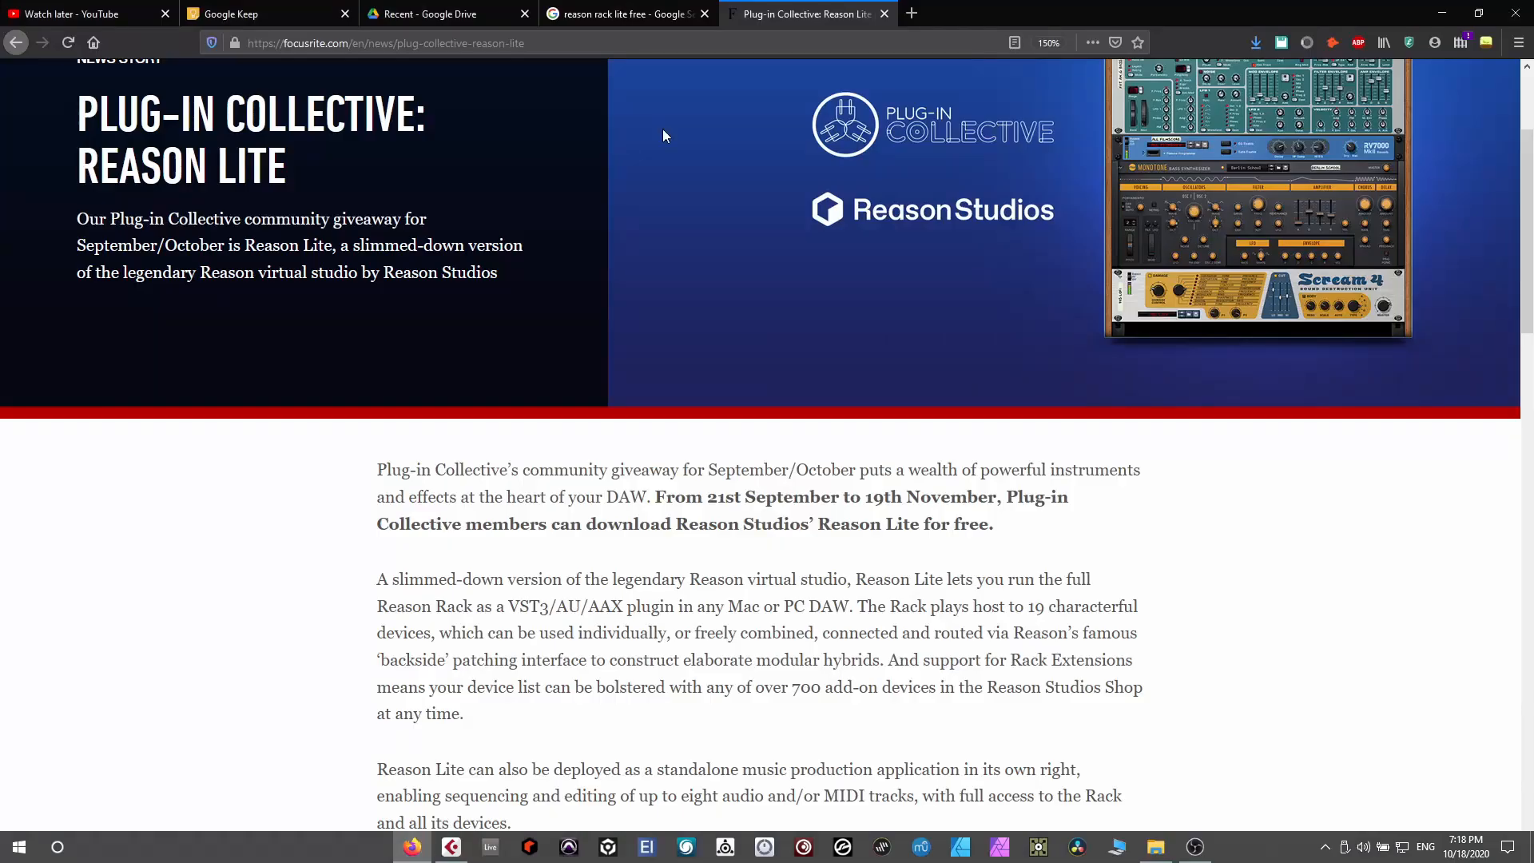
Browse the Google results for a free Reason Rack Lite plugin, then switch tabs.
click(626, 14)
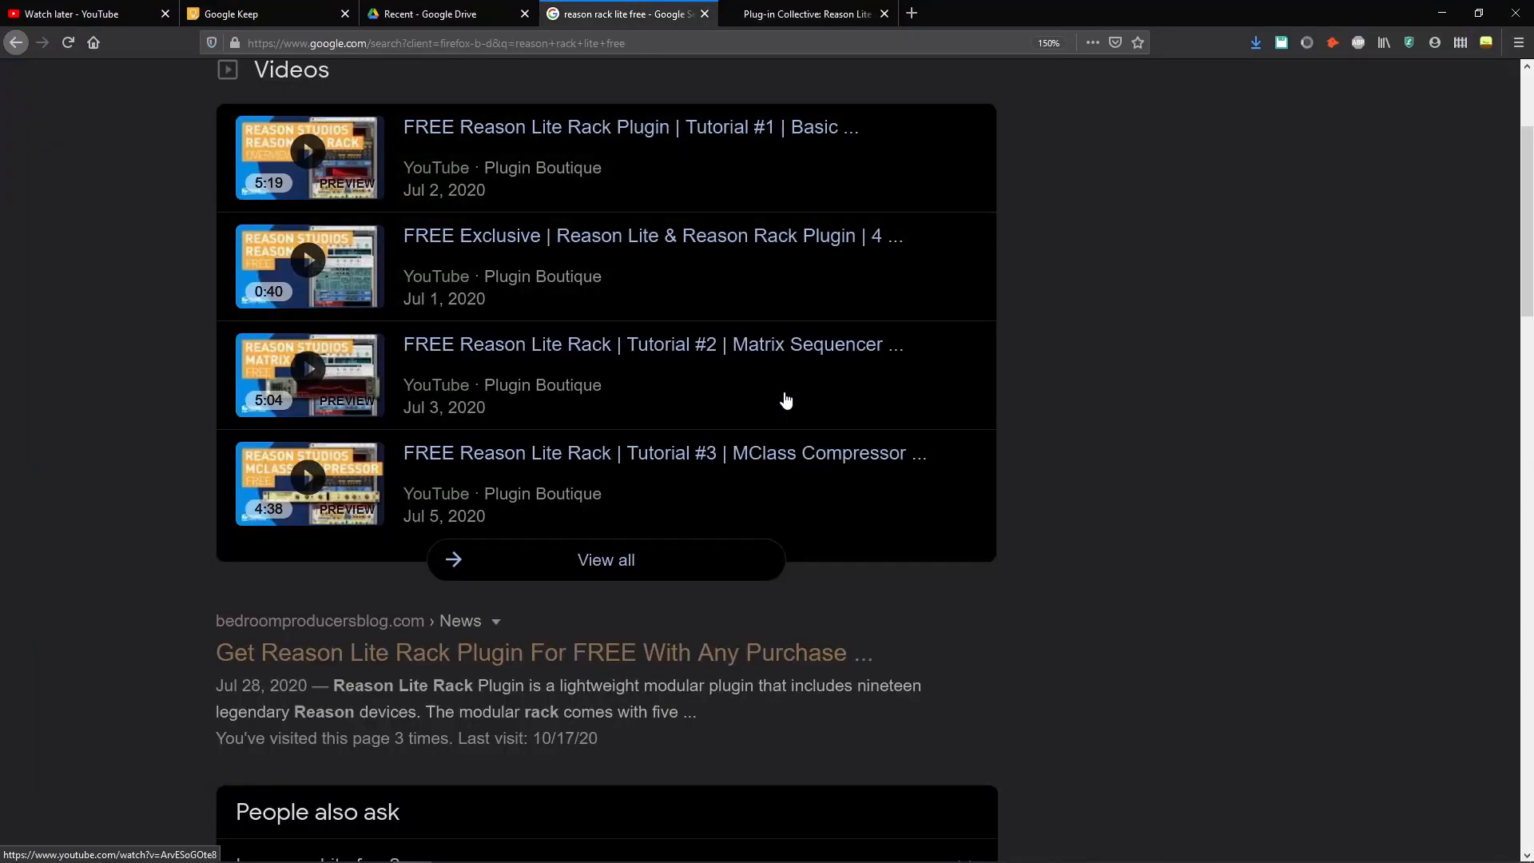
scroll(down, 3)
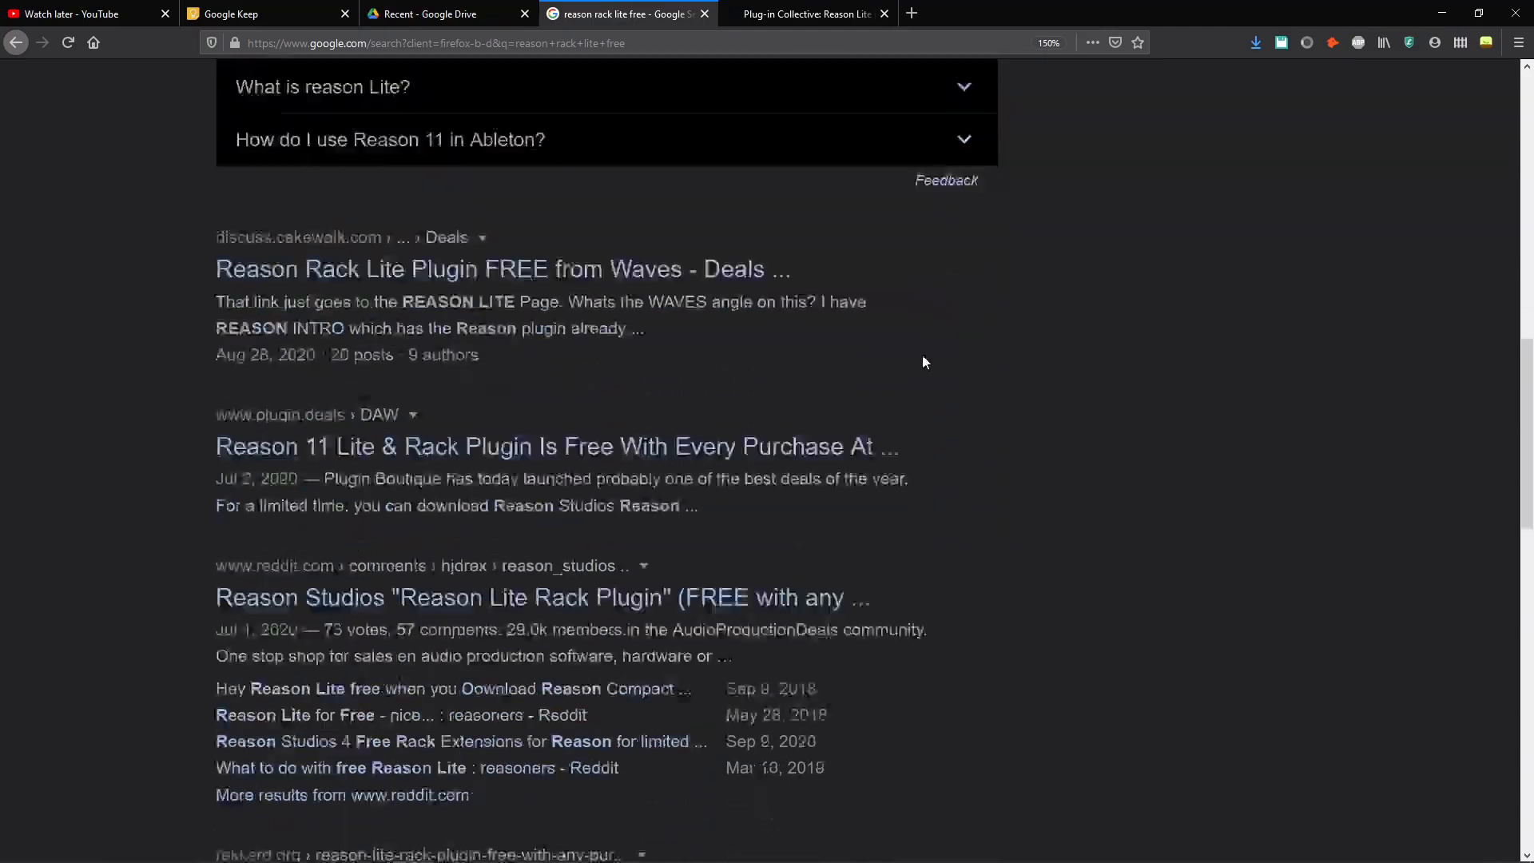
click(802, 14)
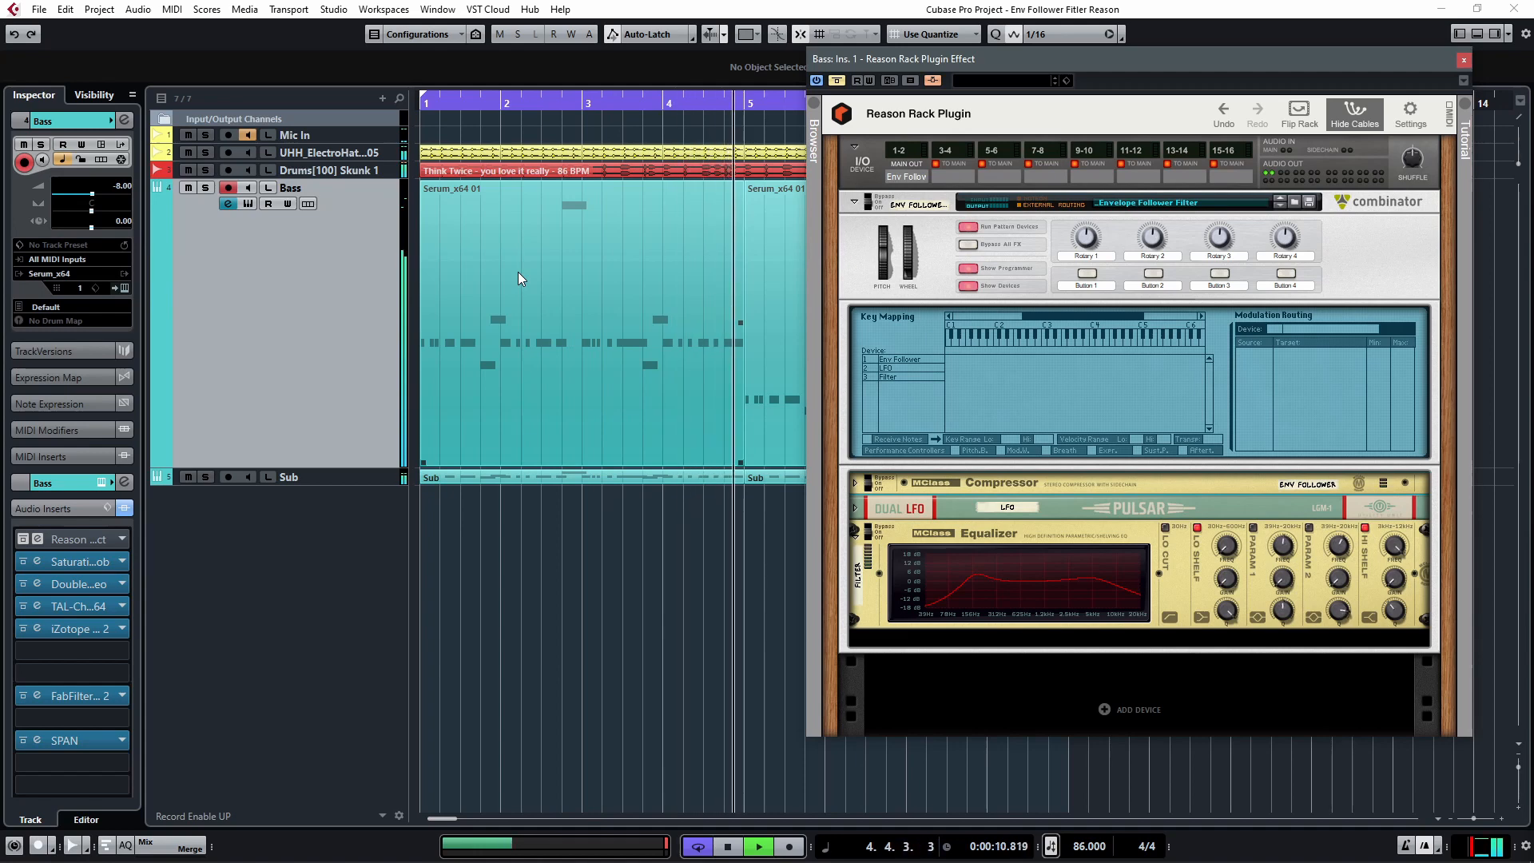
click(727, 846)
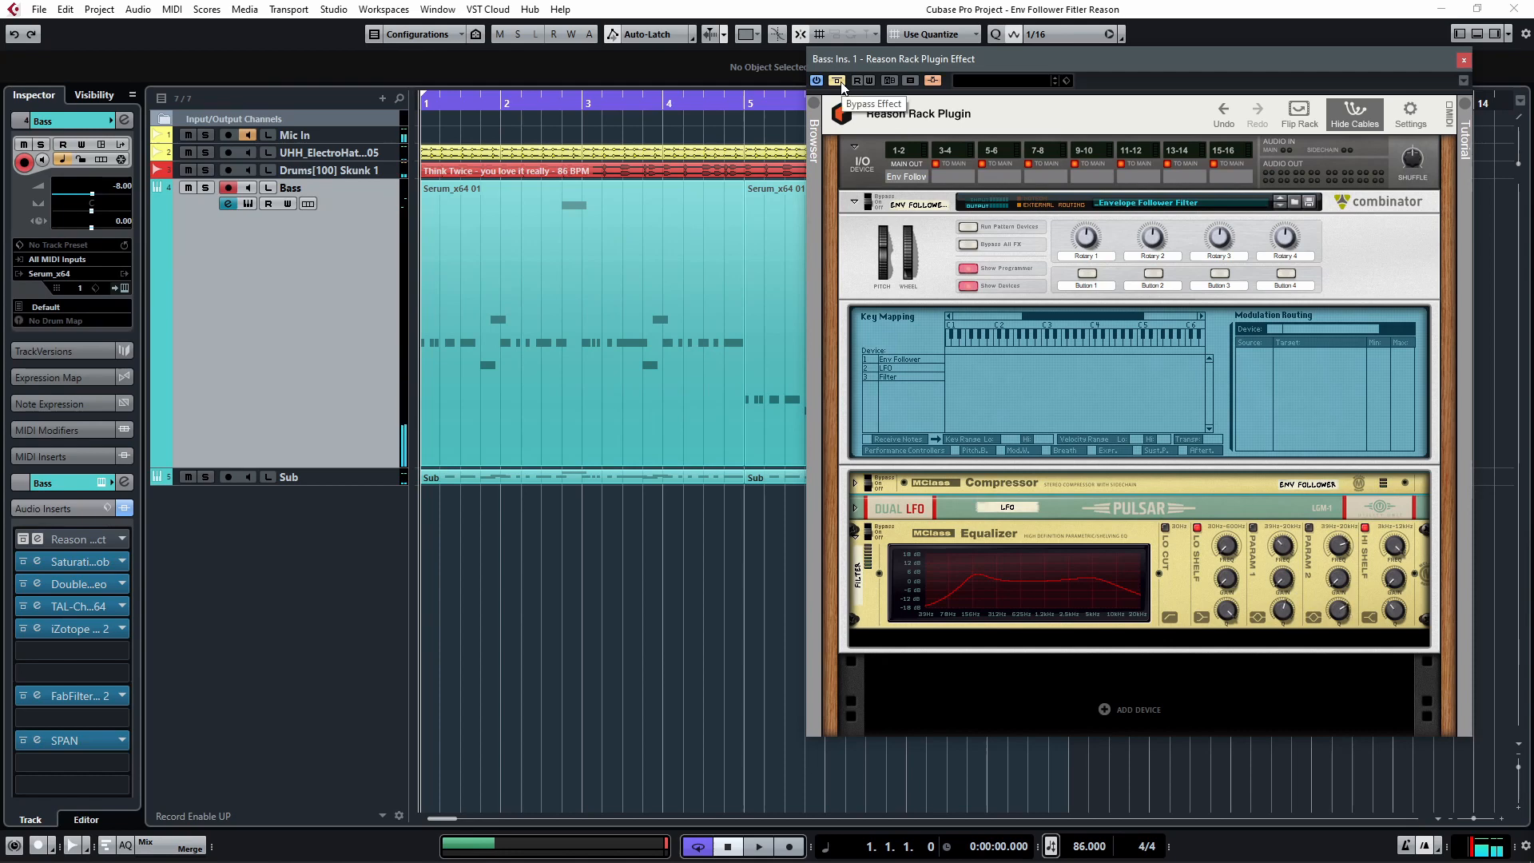
mouse_move(1042, 622)
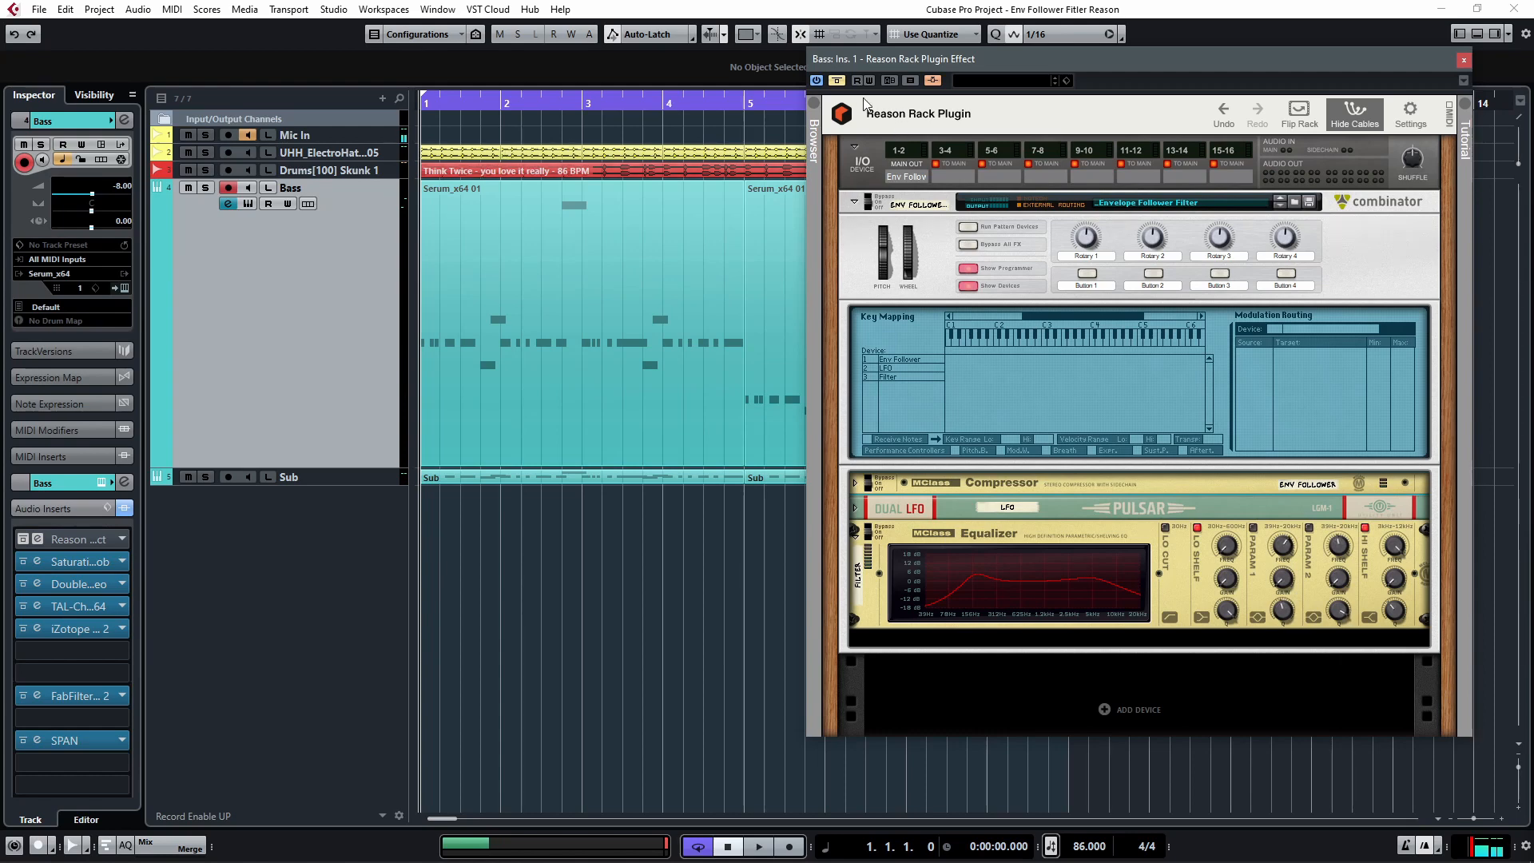
click(758, 846)
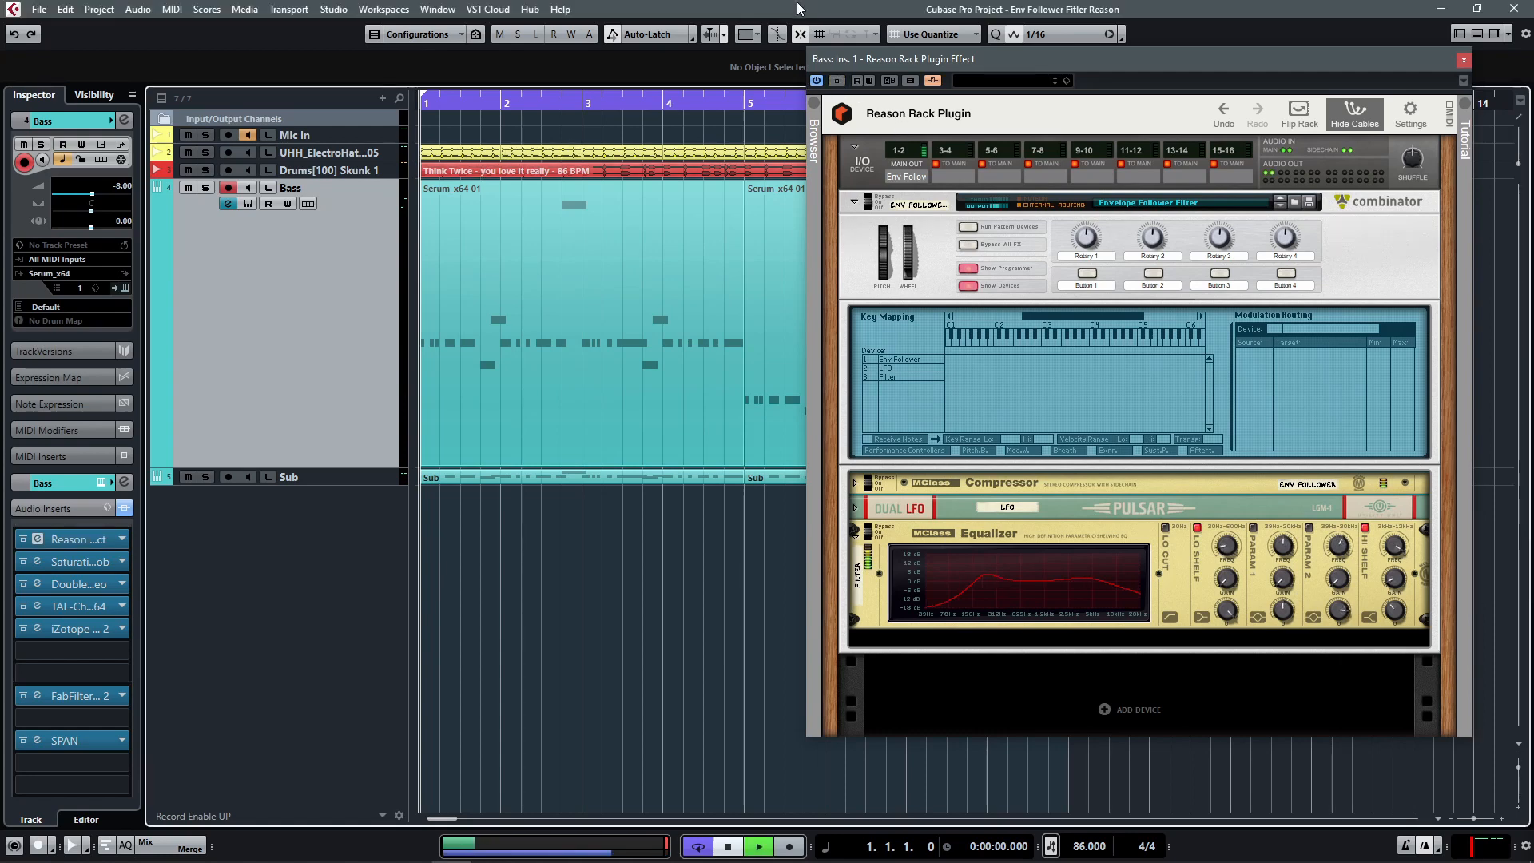
click(757, 846)
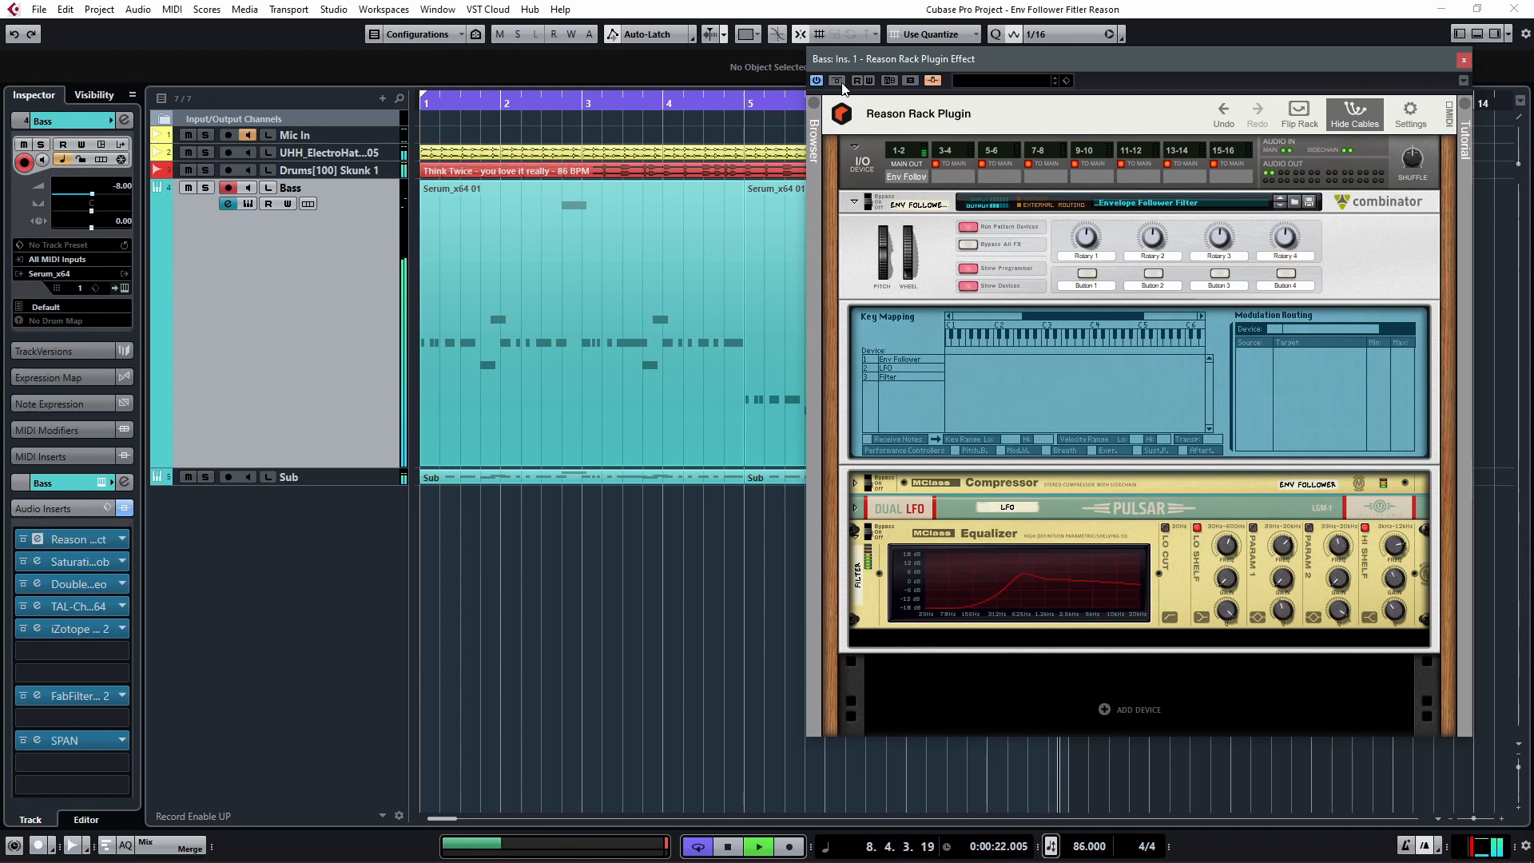
click(726, 846)
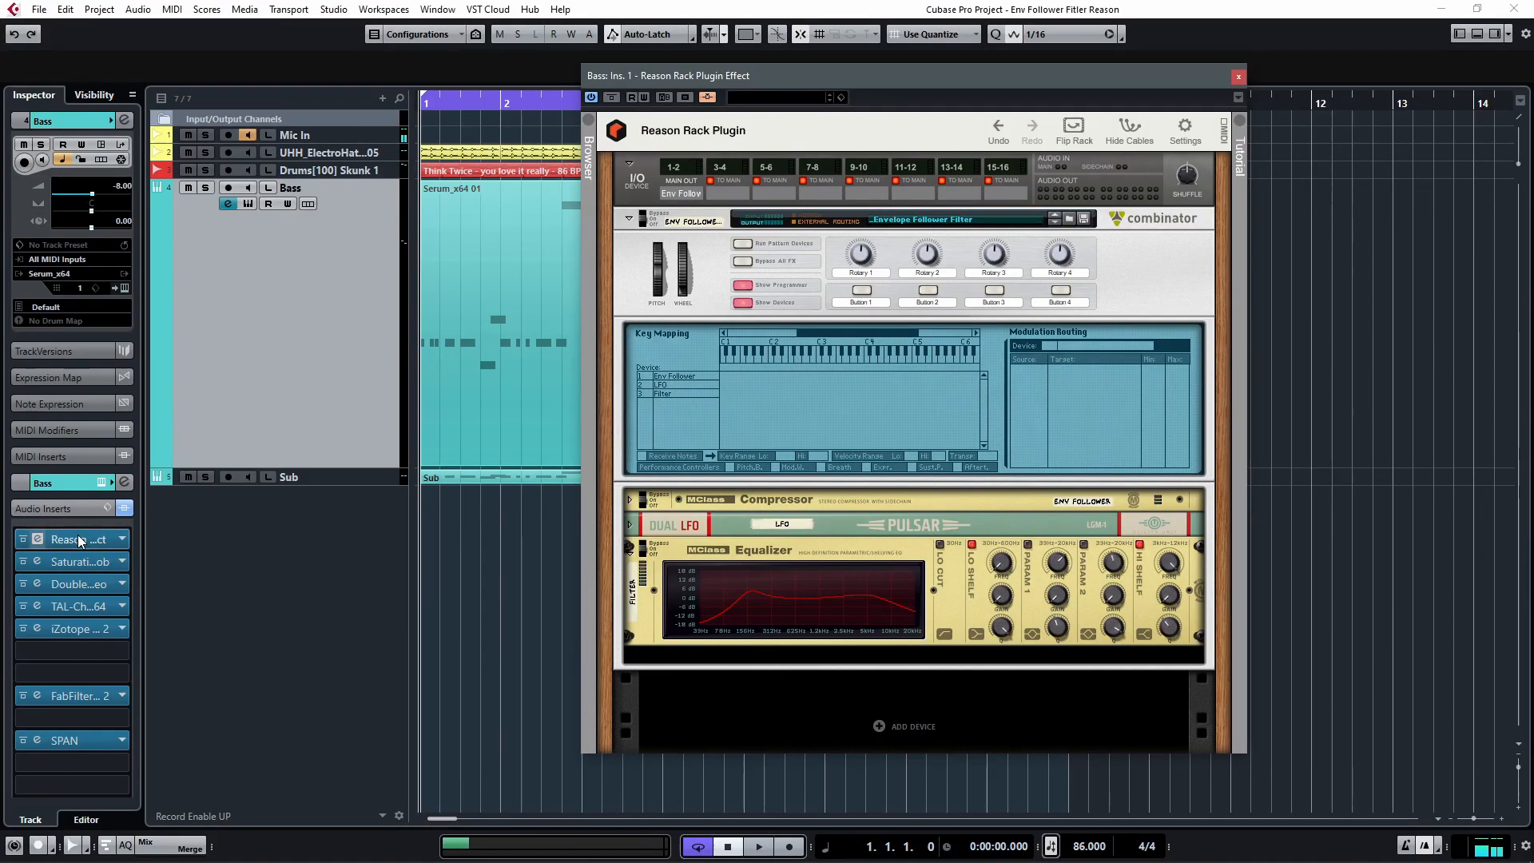
mouse_move(68, 539)
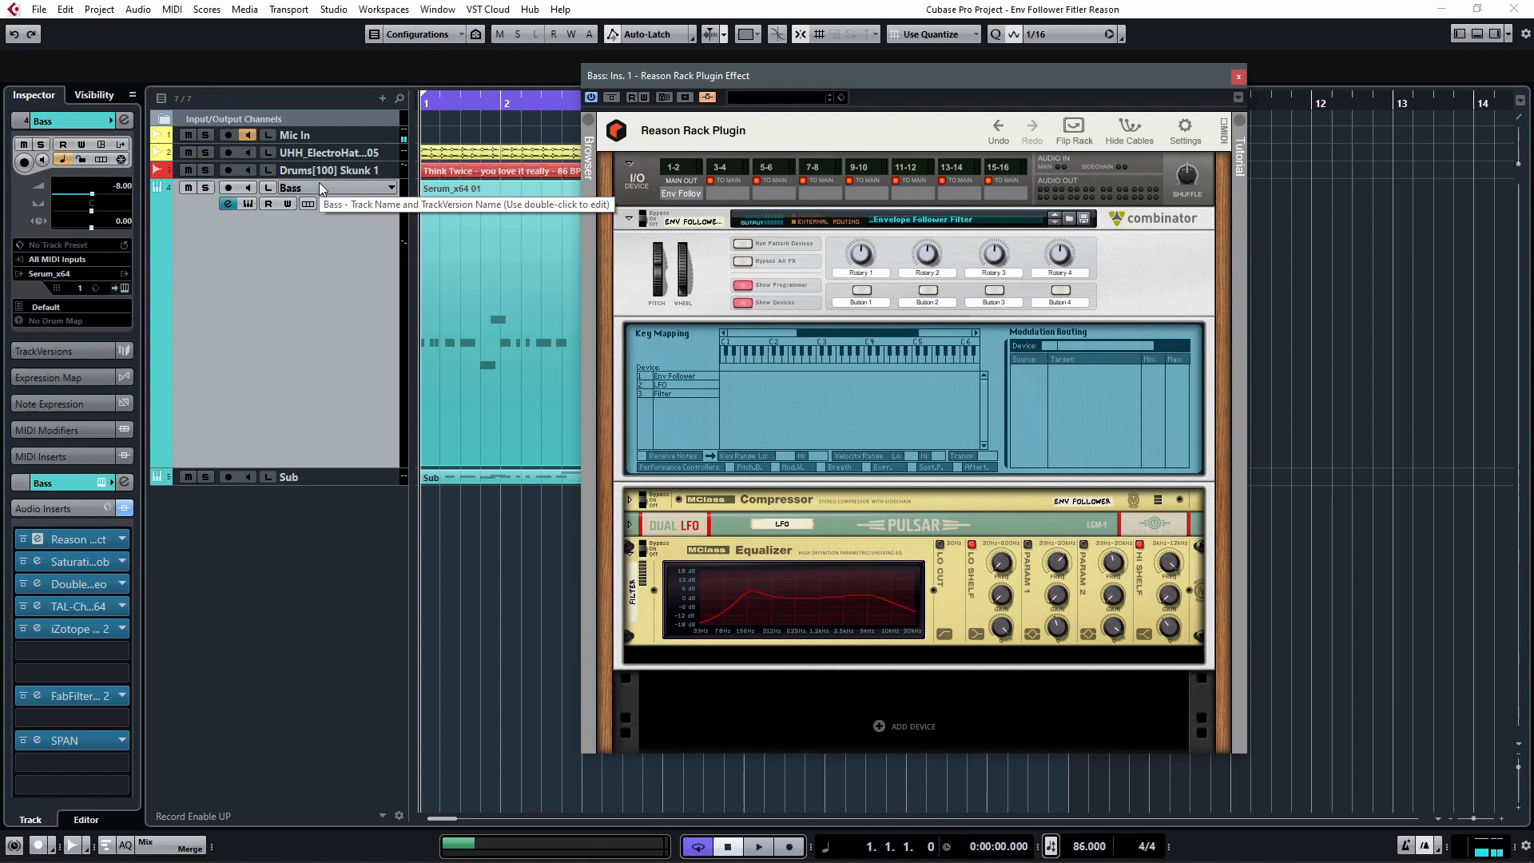
mouse_move(357, 196)
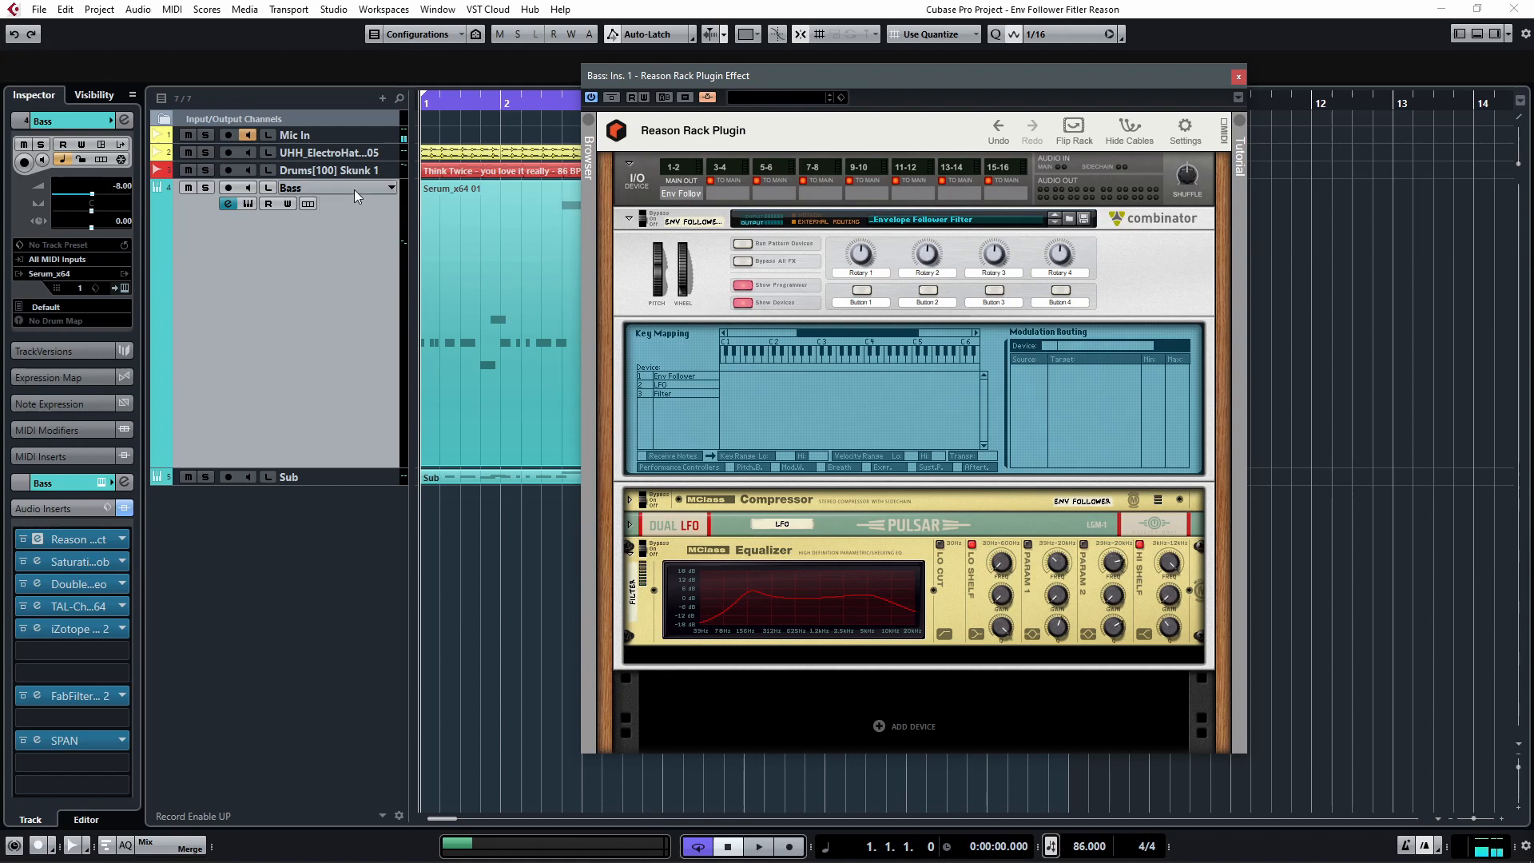
mouse_move(357, 170)
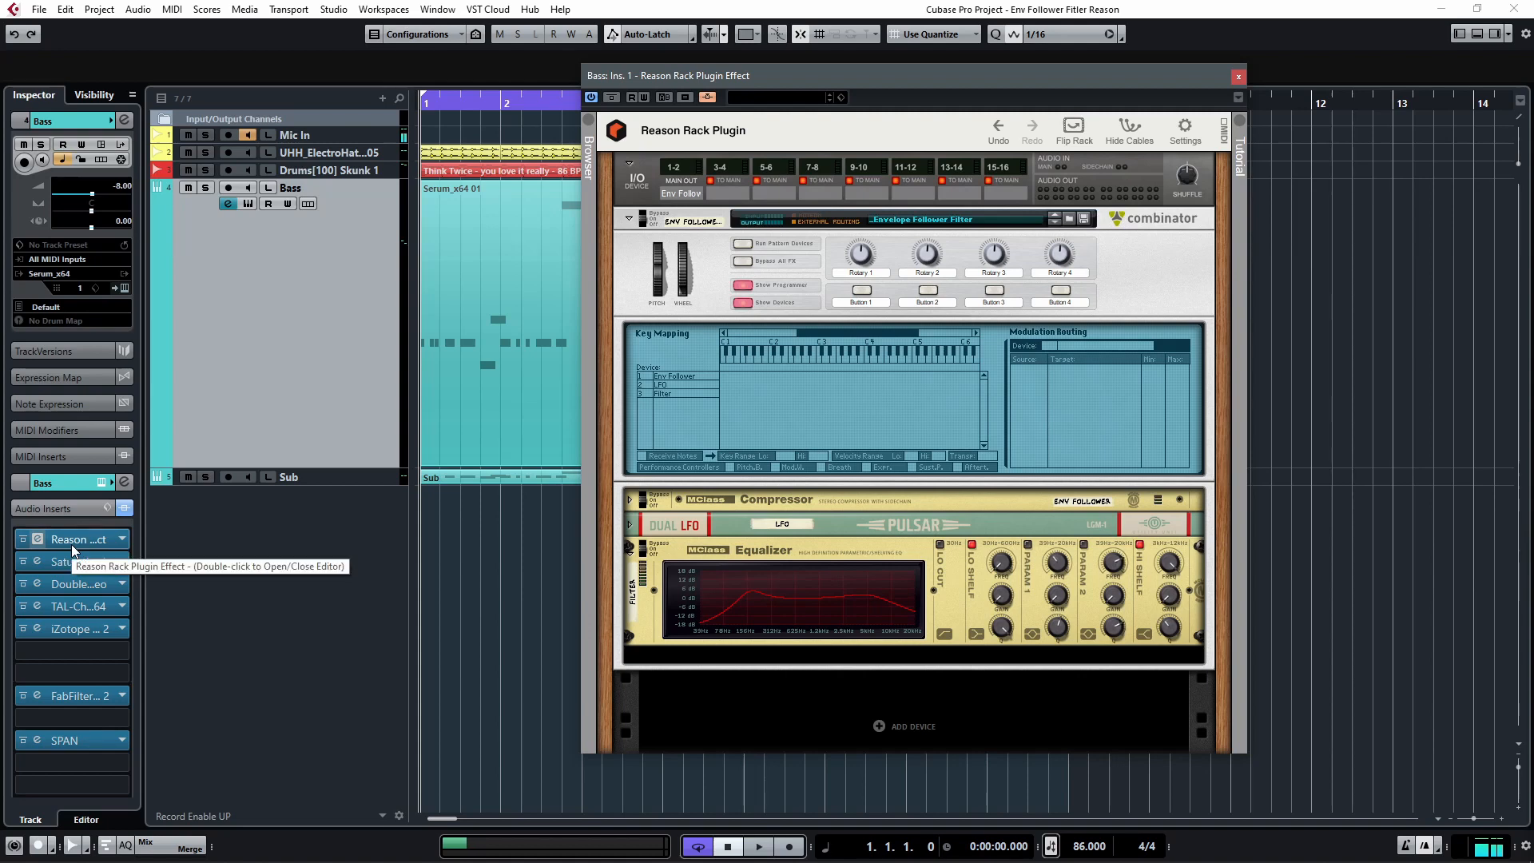
mouse_move(233, 295)
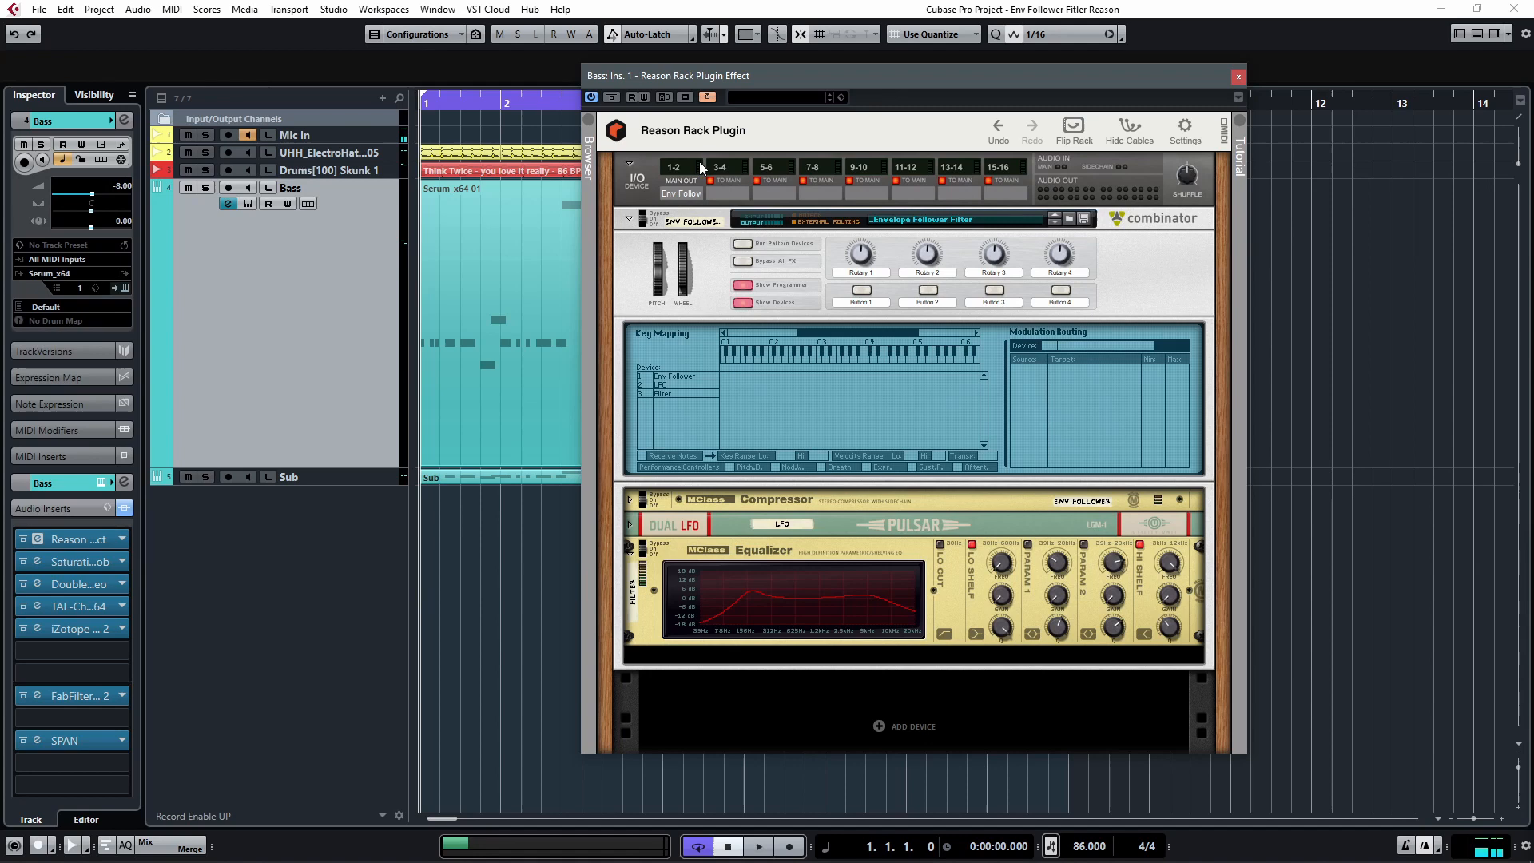
Add an MClass Compressor, then an MClass Equalizer, to the Bass track's empty Reason Rack.
click(903, 727)
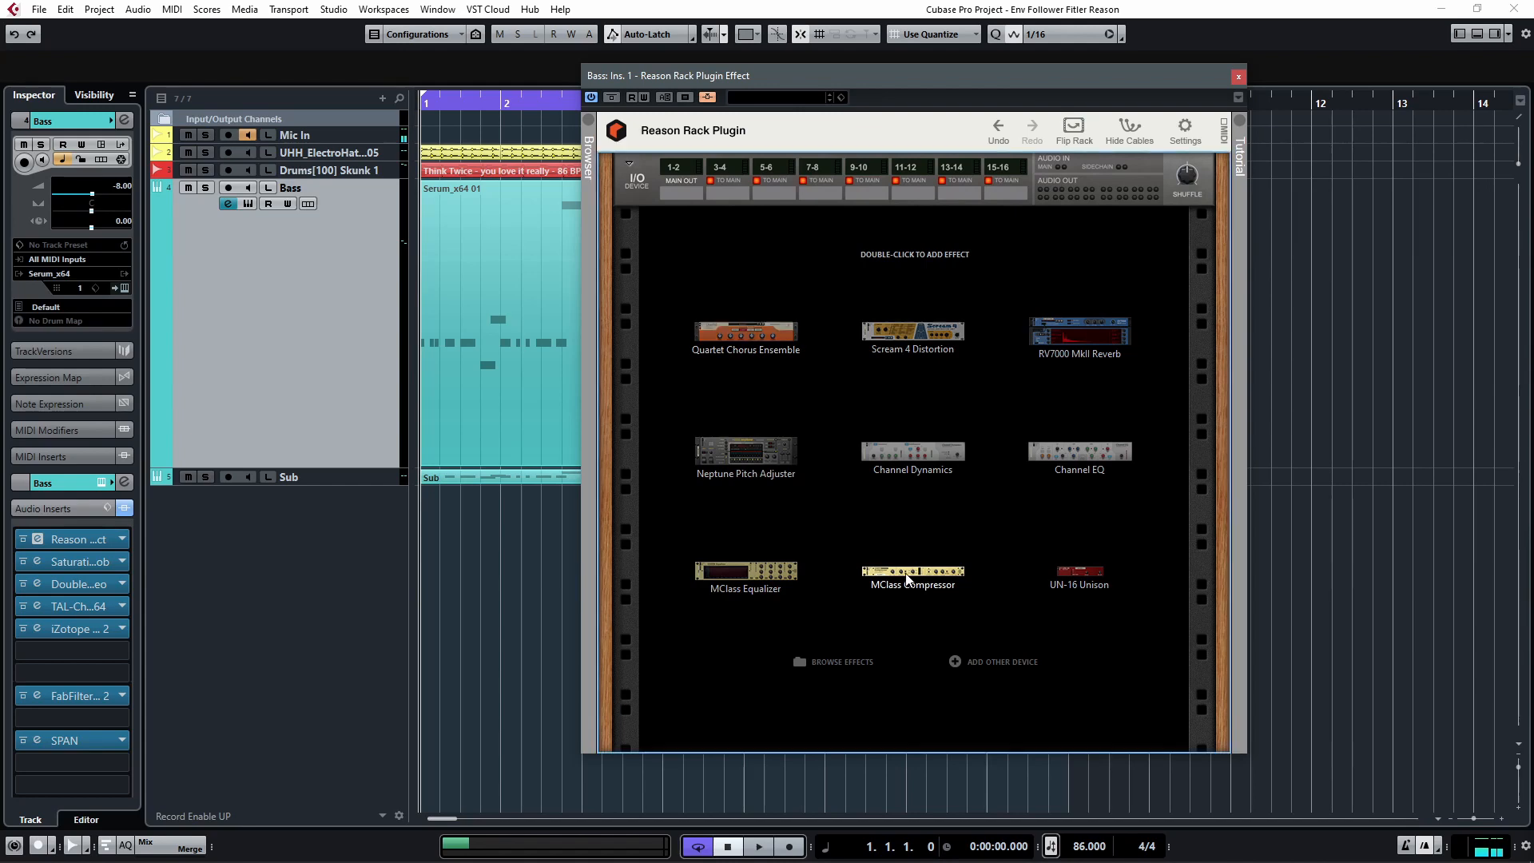
double_click(912, 571)
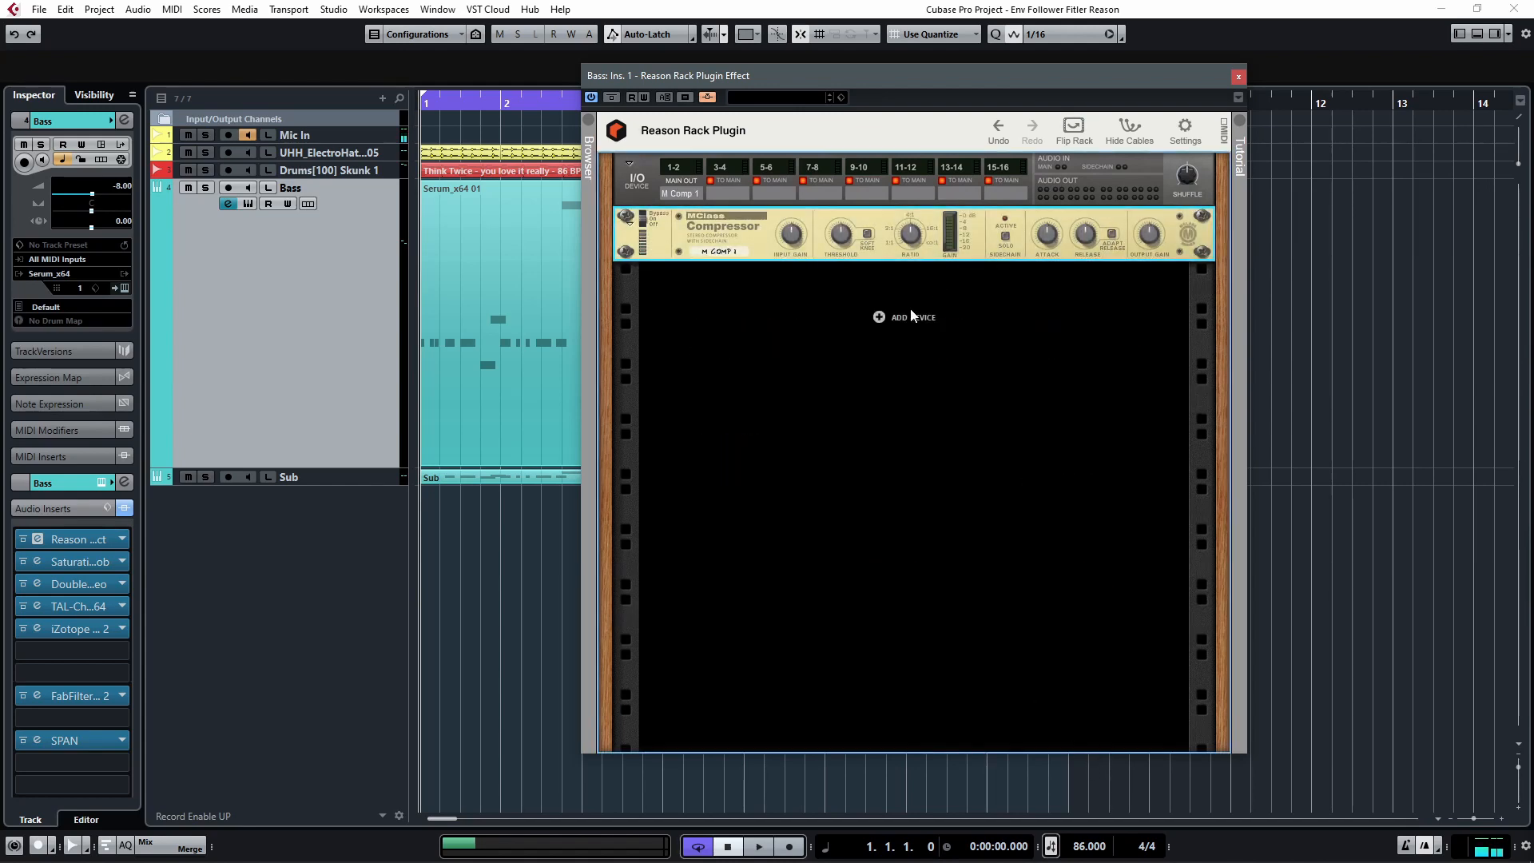
right_click(905, 317)
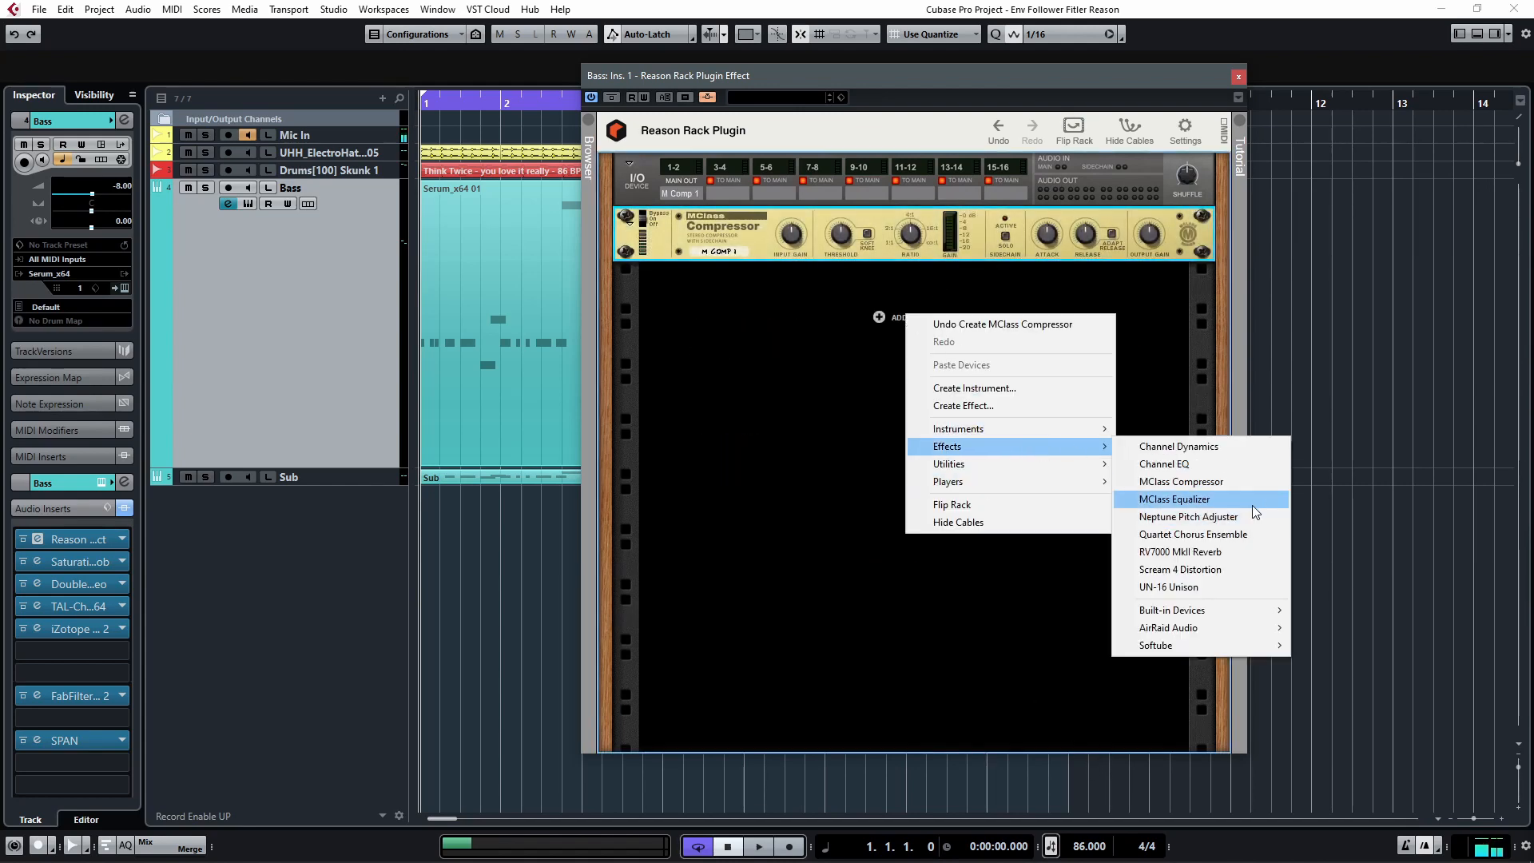
click(1179, 499)
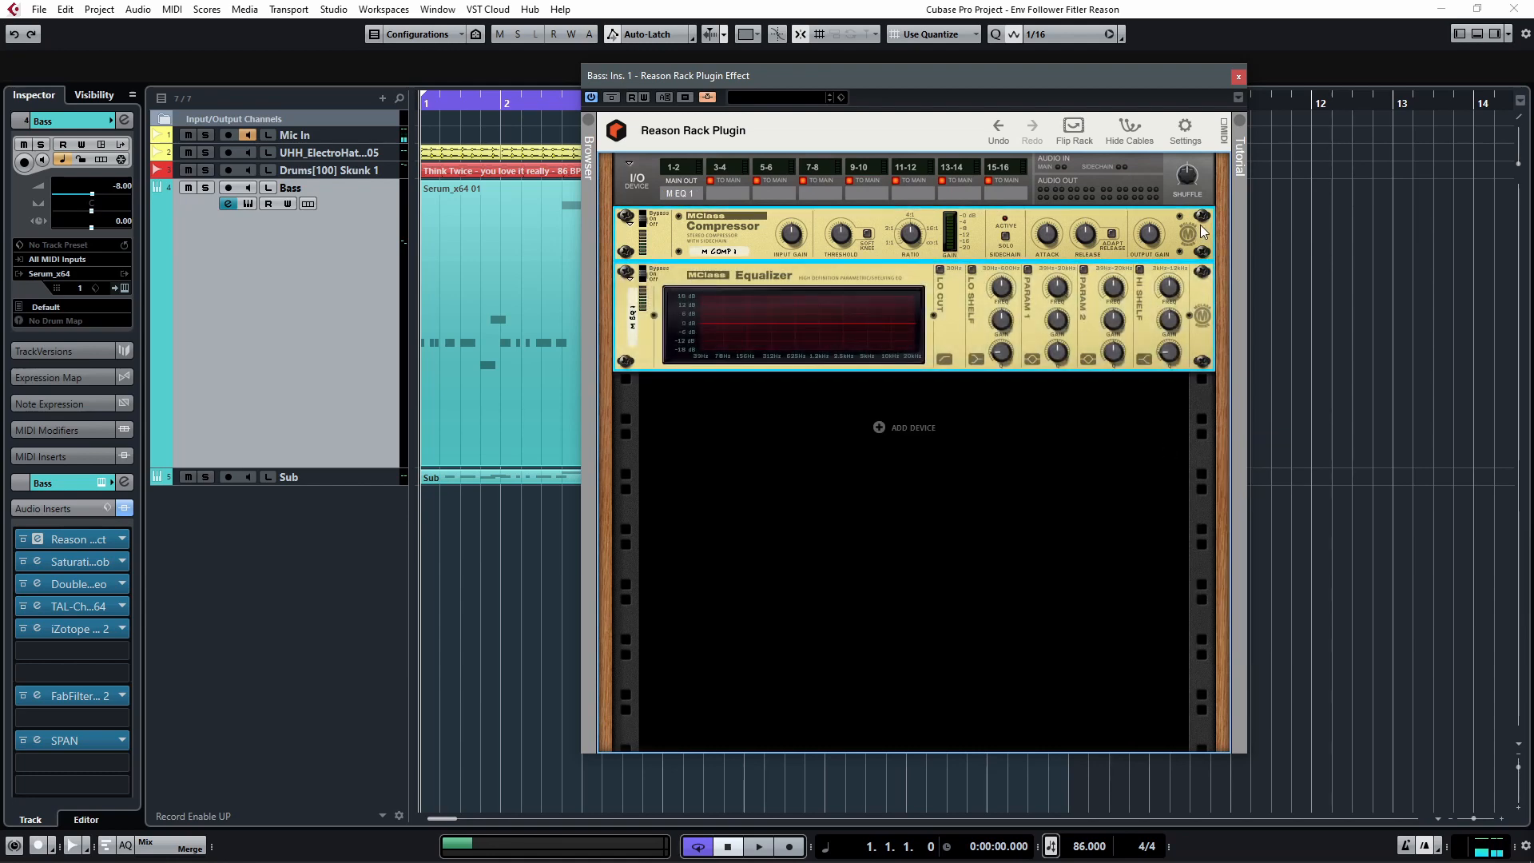
Combine the selected MClass Compressor and Equalizer into a single Combinator.
right_click(1203, 232)
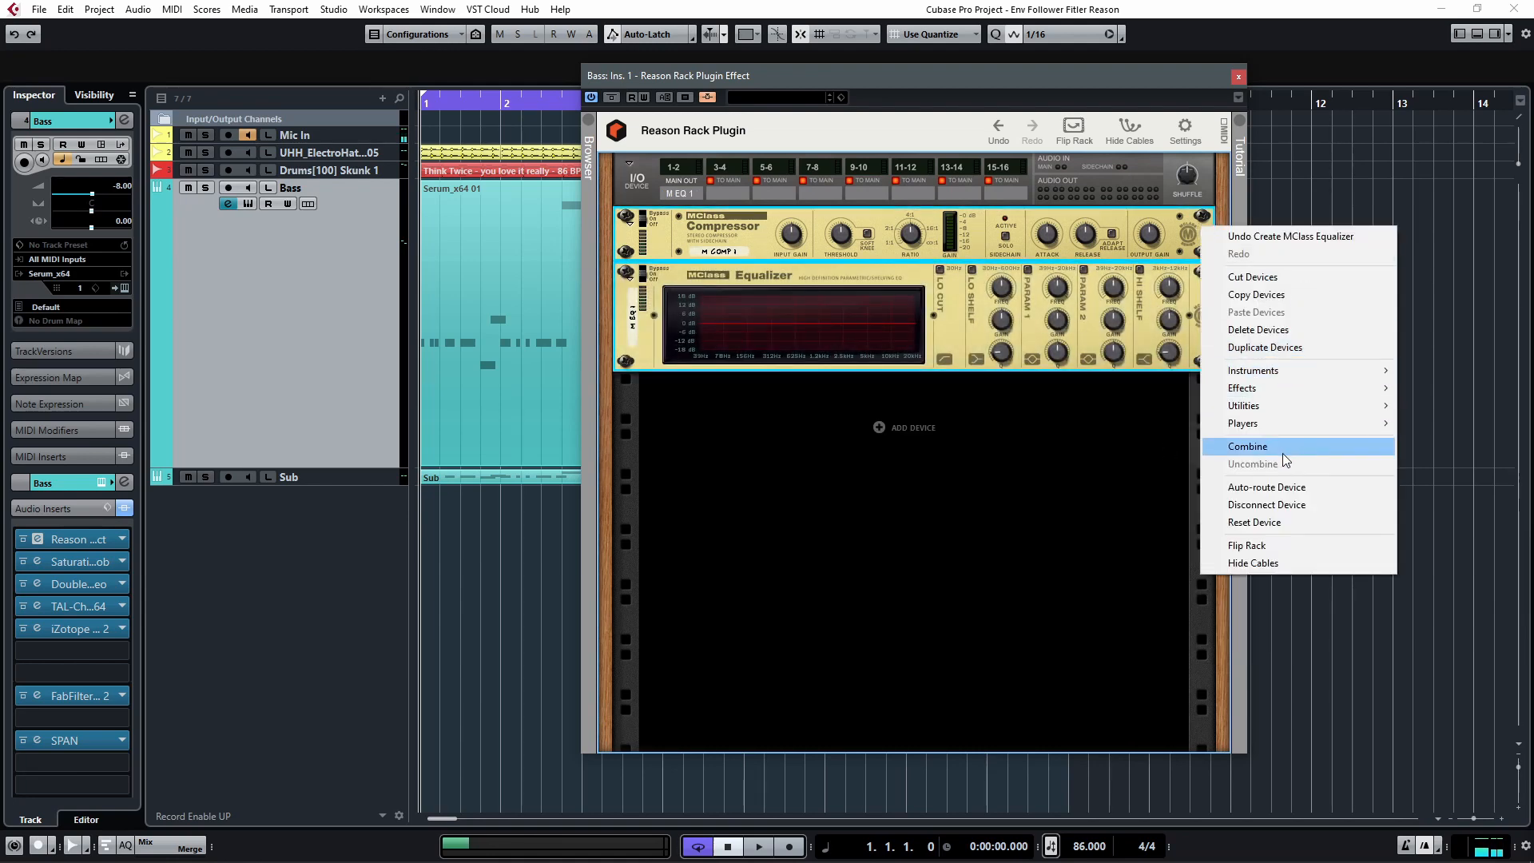
click(1246, 446)
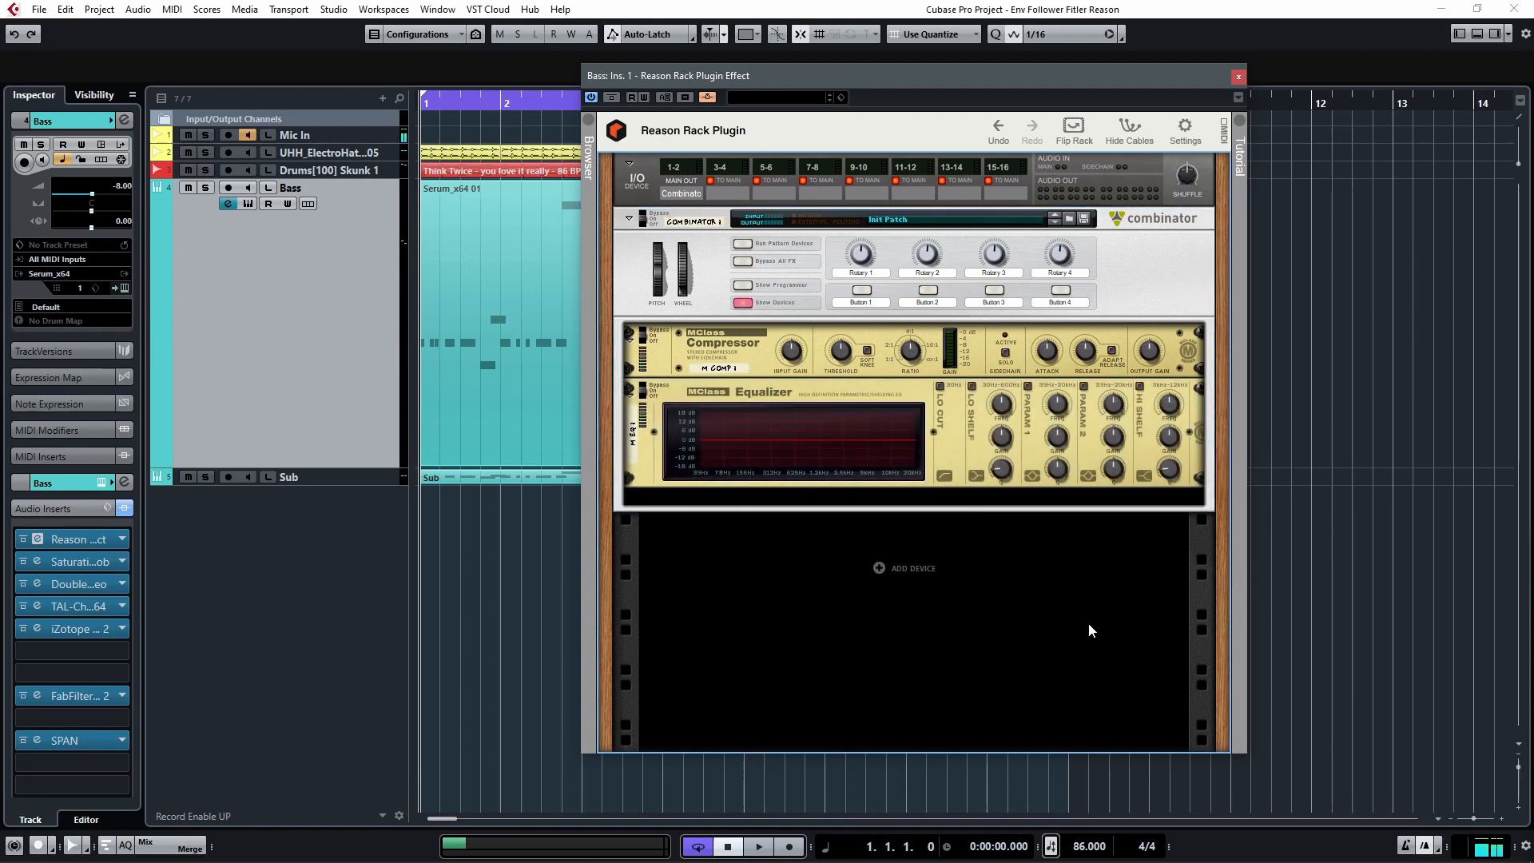
mouse_move(1081, 350)
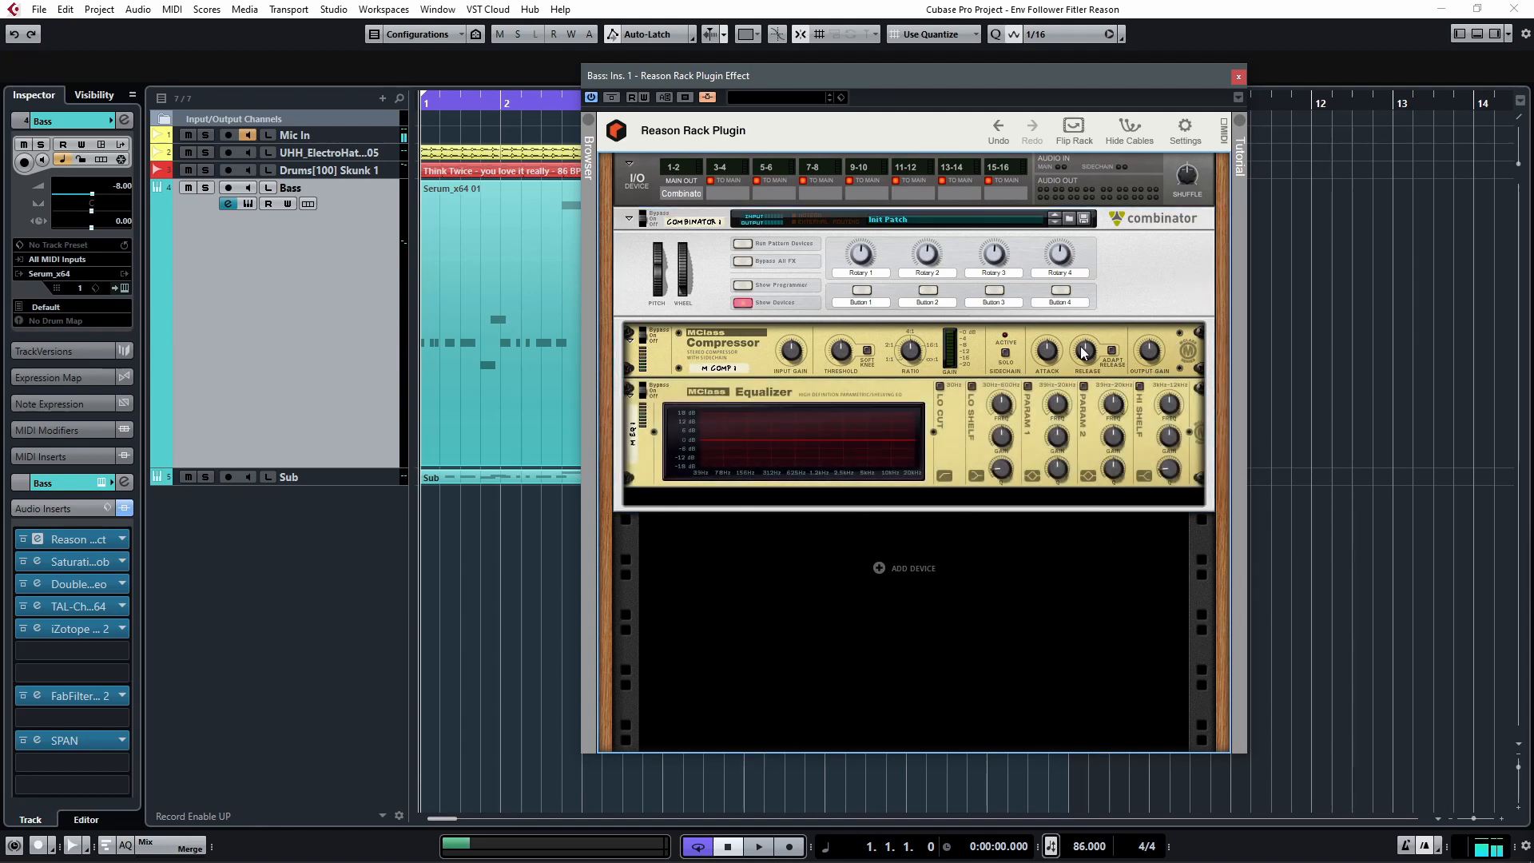
mouse_move(1181, 354)
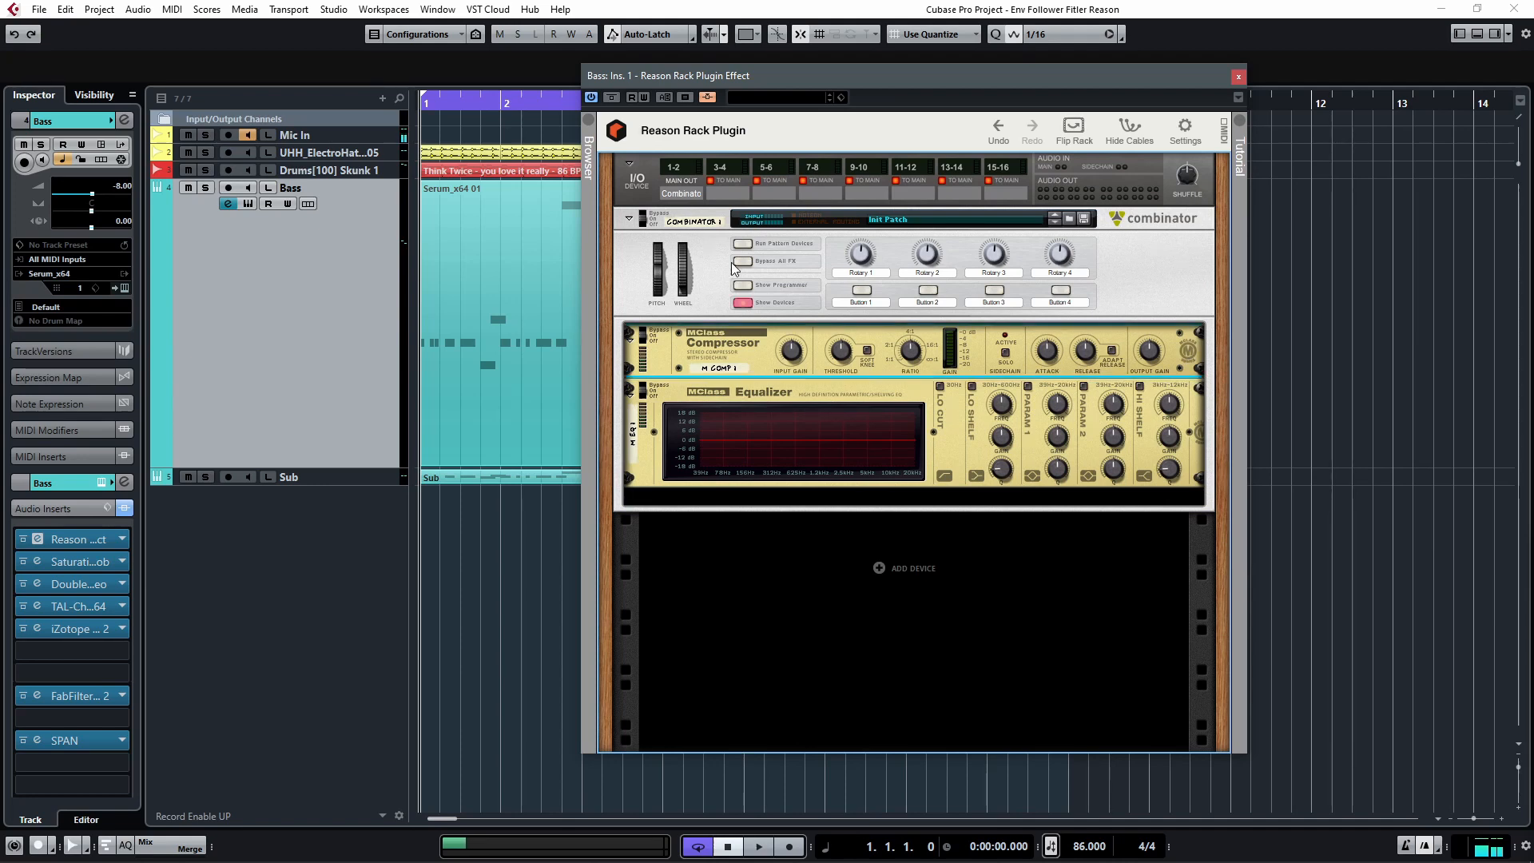
mouse_move(830, 376)
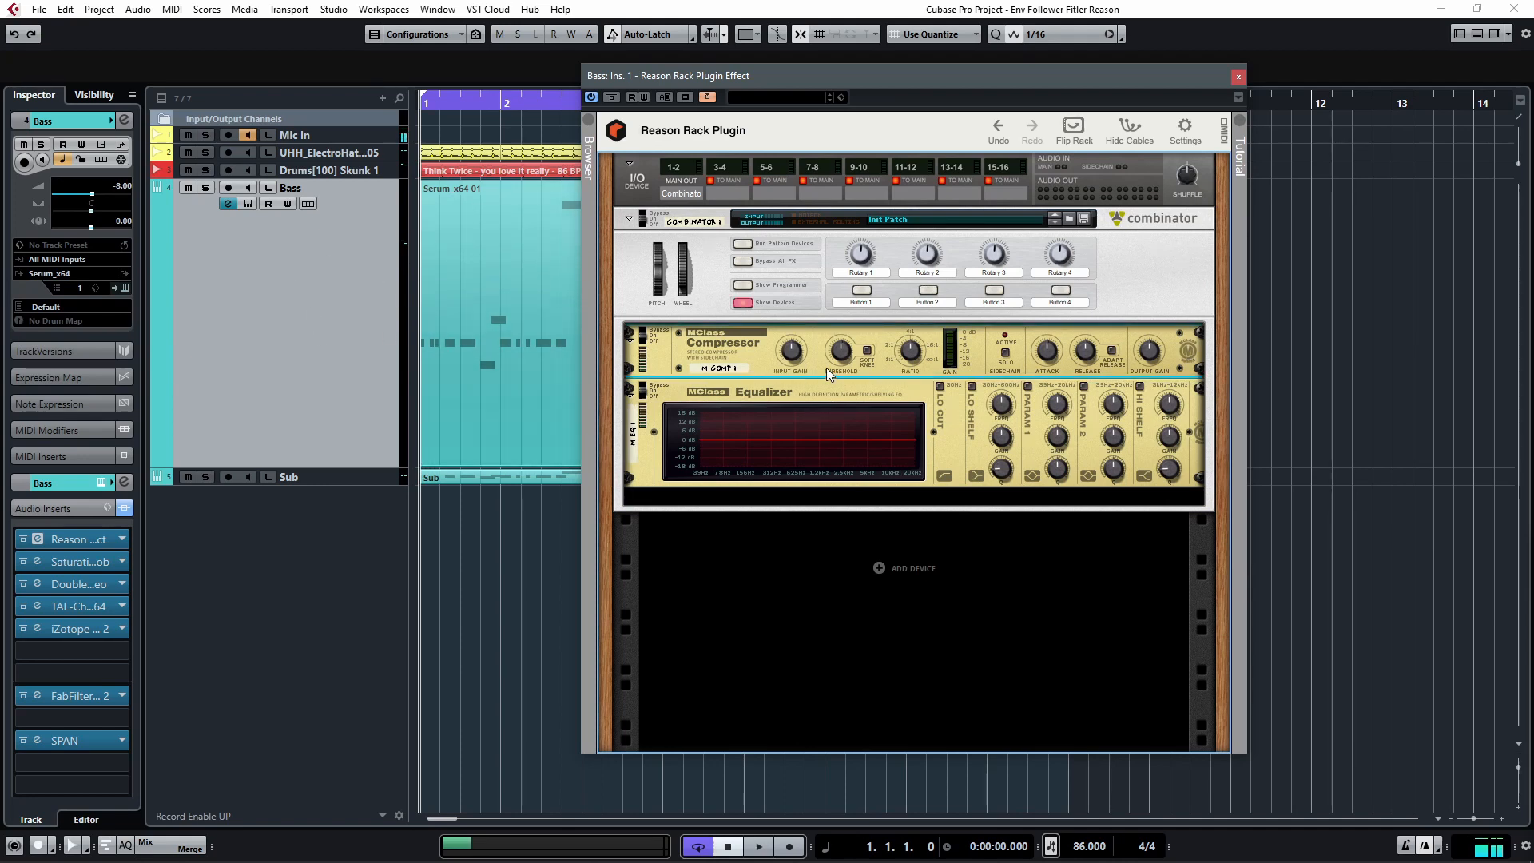
mouse_move(577, 371)
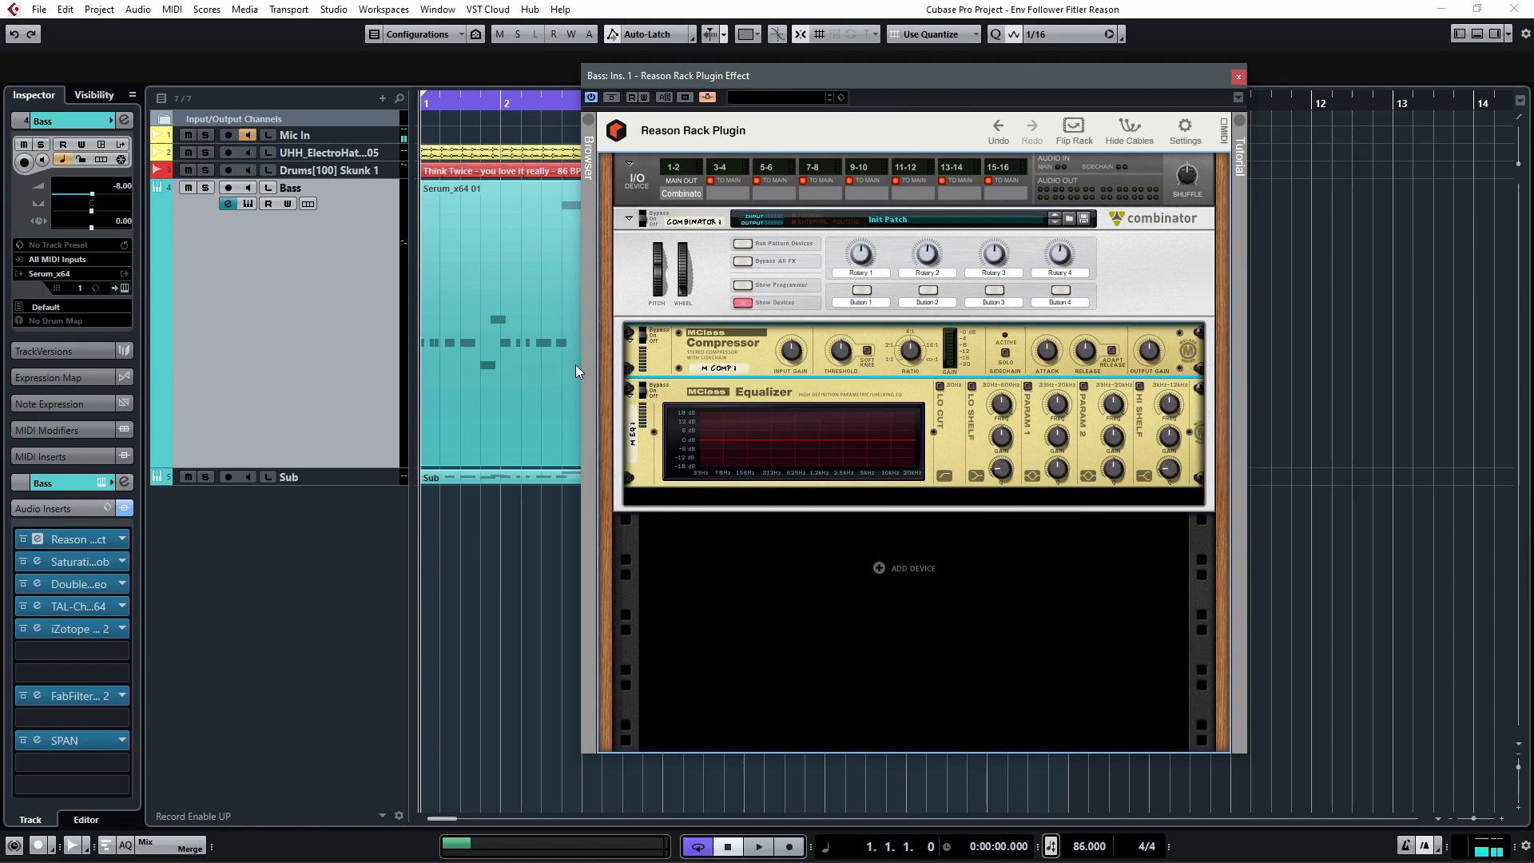
mouse_move(776, 352)
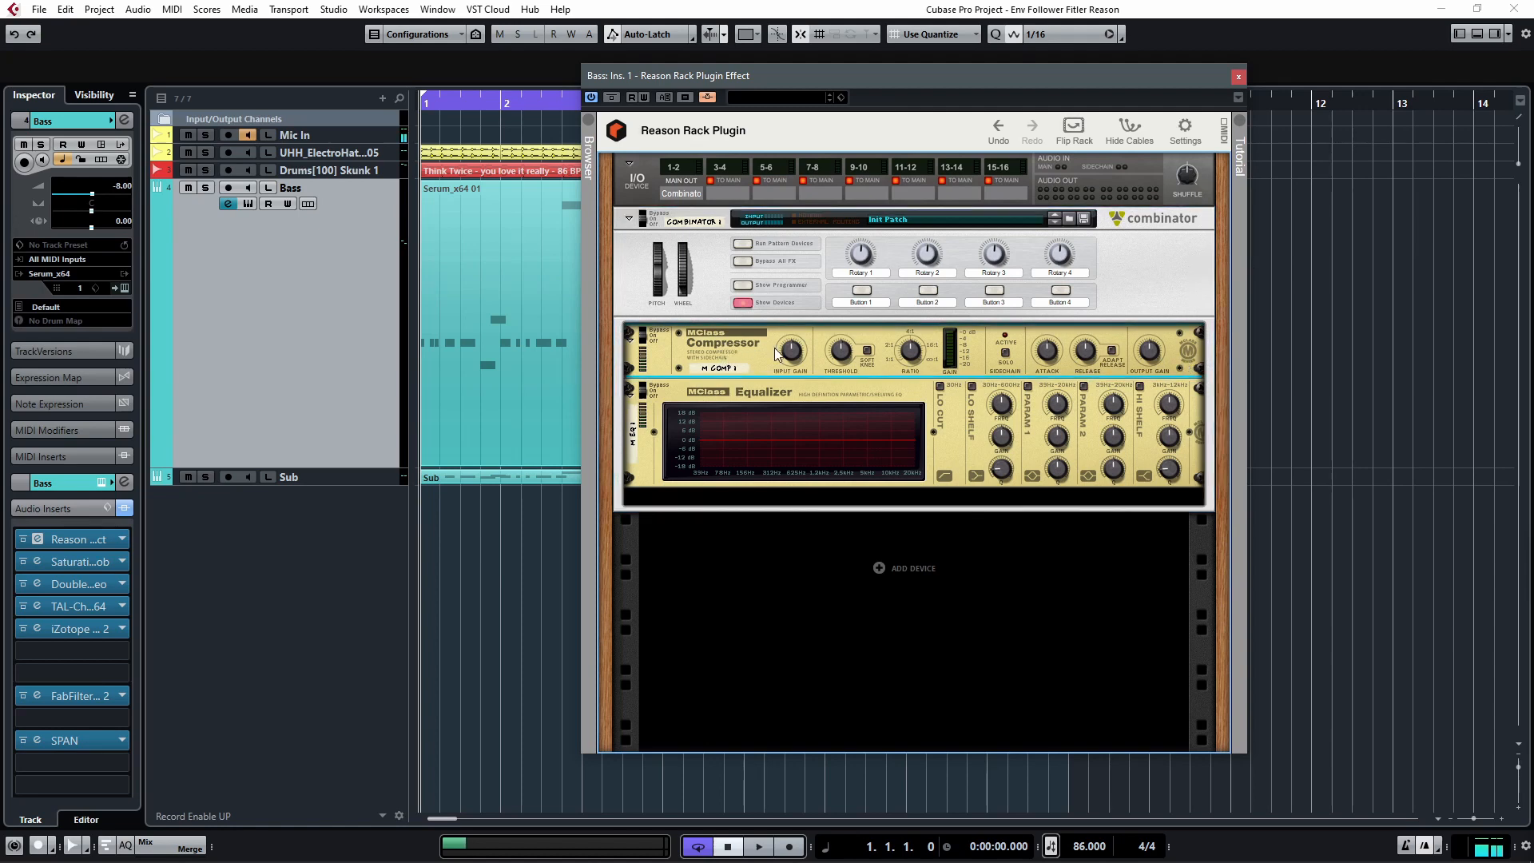
mouse_move(1209, 301)
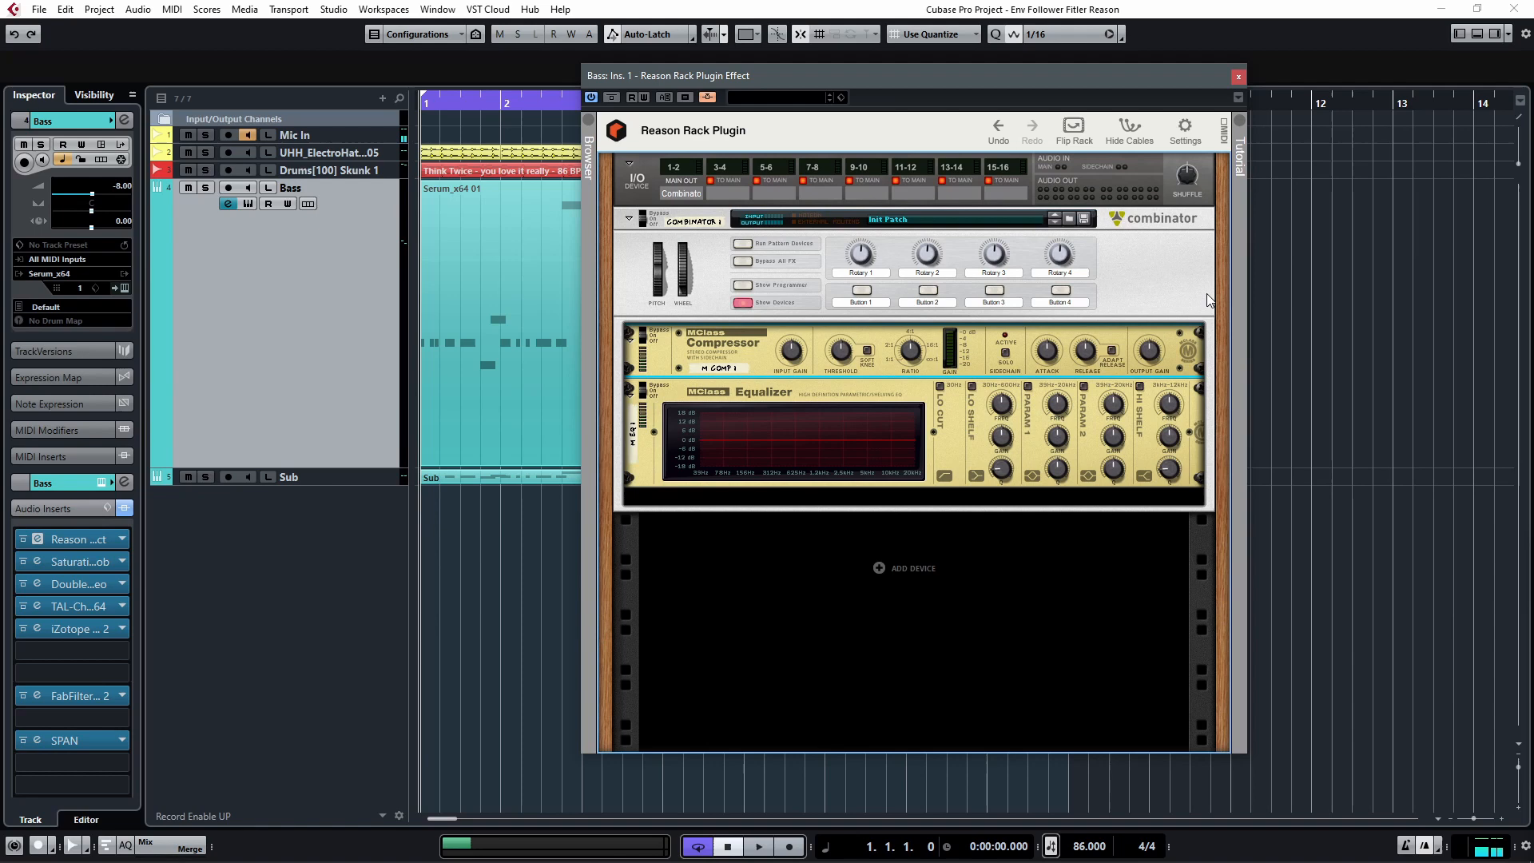
Flip the rack and cable host Audio In and Out through the compressor and equalizer.
click(1073, 127)
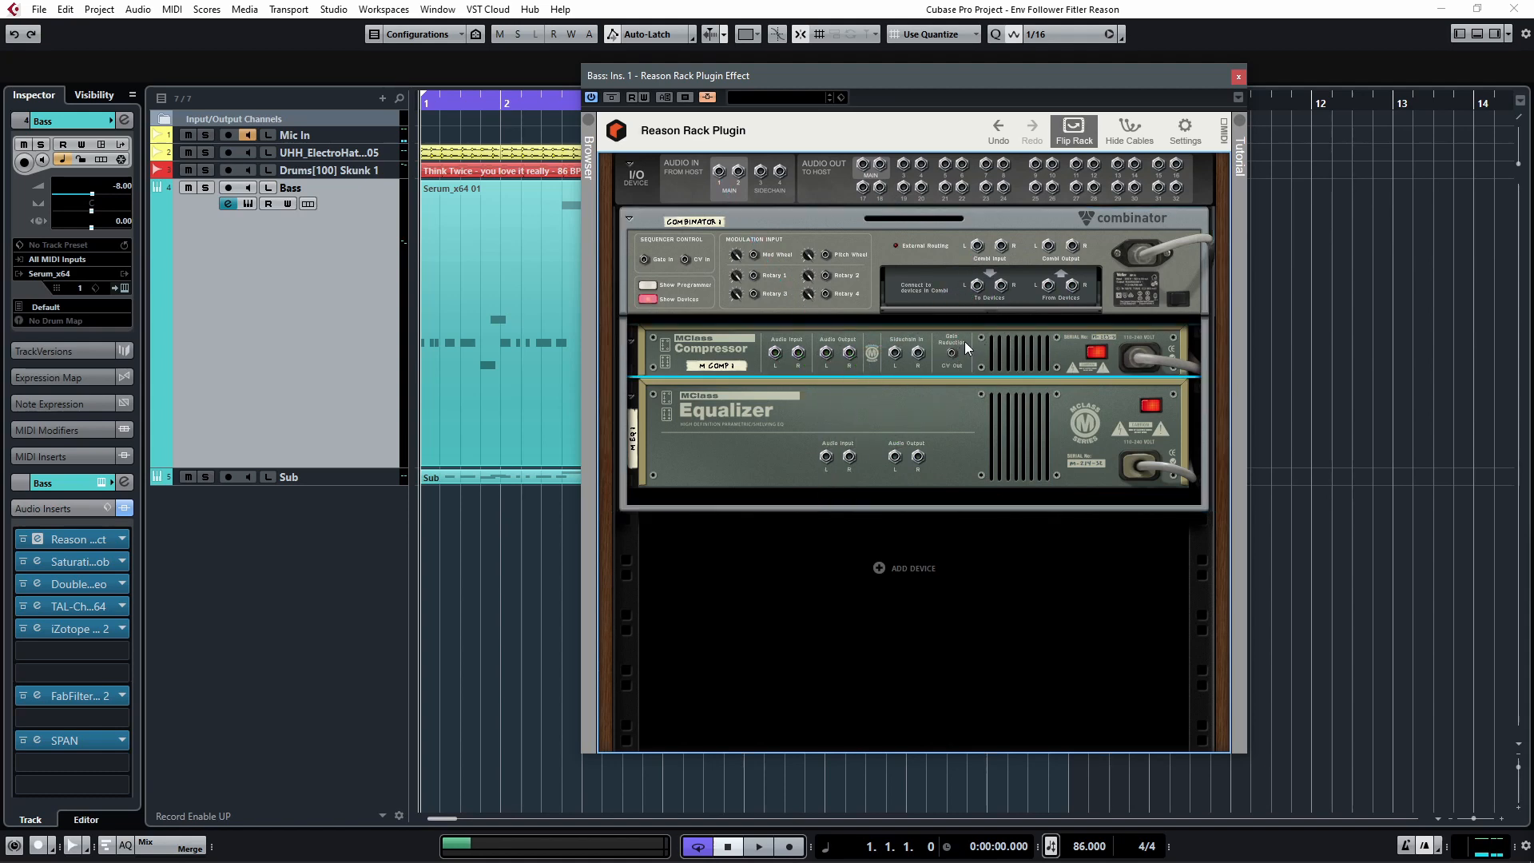
mouse_move(961, 360)
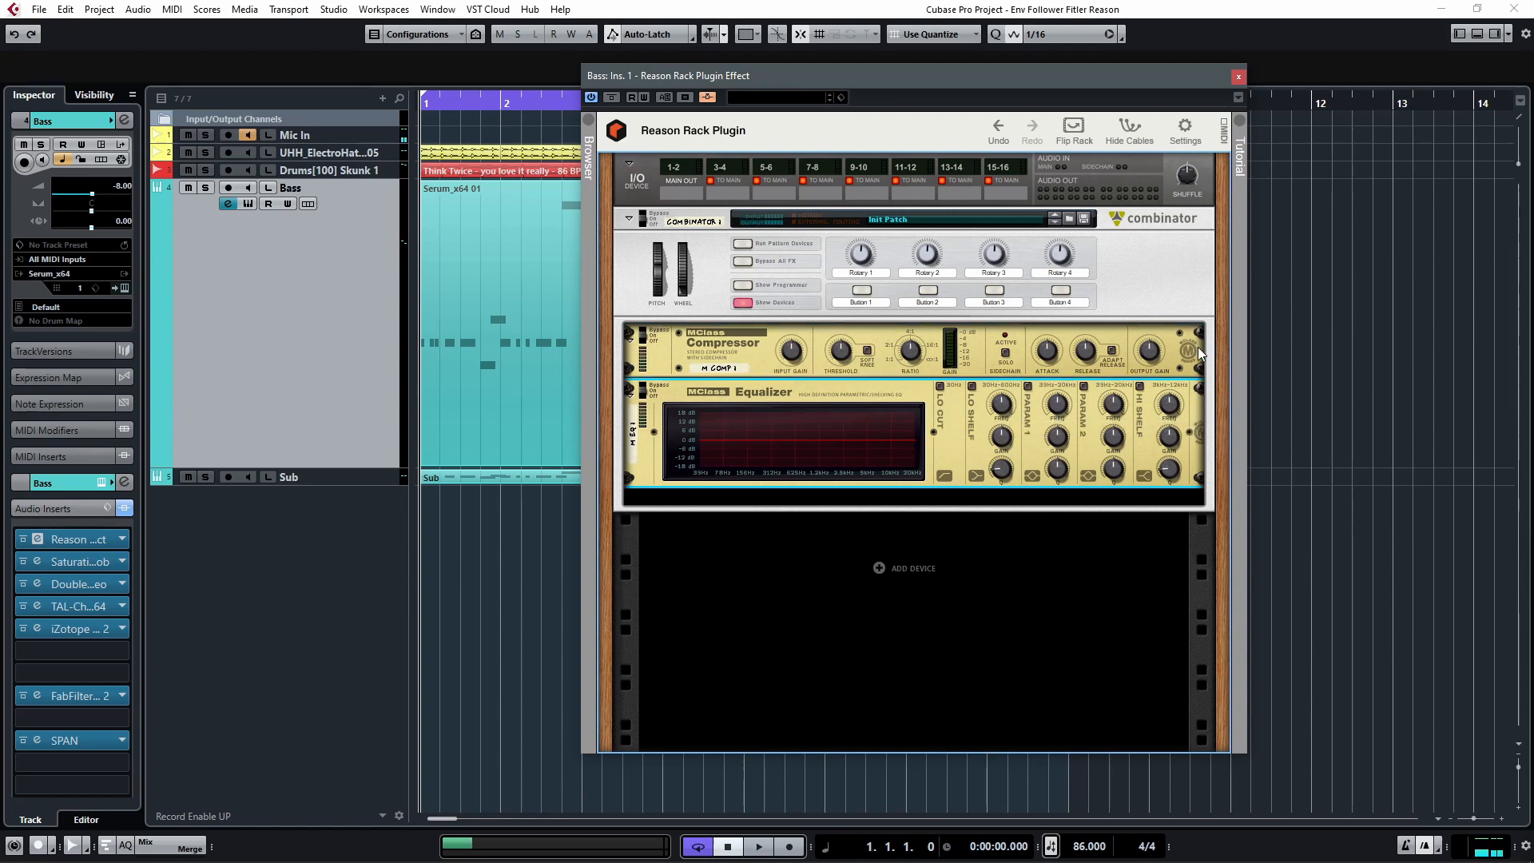
click(1072, 127)
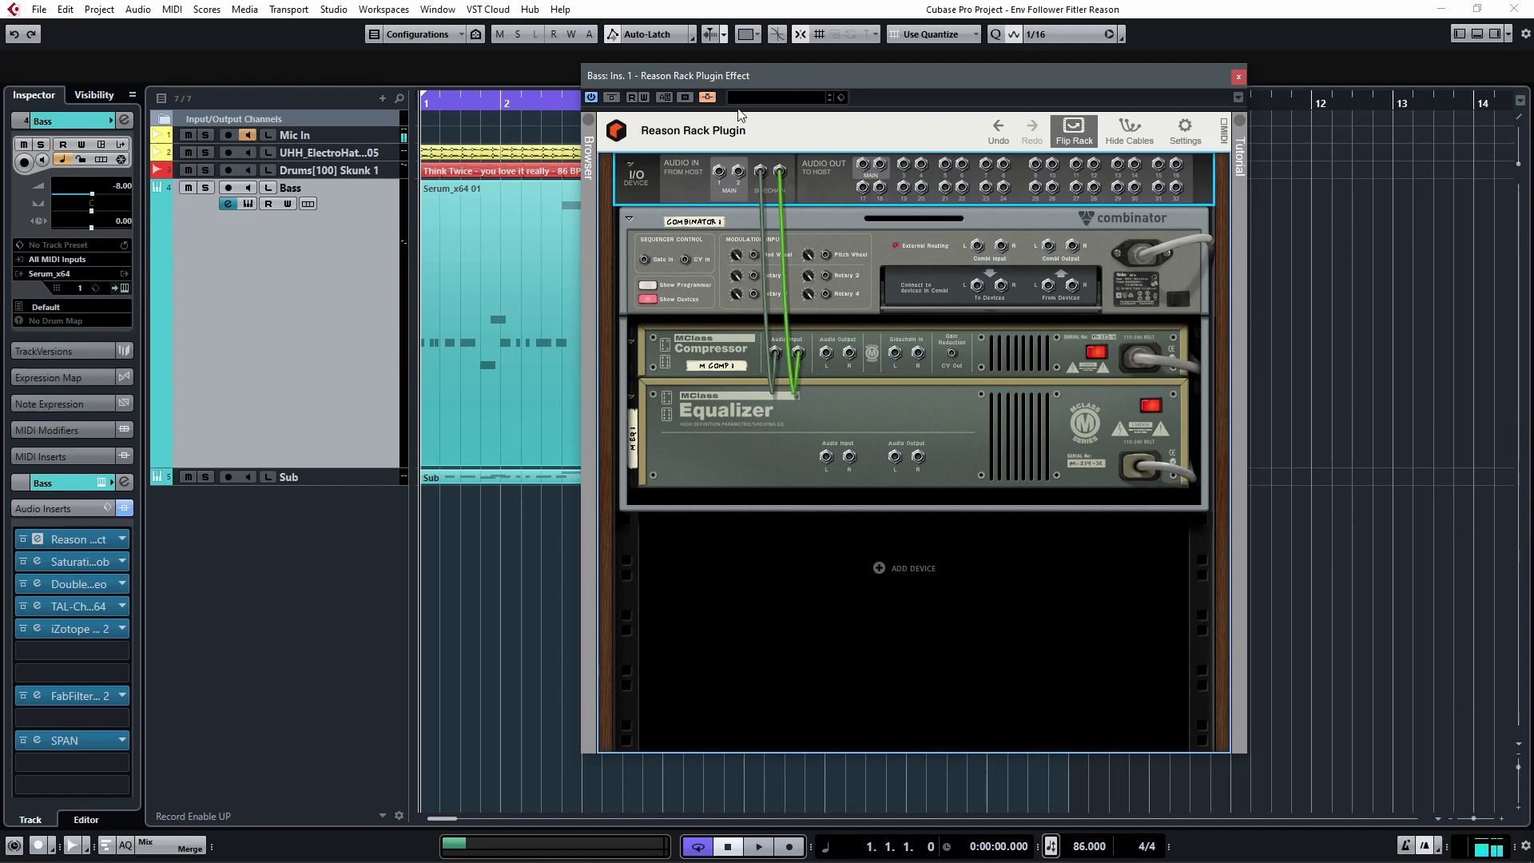
mouse_move(332, 149)
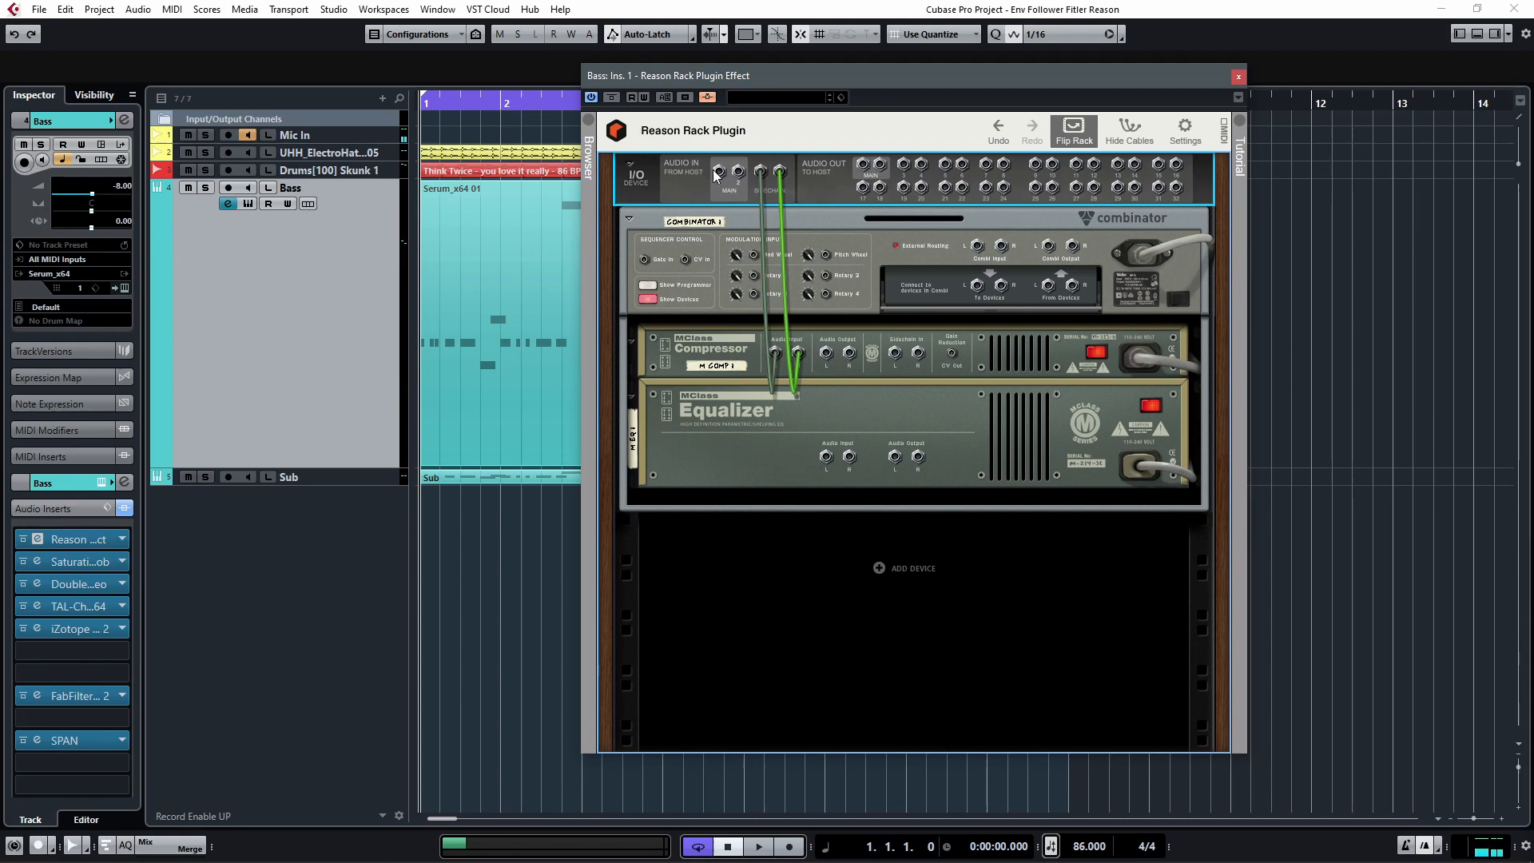
drag(719, 175, 827, 457)
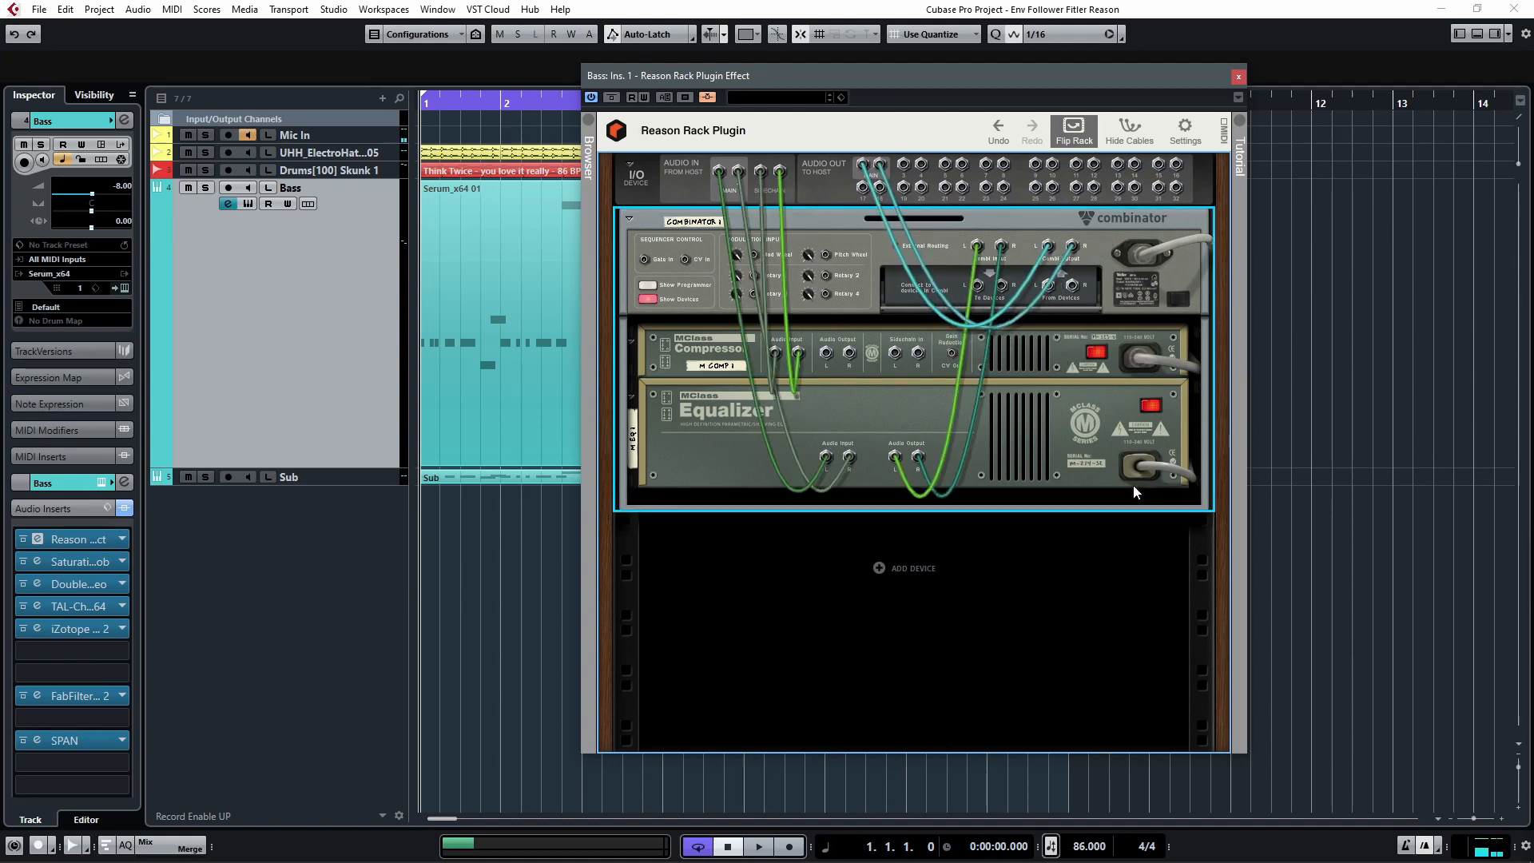
click(1128, 130)
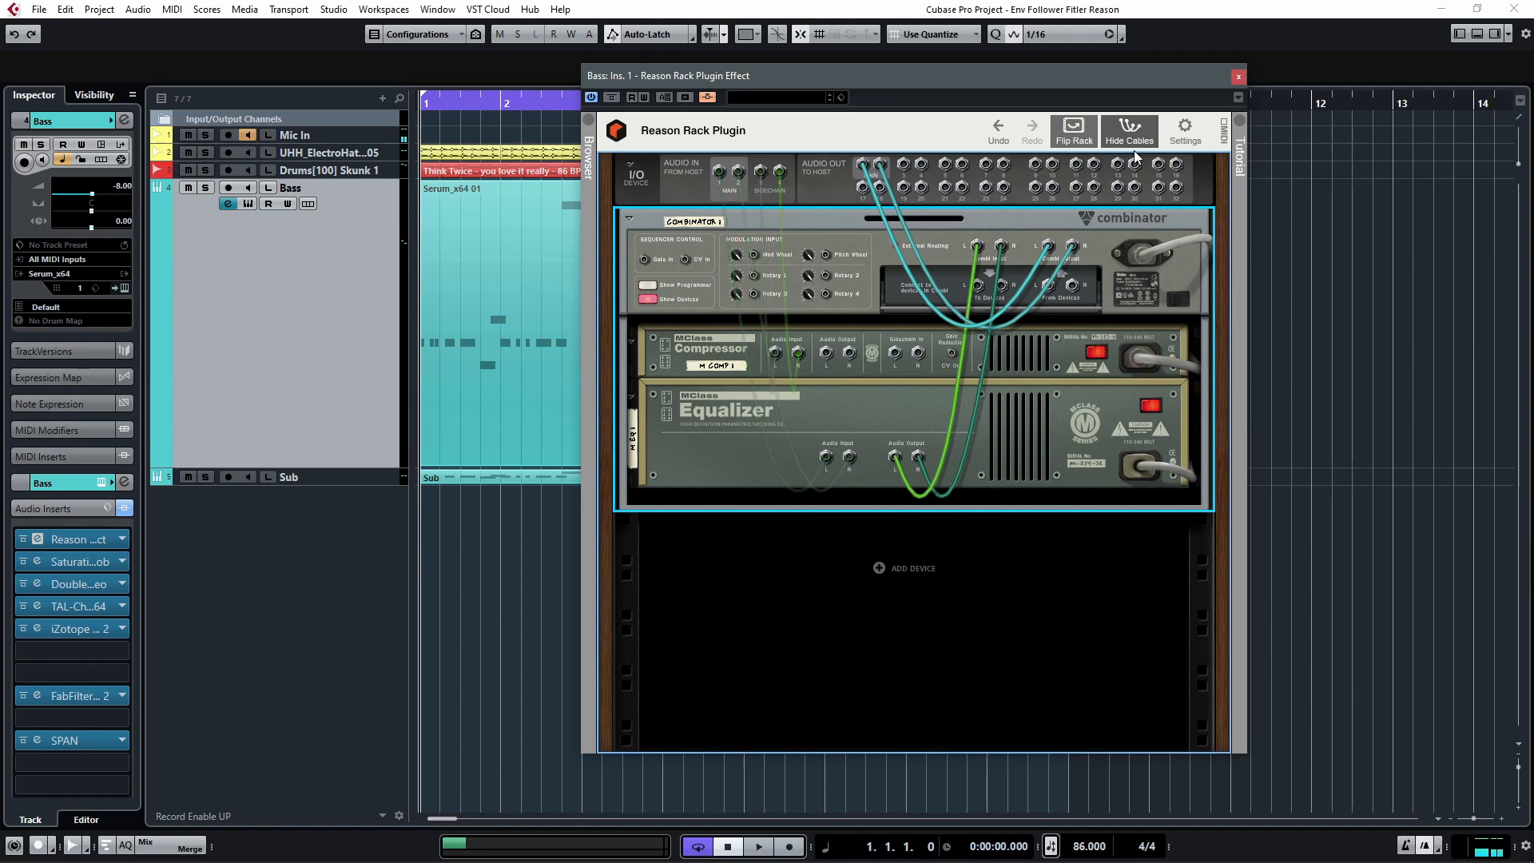
Return the rack to its front panels and start and stop project playback.
click(1128, 130)
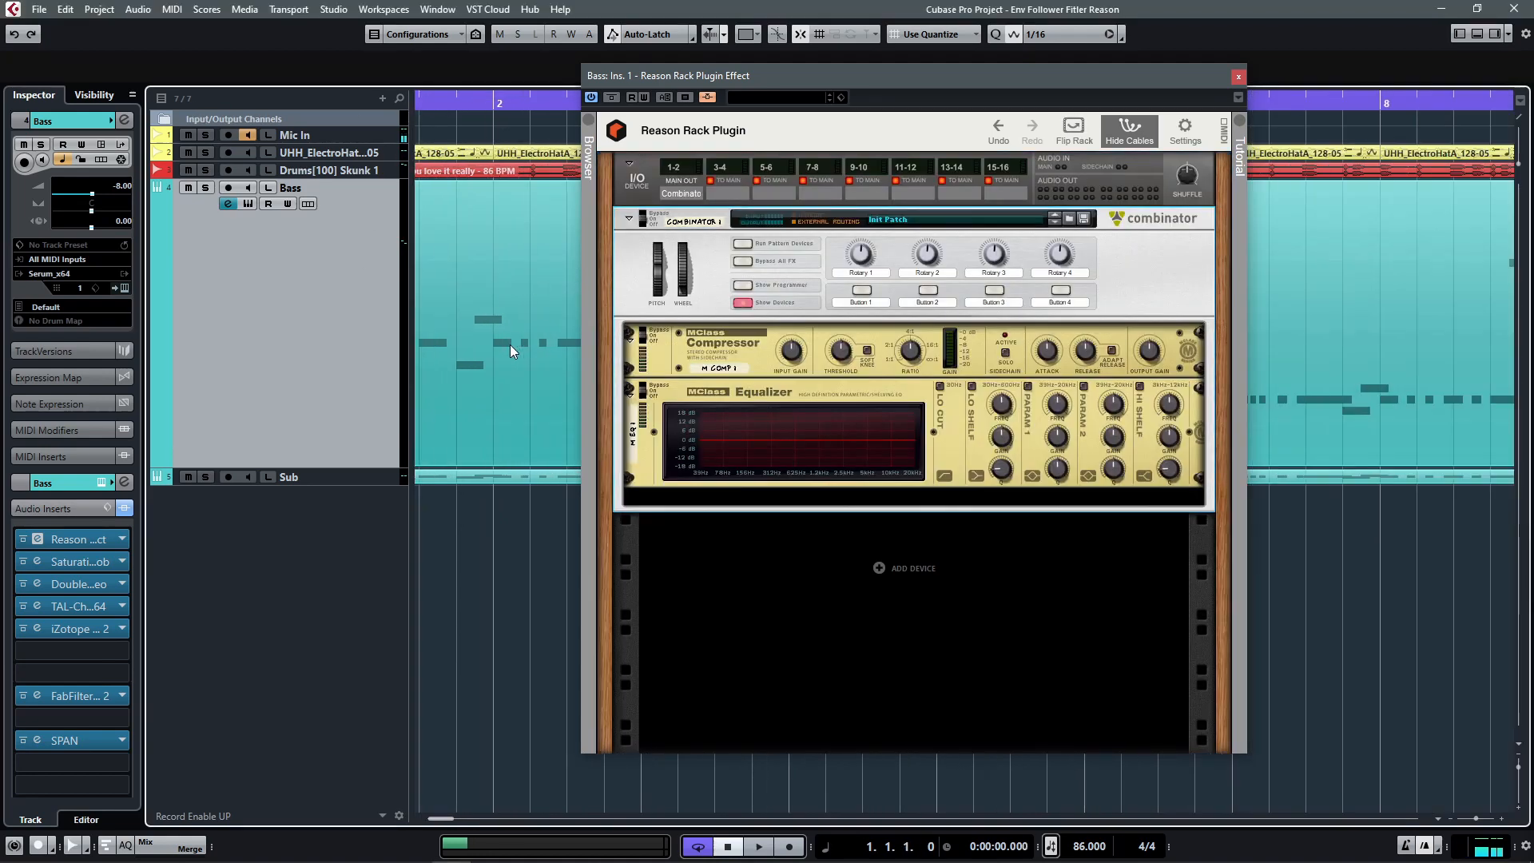
click(757, 846)
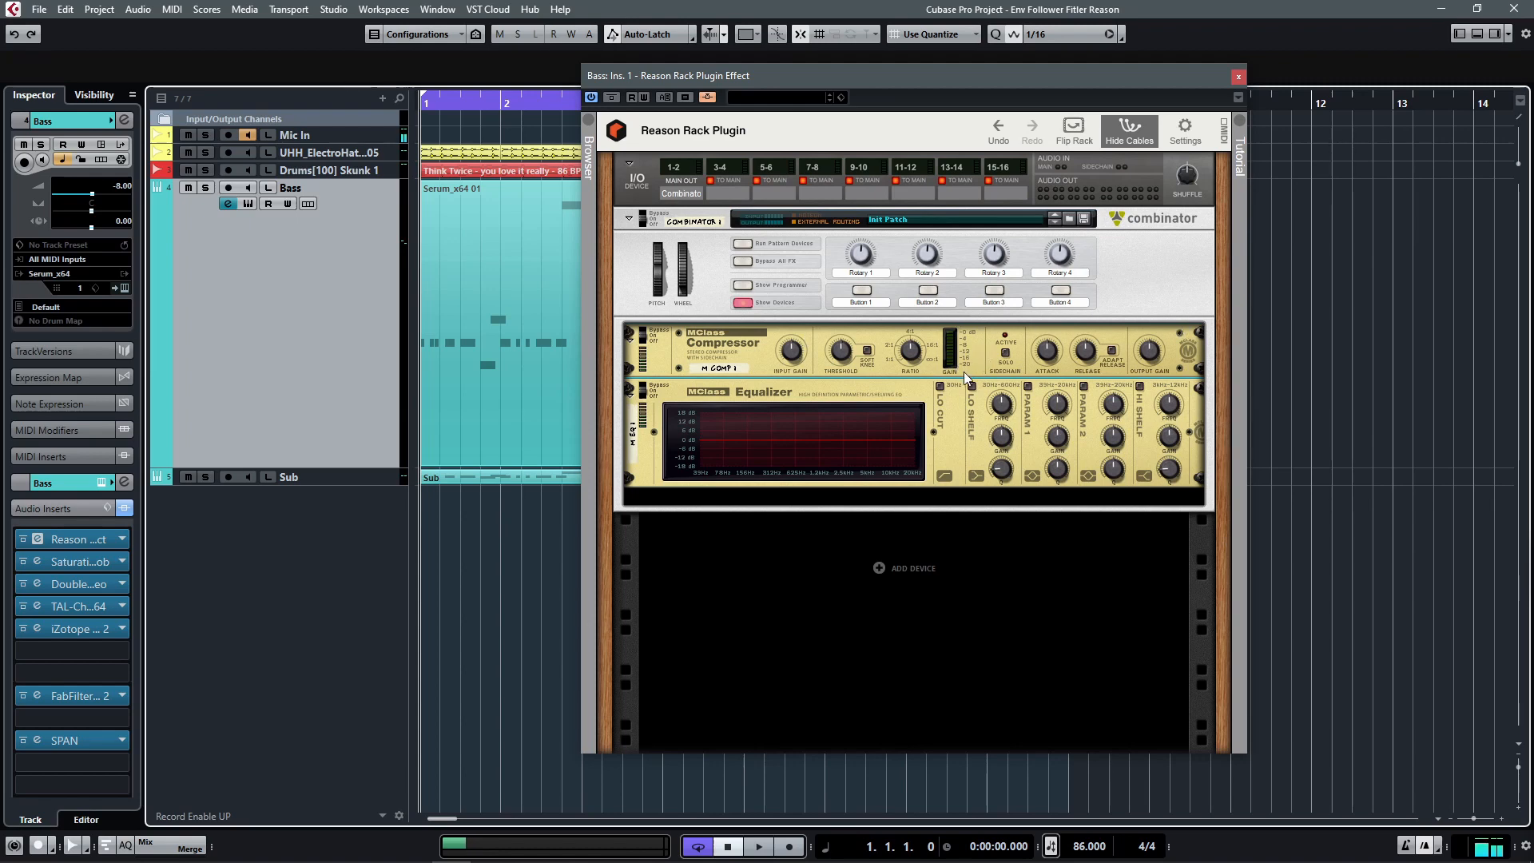
mouse_move(967, 384)
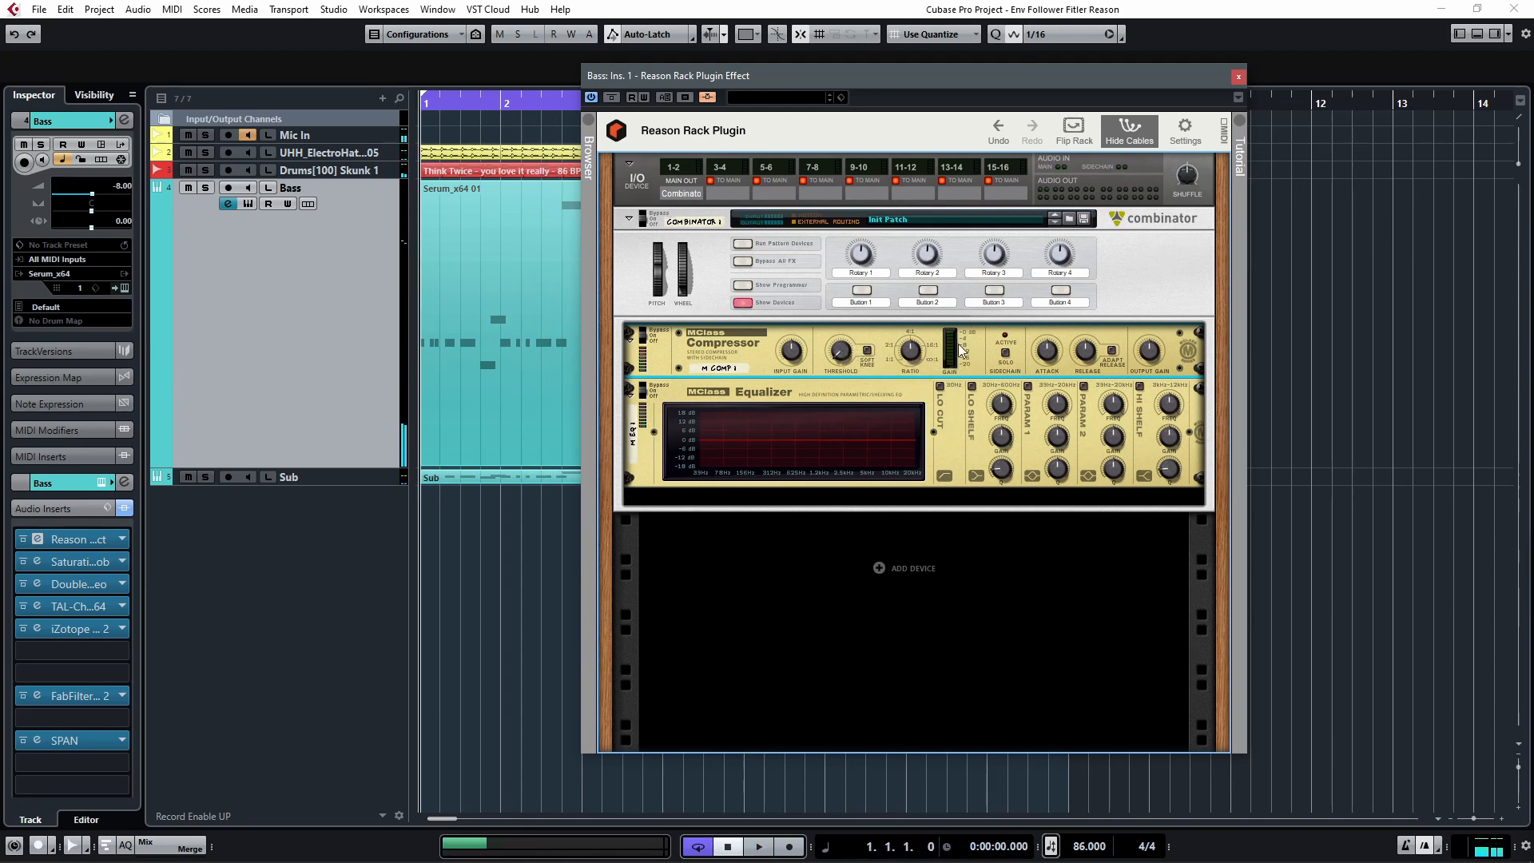
click(757, 846)
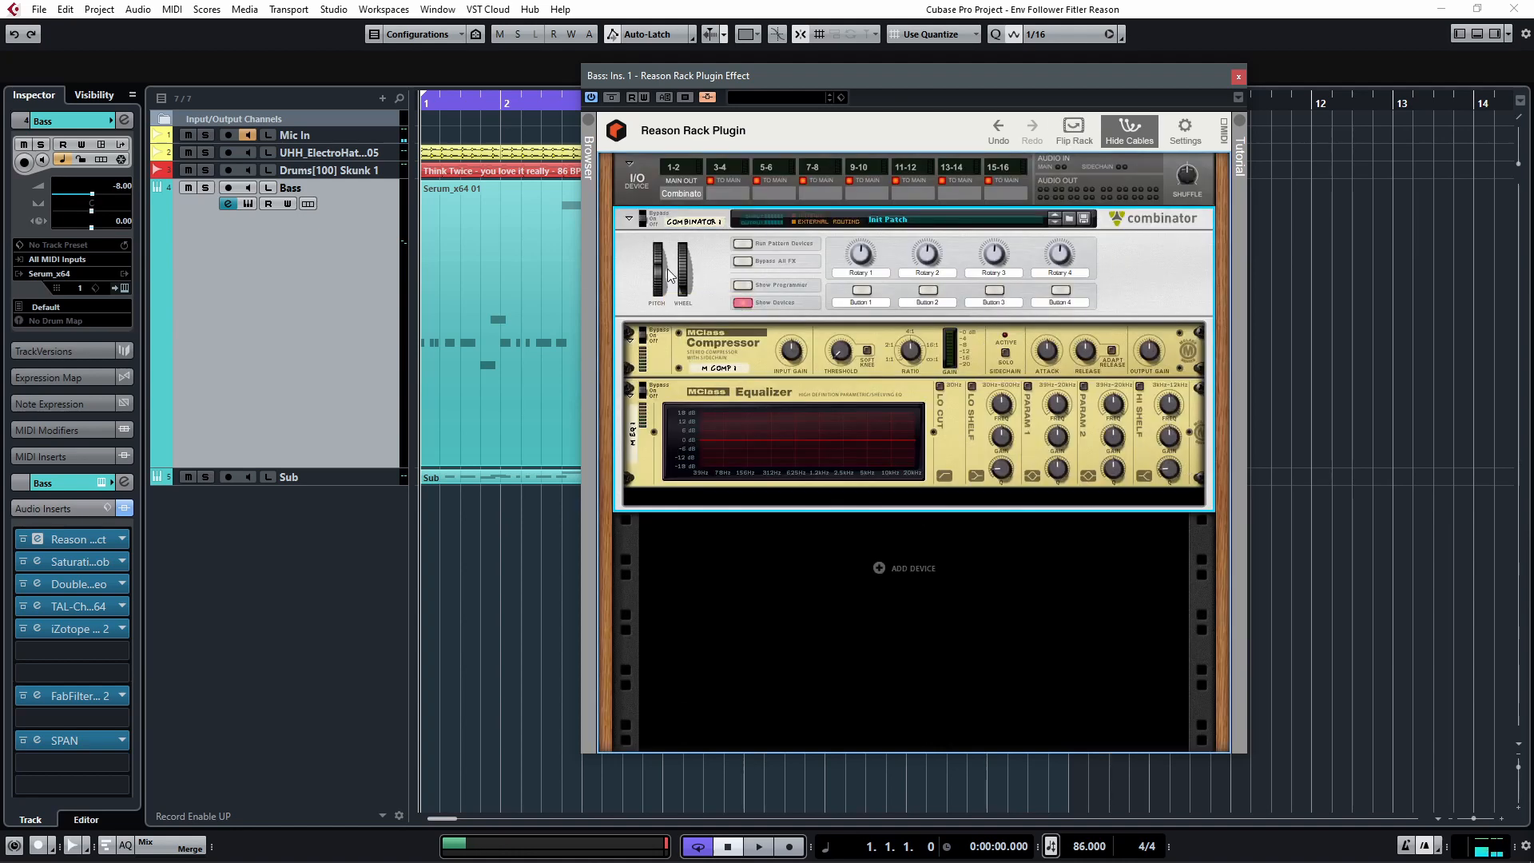
Open the Combinator programmer on MEQ1 and set the low shelf gain and frequency near 70 Hz.
click(742, 285)
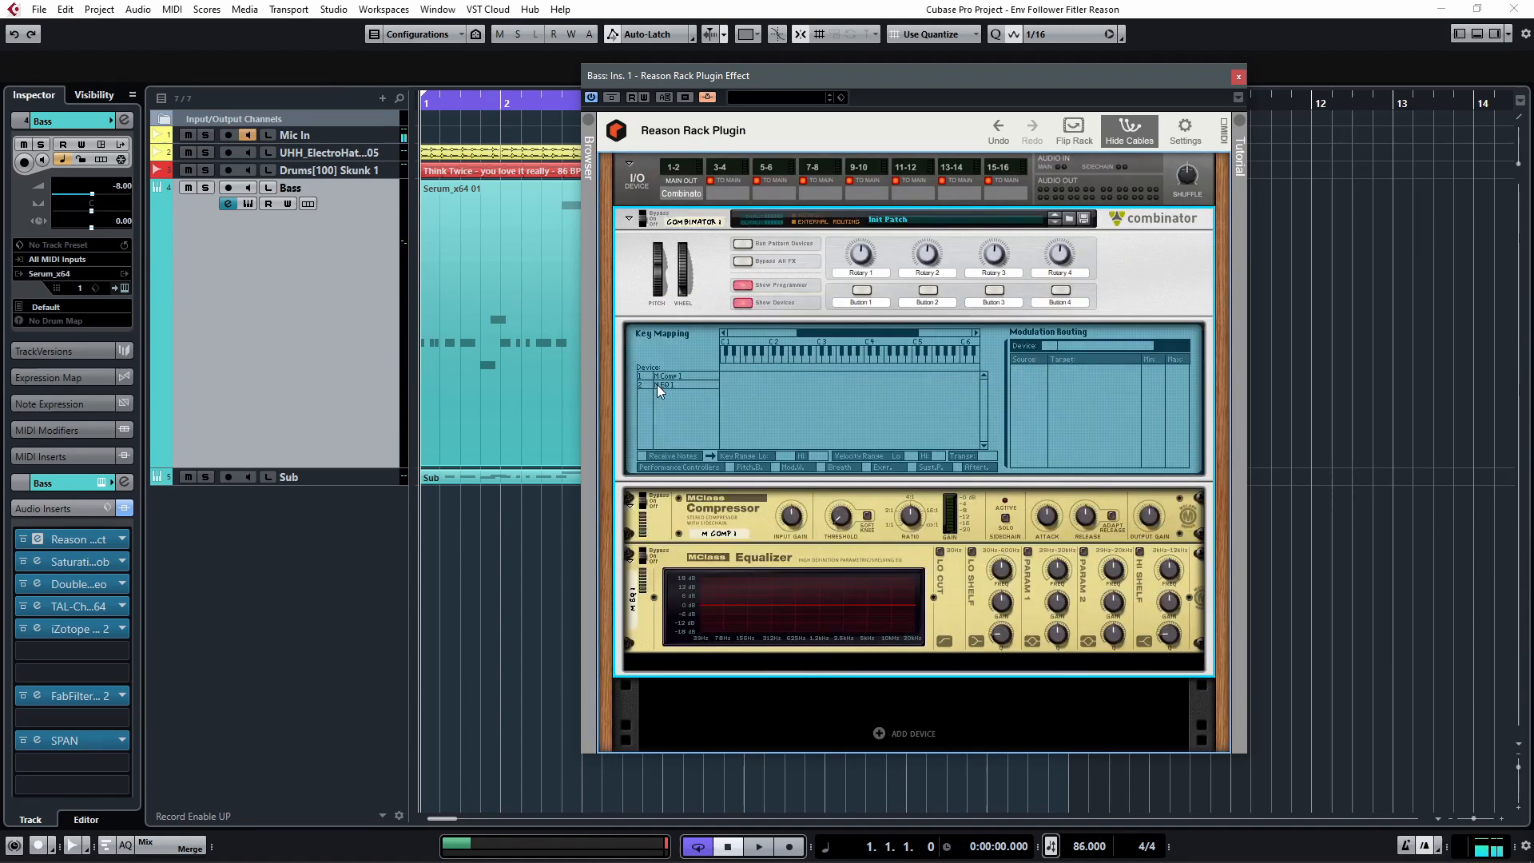
click(1028, 369)
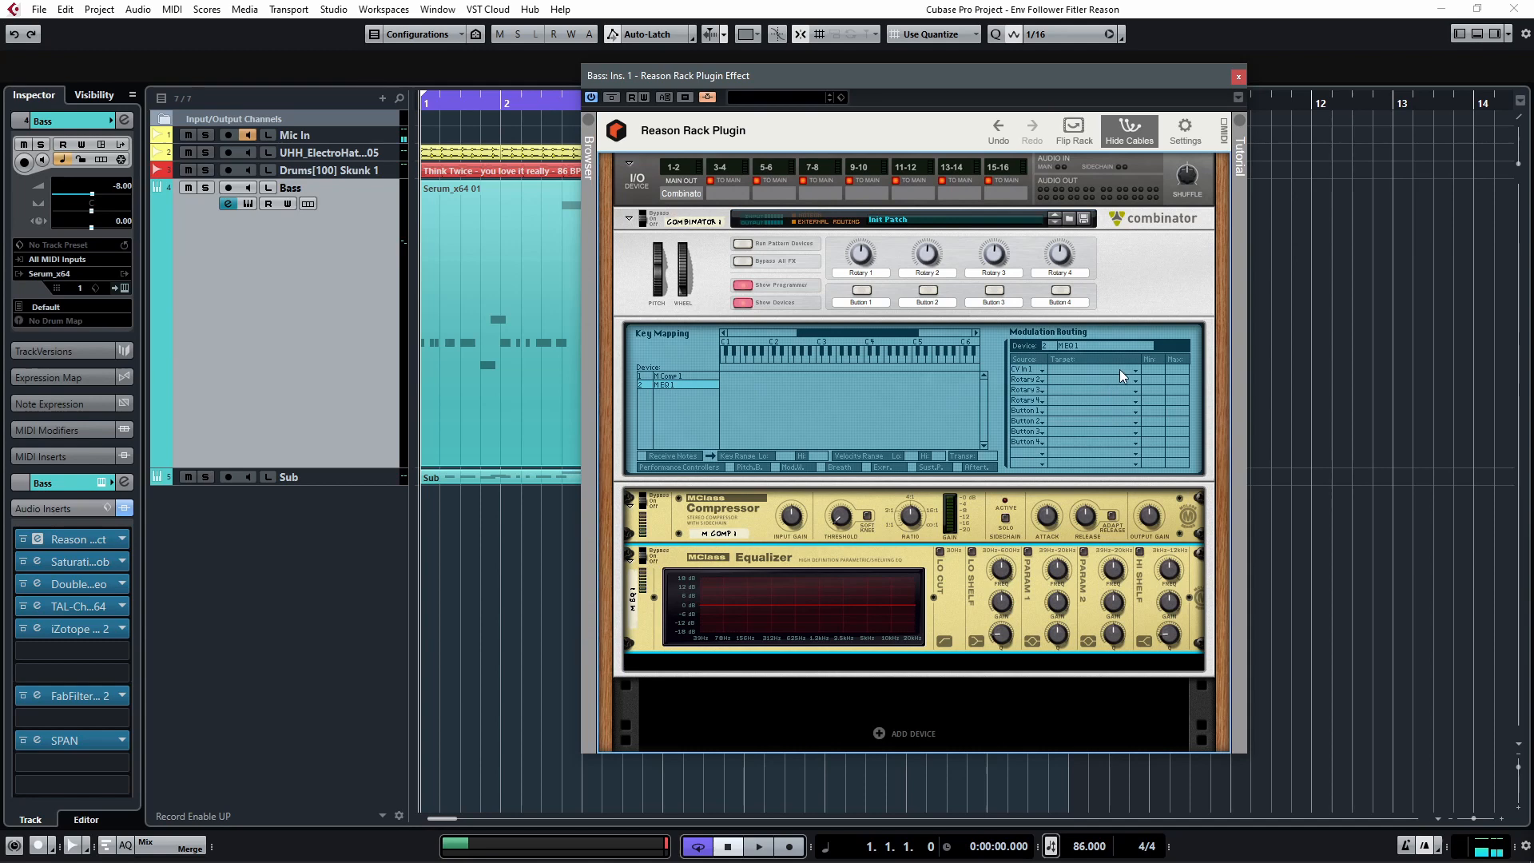
mouse_move(1231, 298)
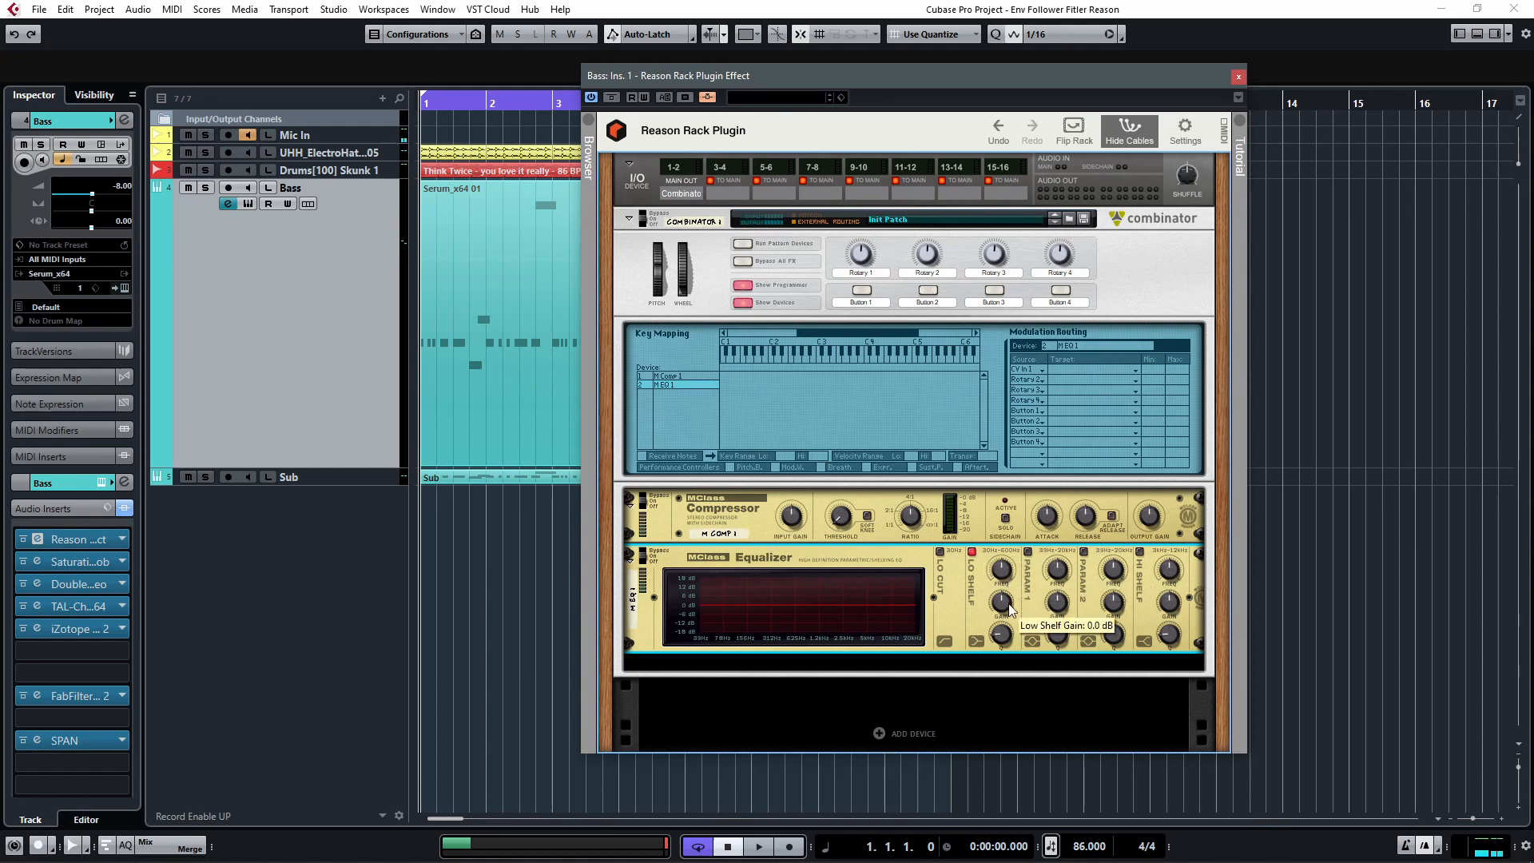
drag(1000, 597, 1000, 583)
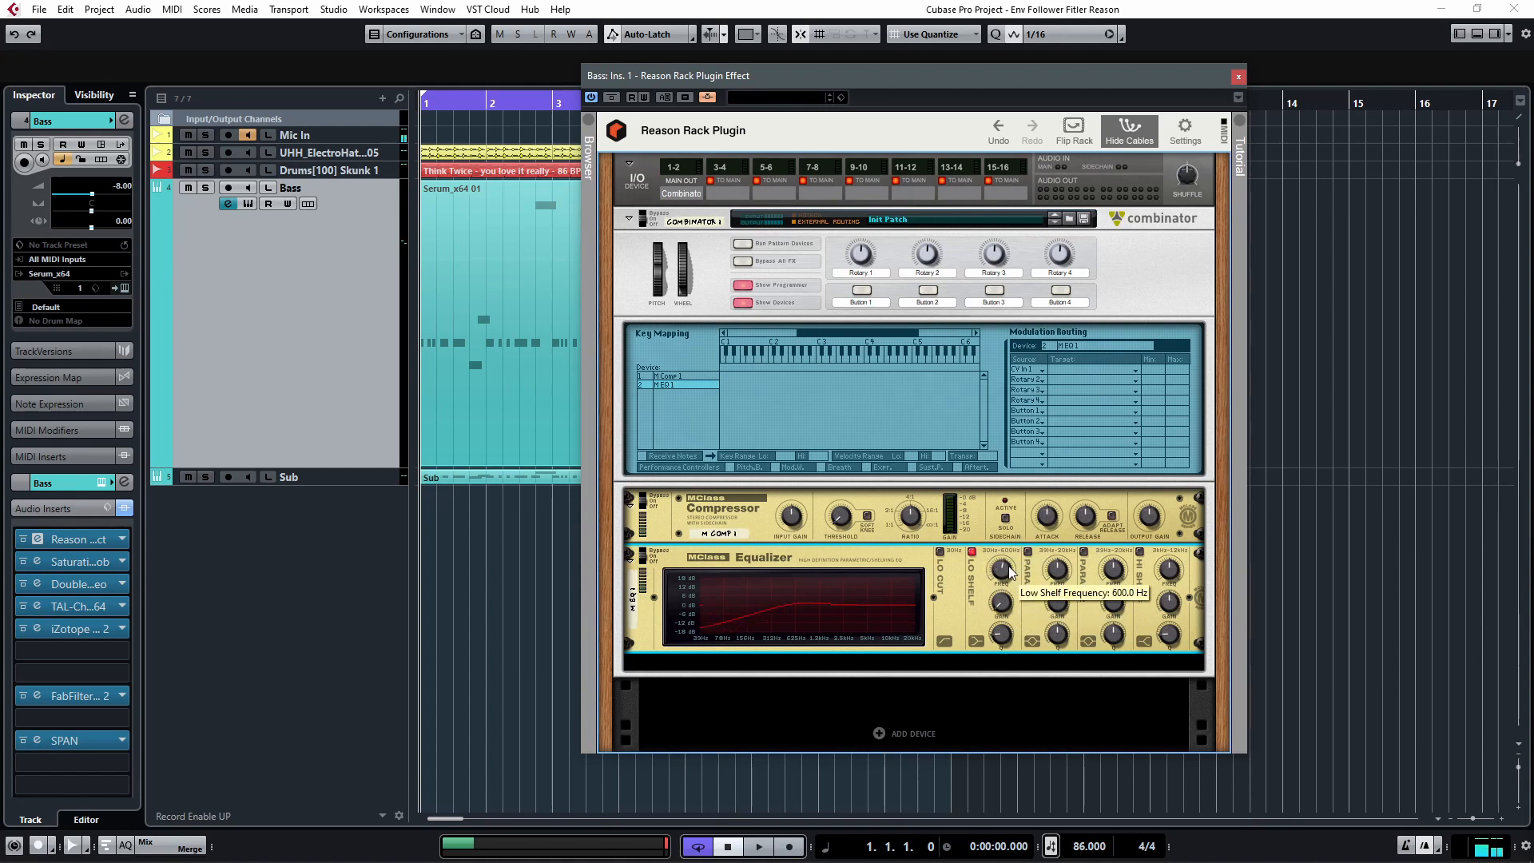
drag(1003, 567, 1003, 583)
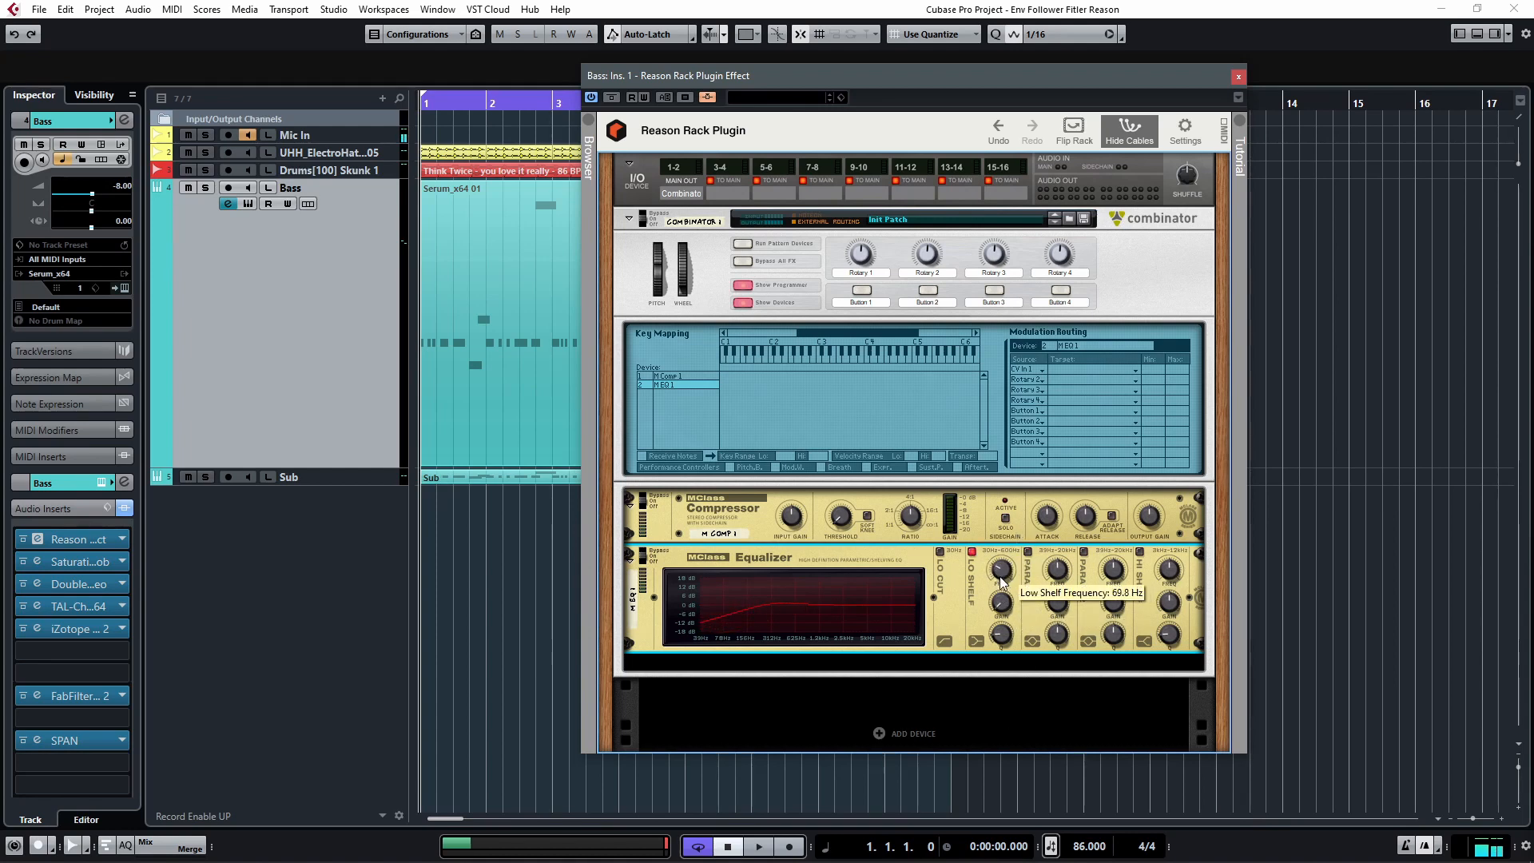
drag(999, 576, 1000, 587)
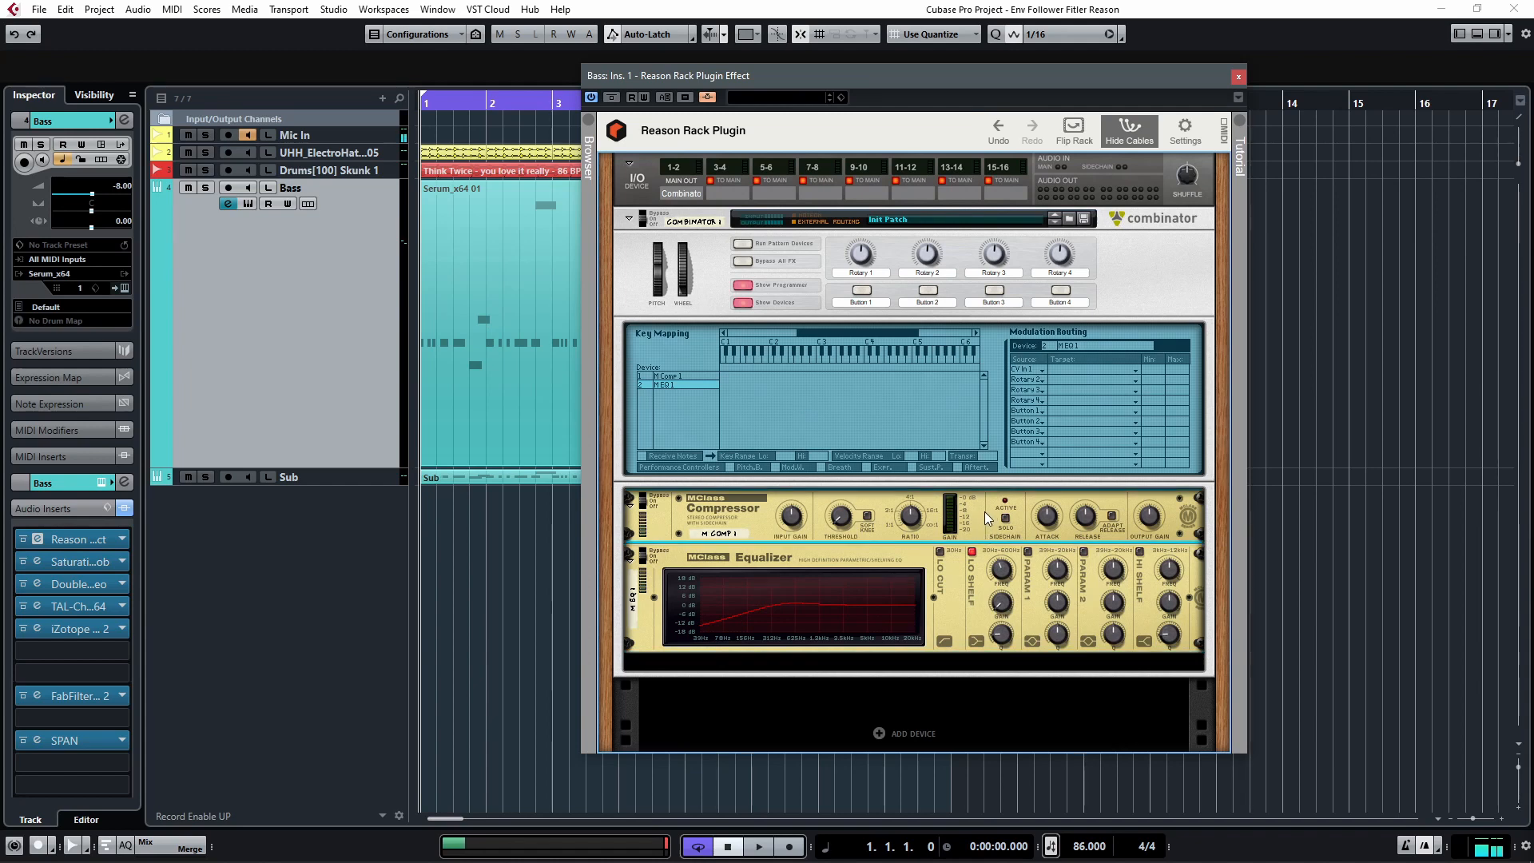
mouse_move(1028, 372)
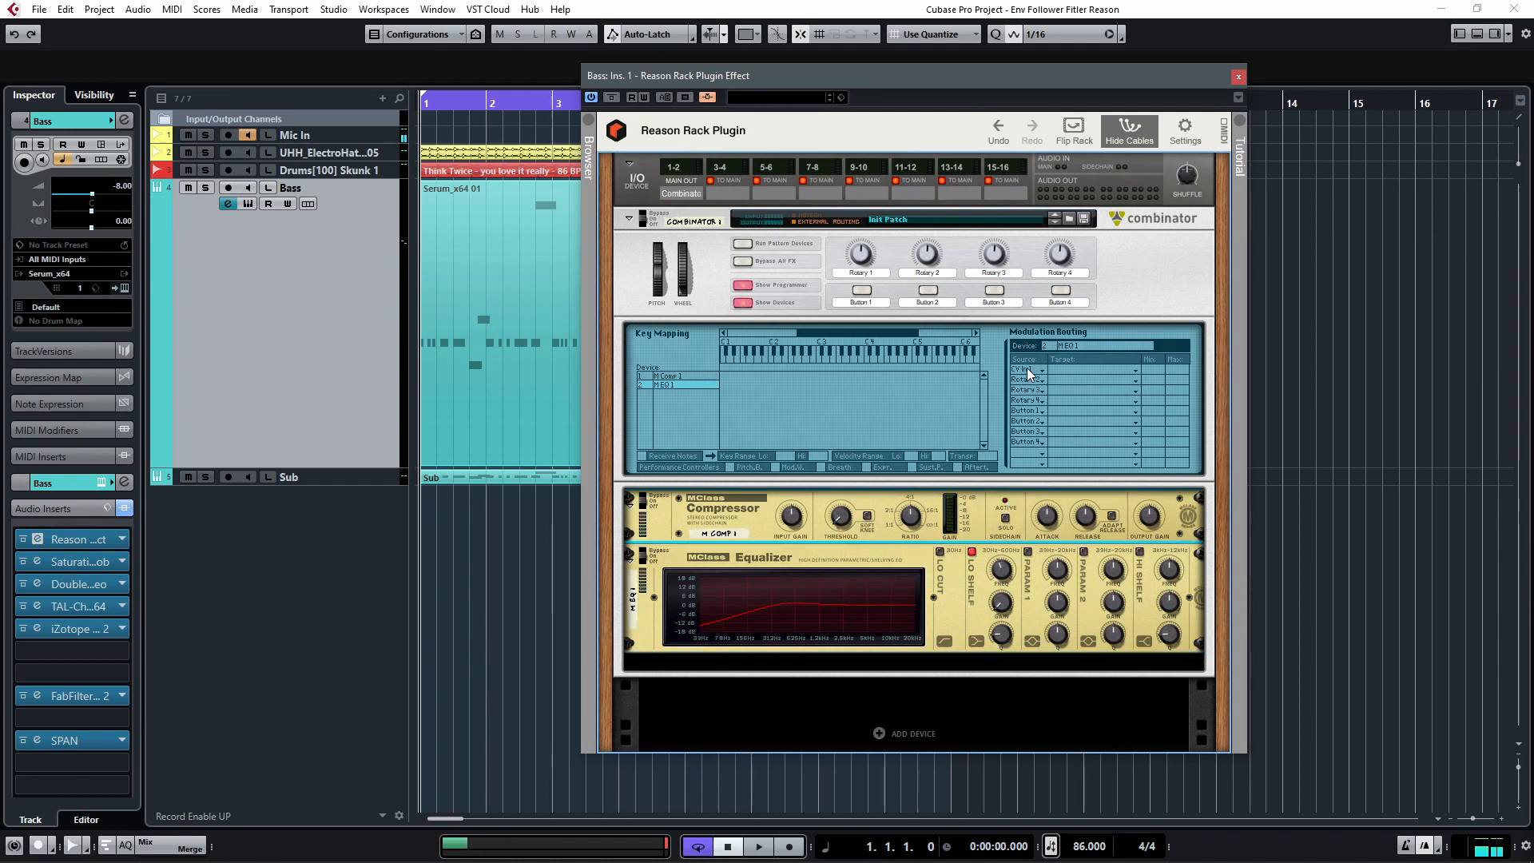
Route CV In 1 to Low Shelf Frequency, audition playback, and raise the Lo Shelf Q.
click(1115, 370)
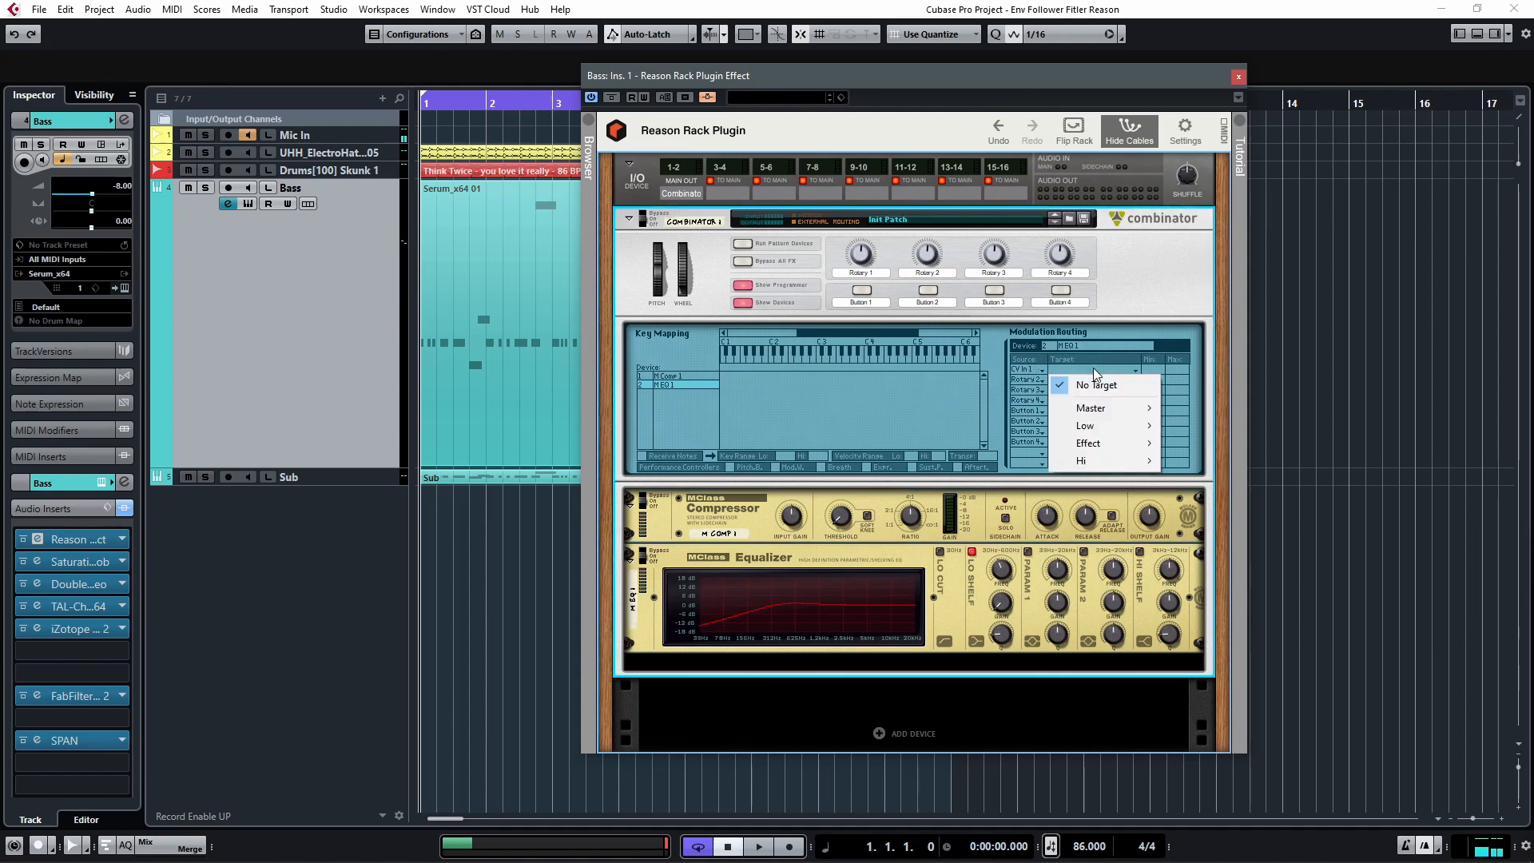
mouse_move(1084, 424)
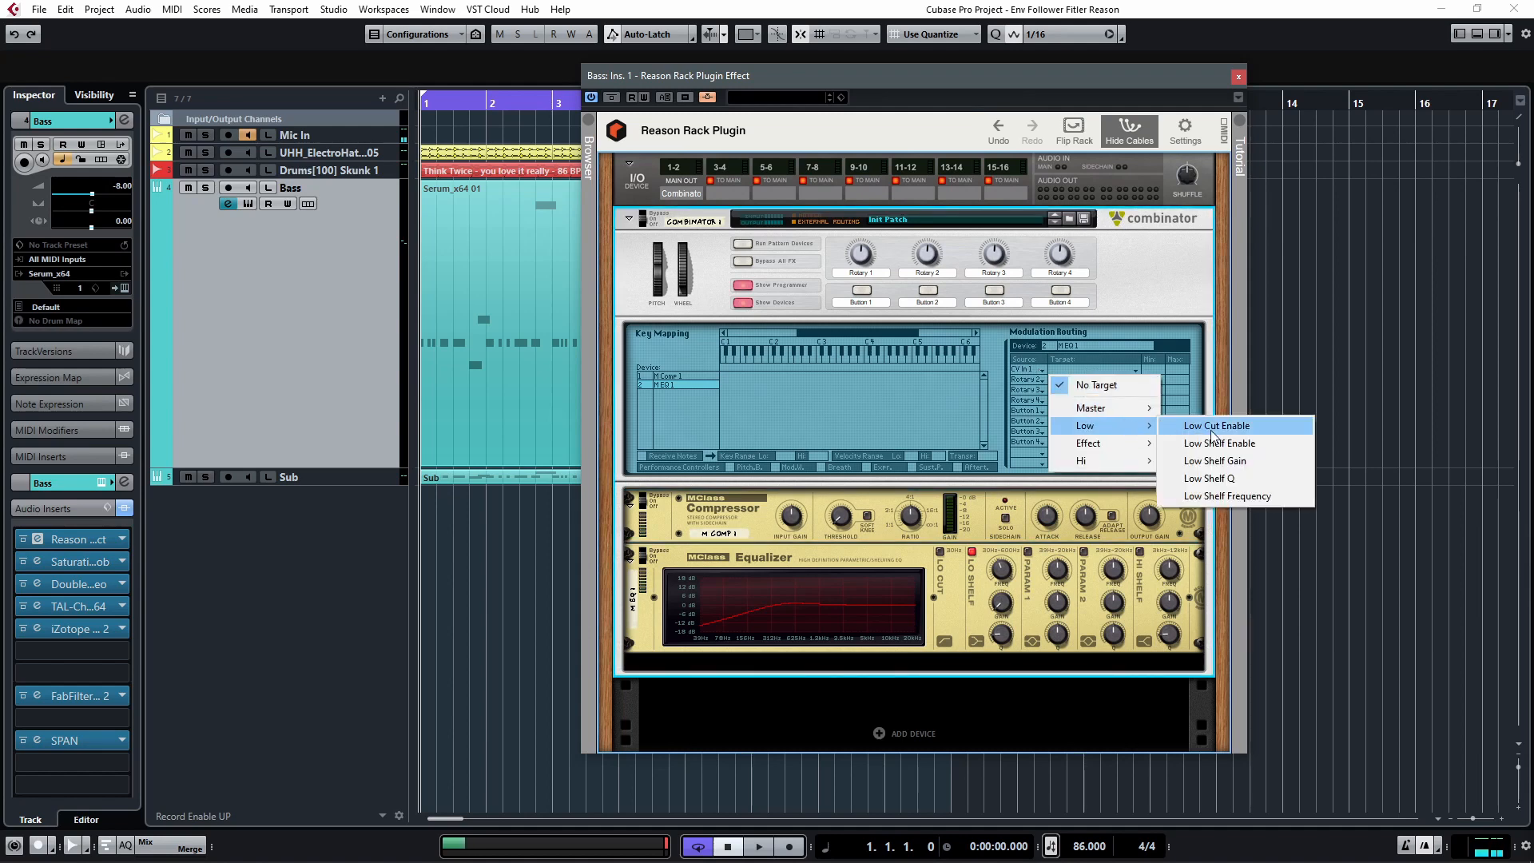
mouse_move(1125, 435)
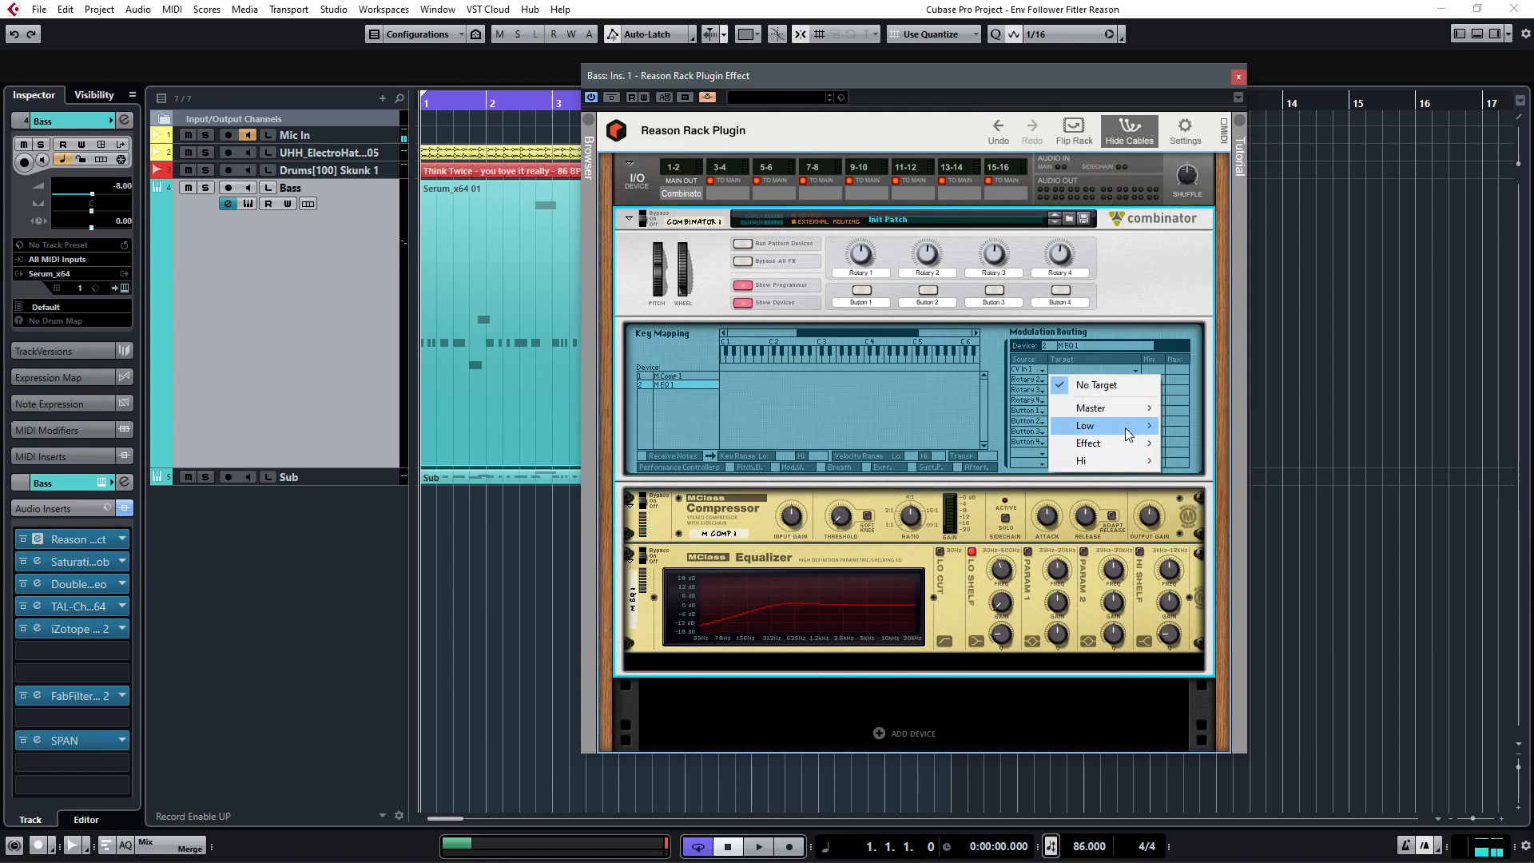
click(1135, 435)
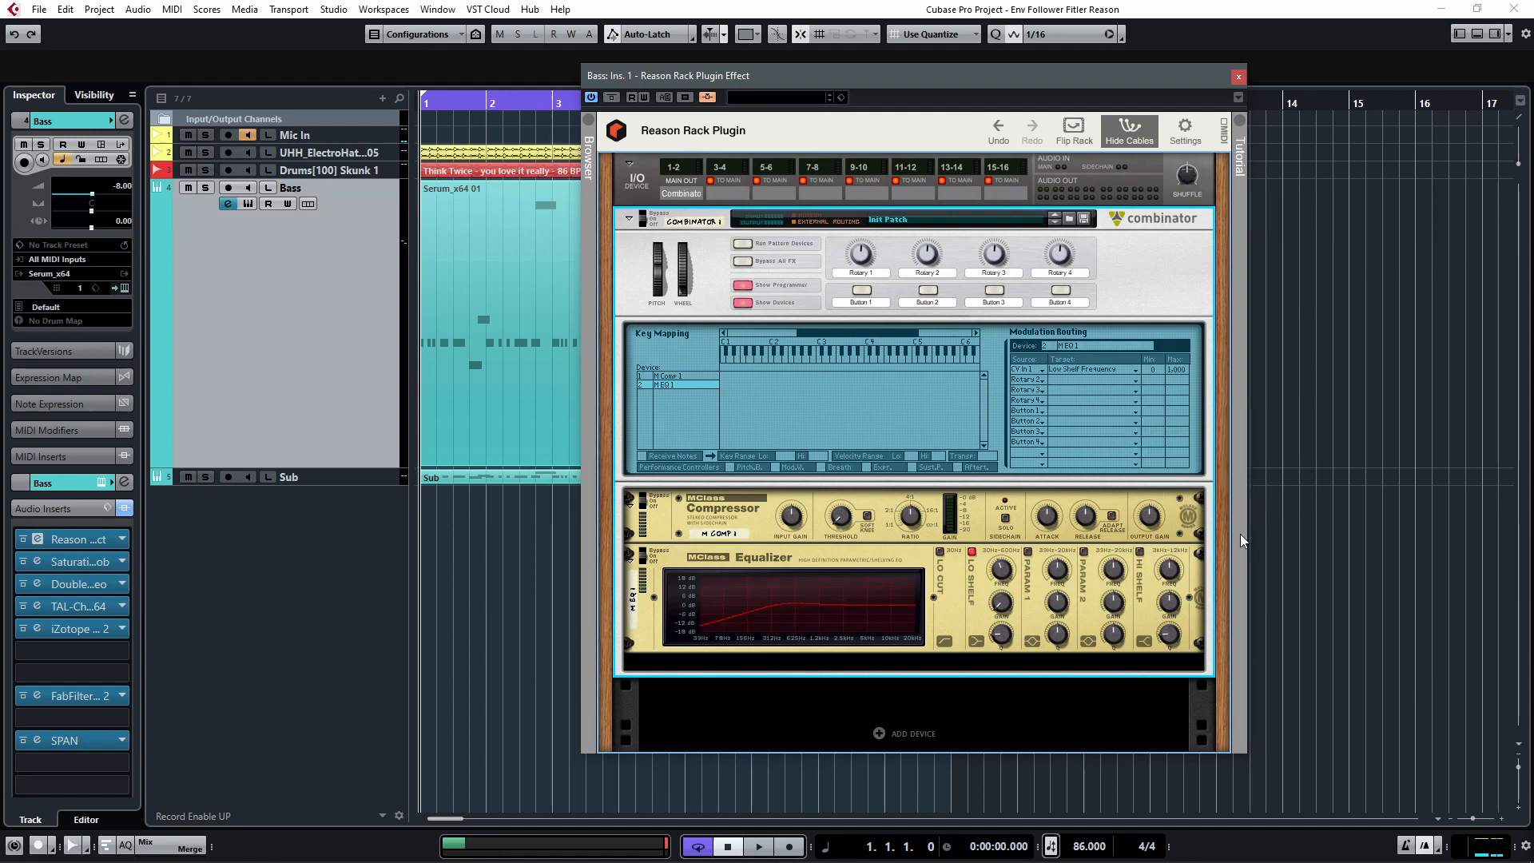
click(756, 847)
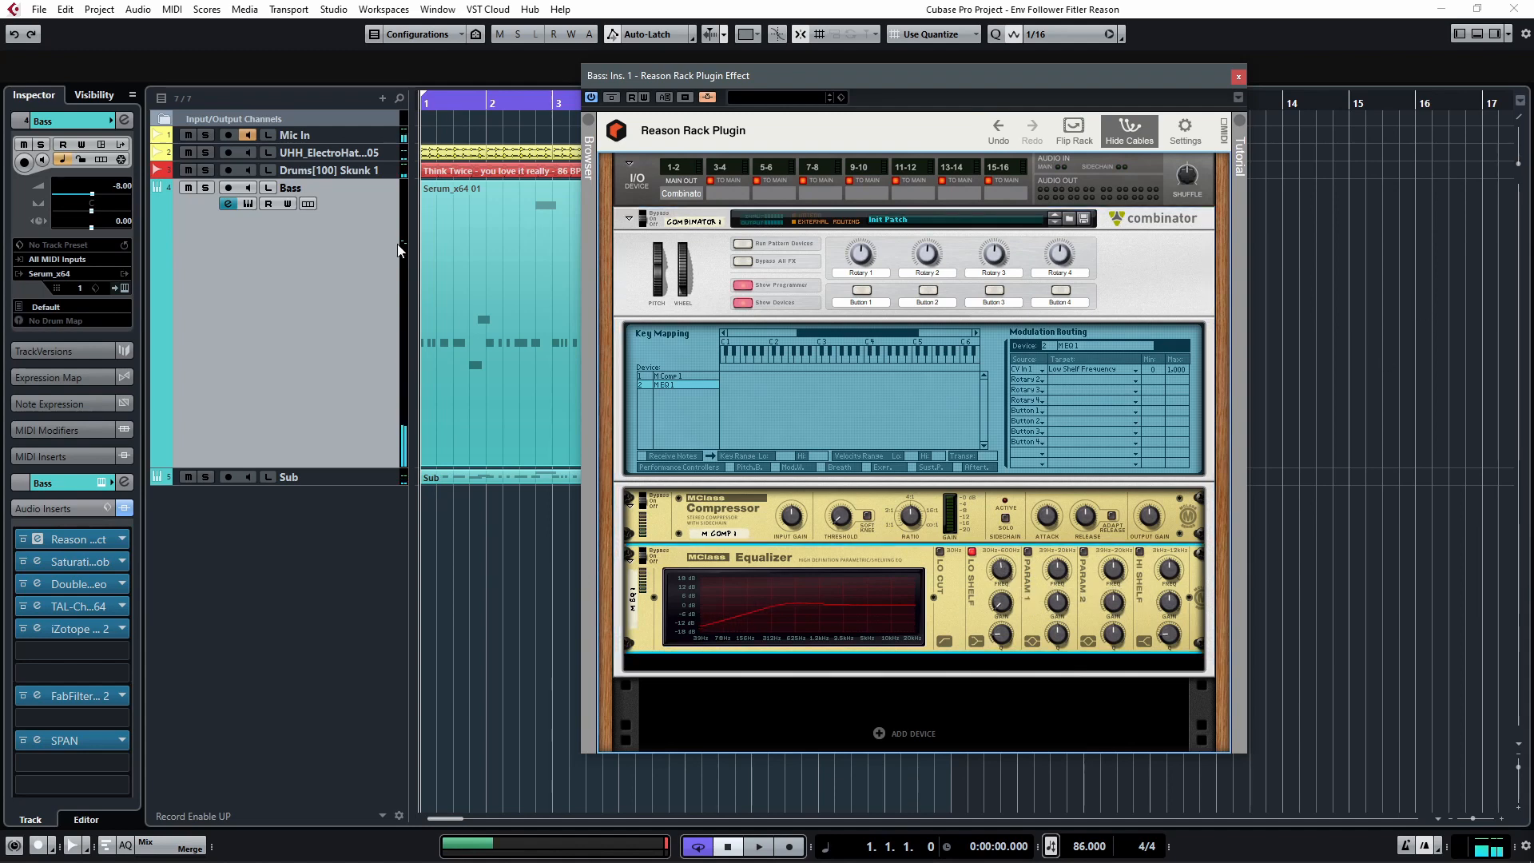
click(758, 846)
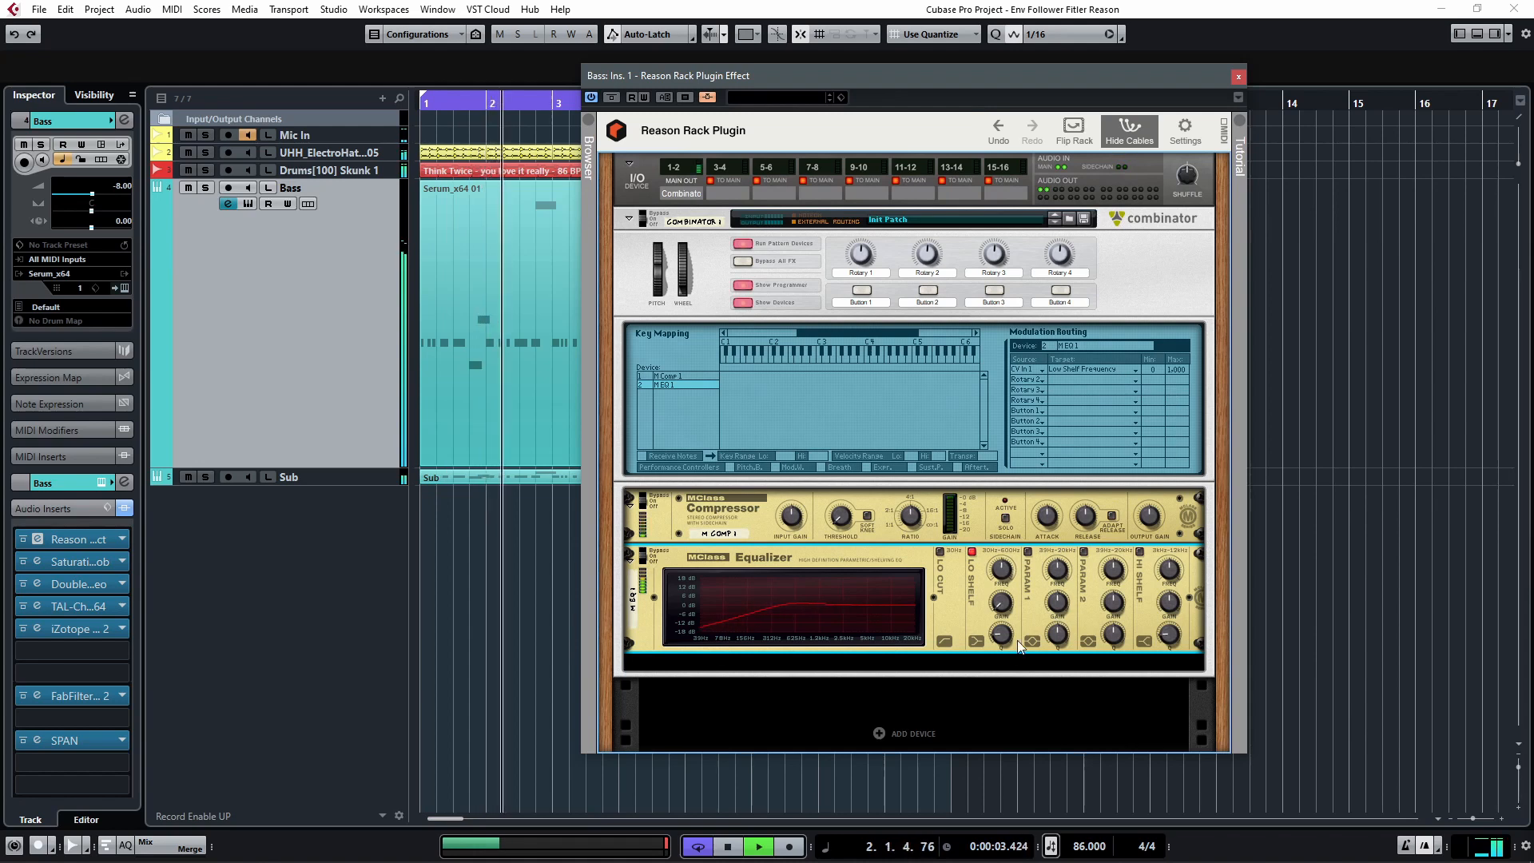
drag(998, 636, 1003, 631)
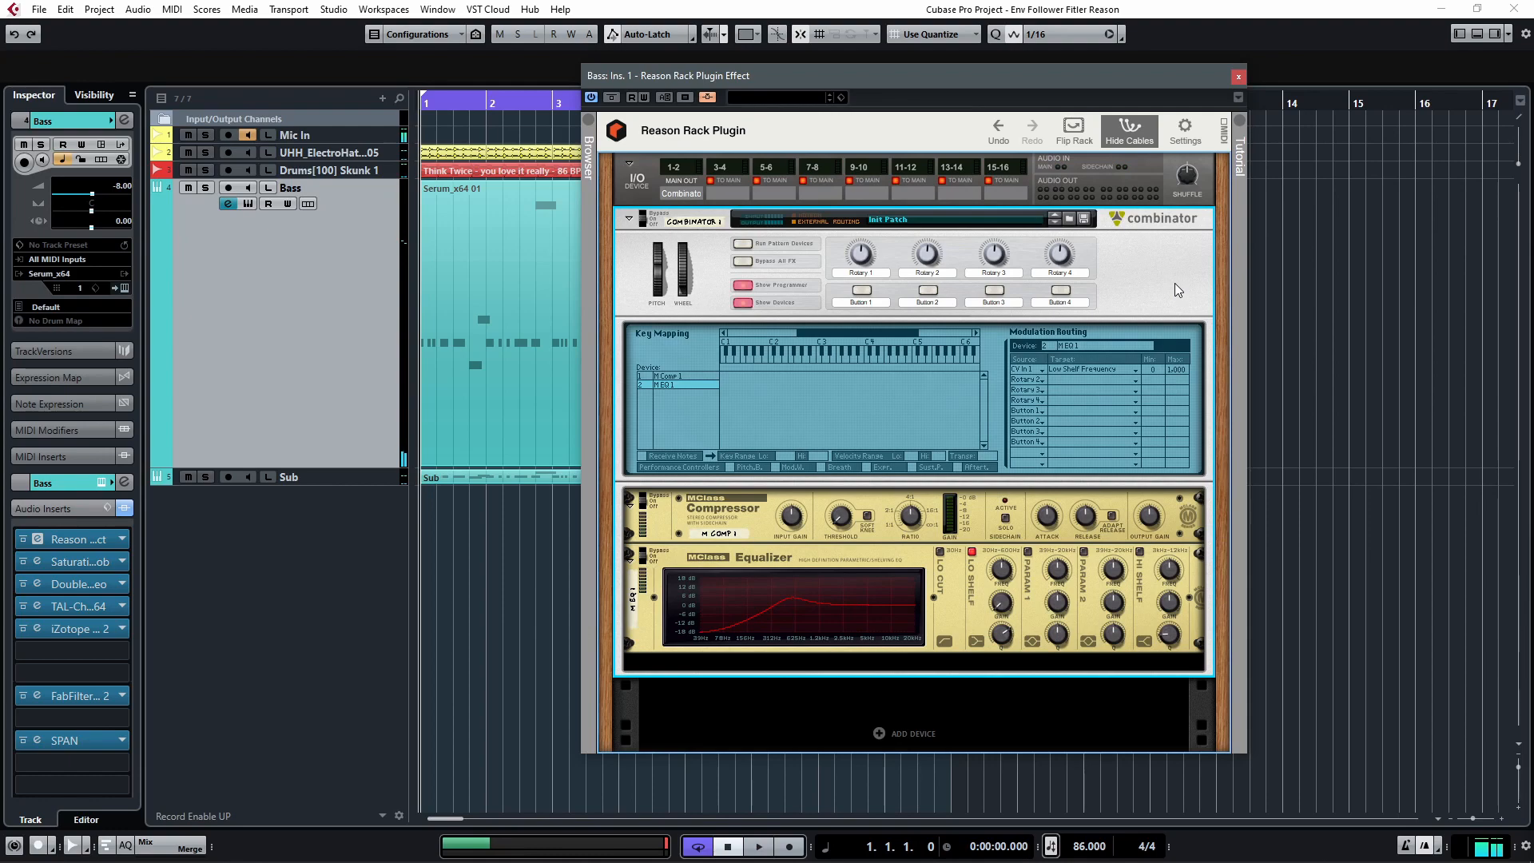
Flip to the back of the rack and switch the CV Input 1 polarity.
click(1073, 132)
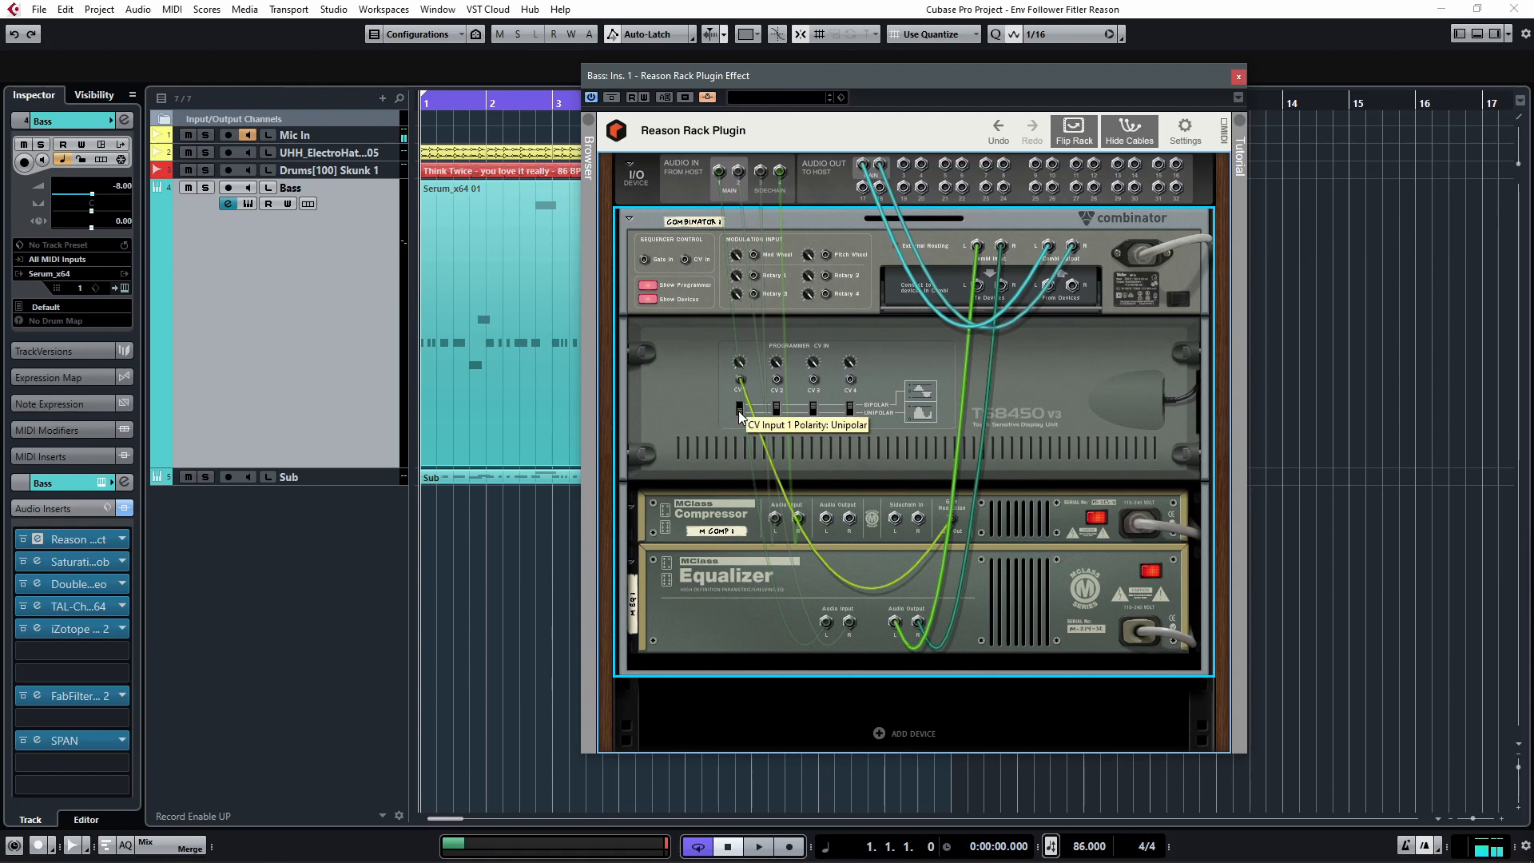
mouse_move(754, 423)
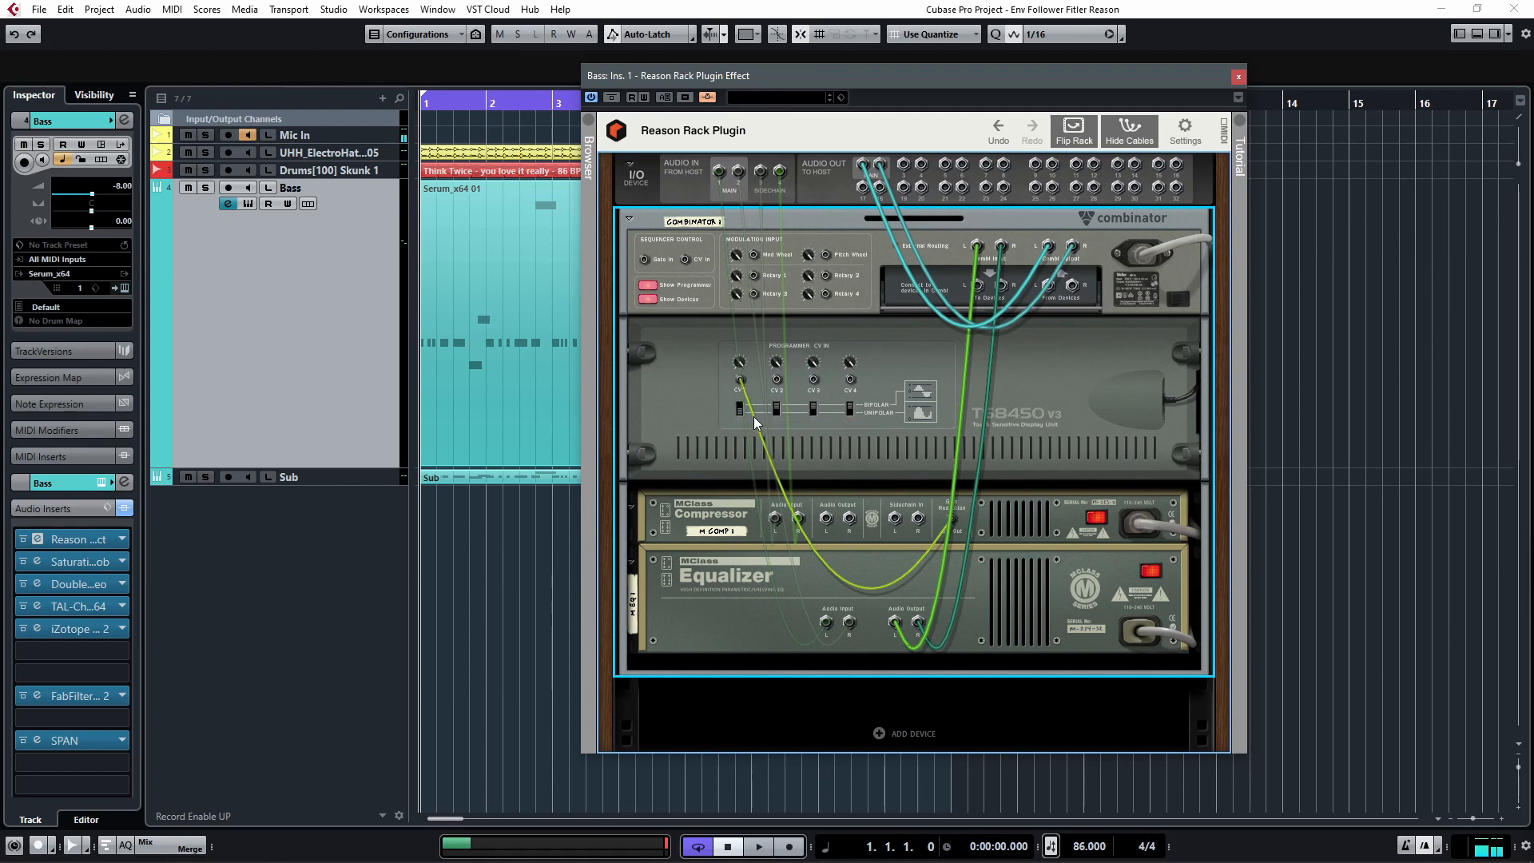
click(1072, 130)
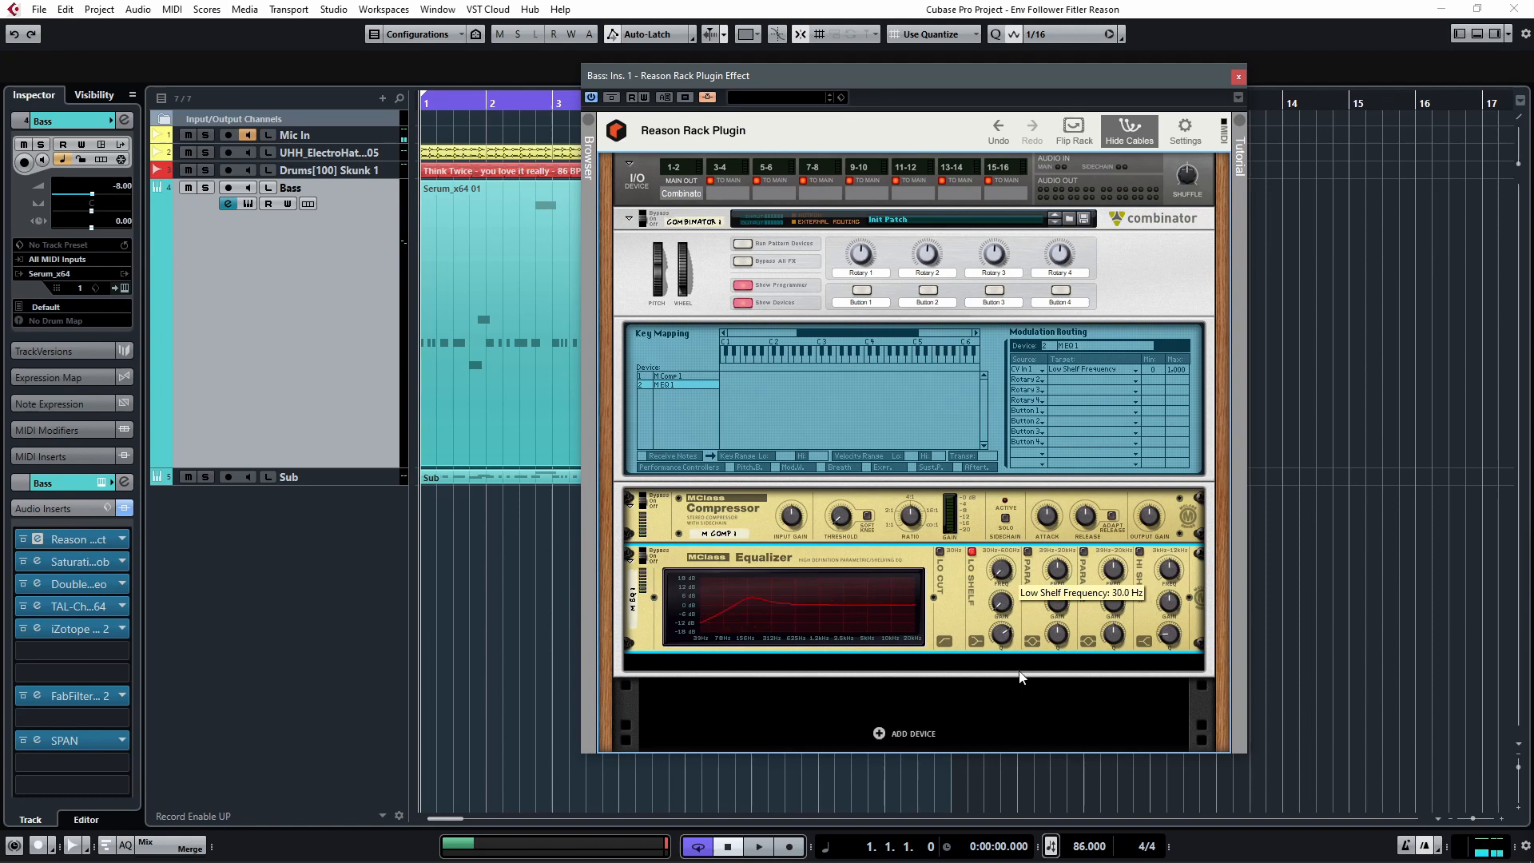
click(757, 847)
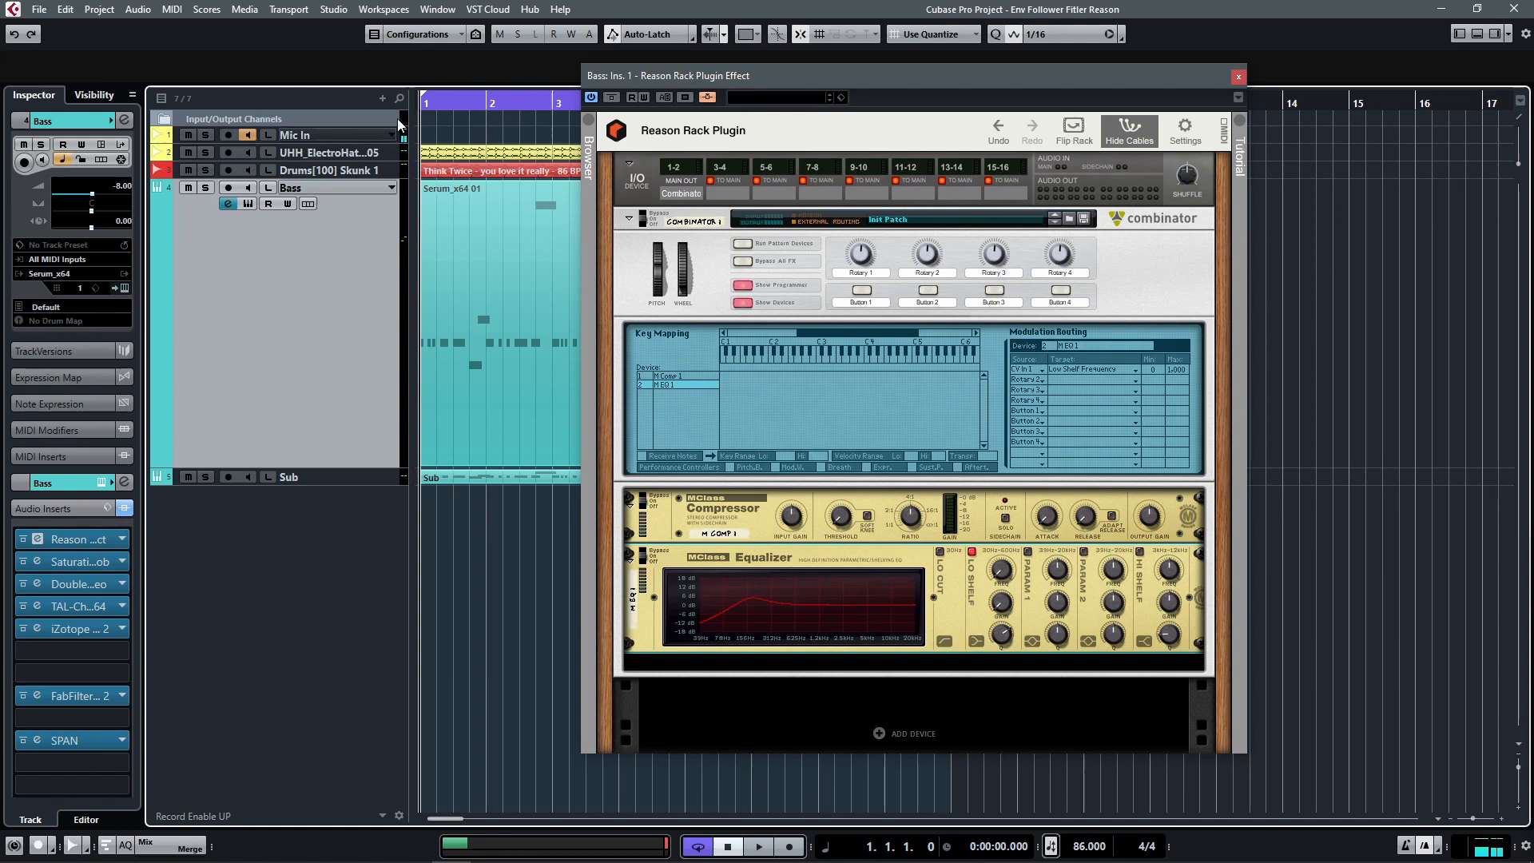
mouse_move(1090, 541)
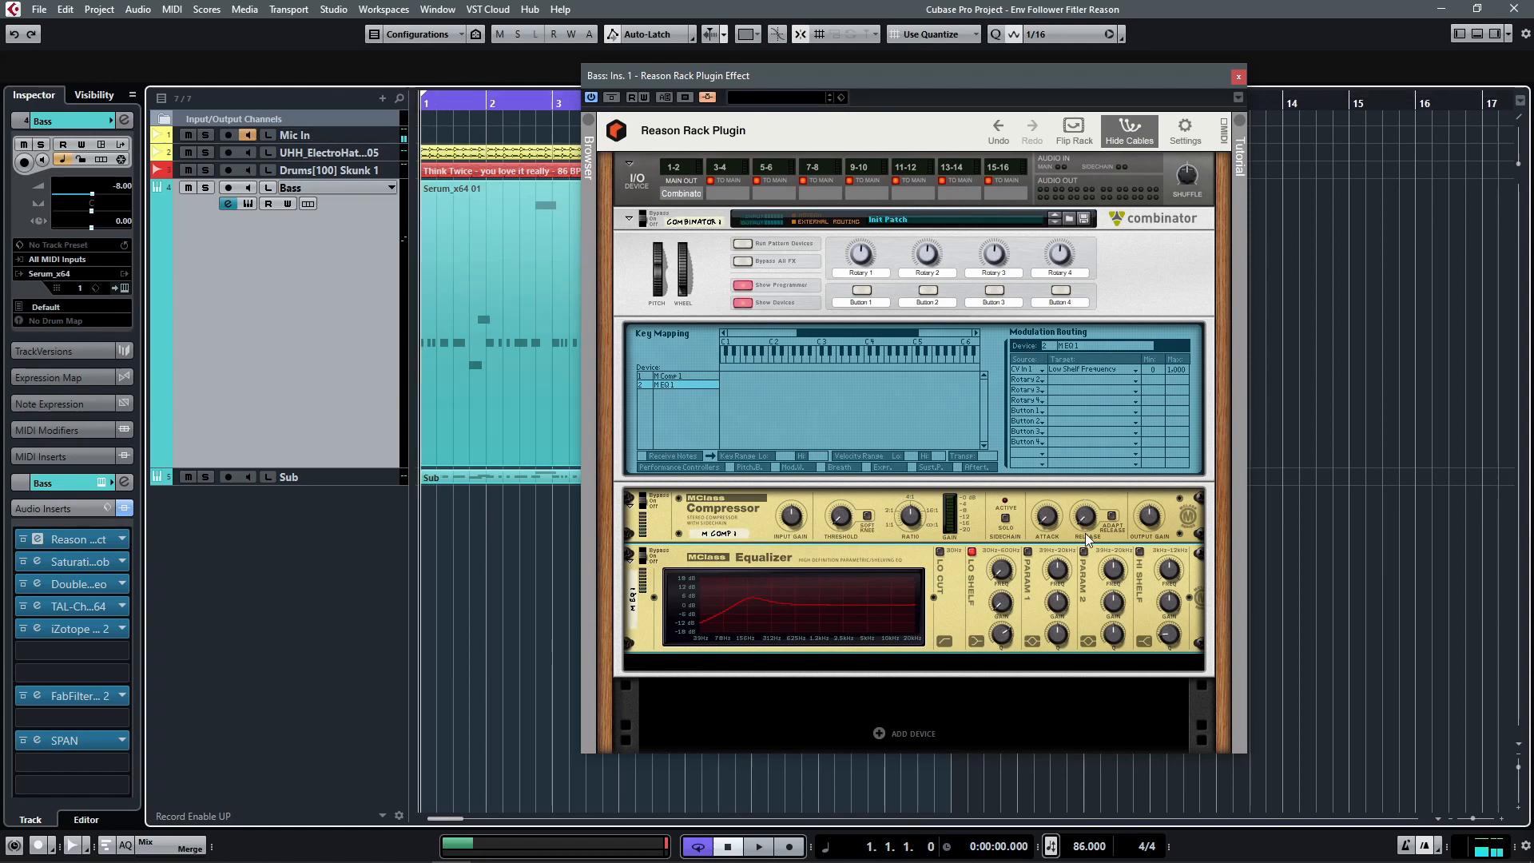
Start playback and adjust the MClass Compressor's Release knob.
click(757, 846)
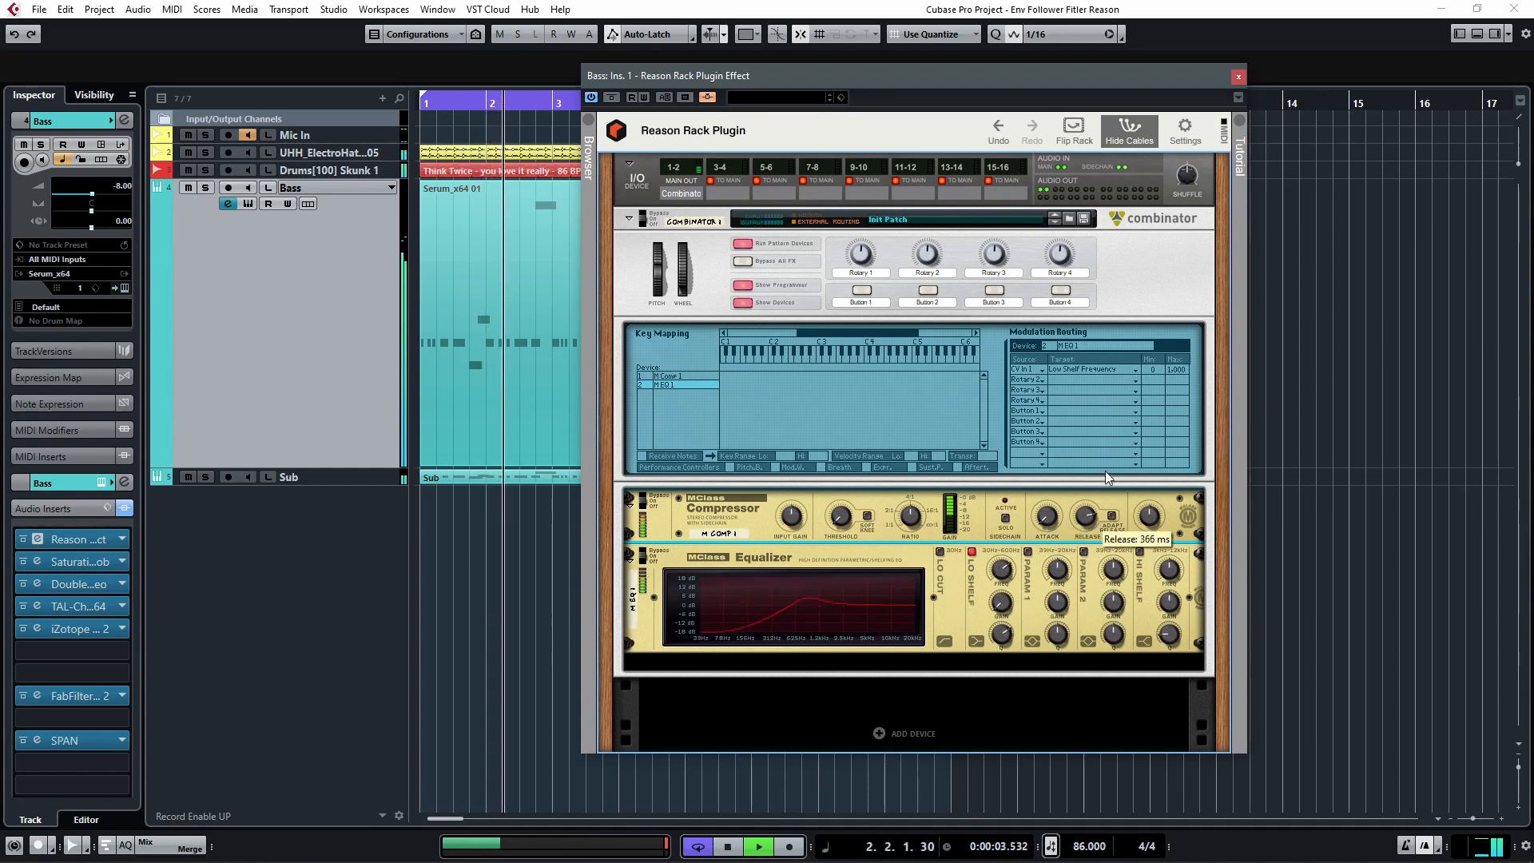
drag(1003, 572, 1003, 549)
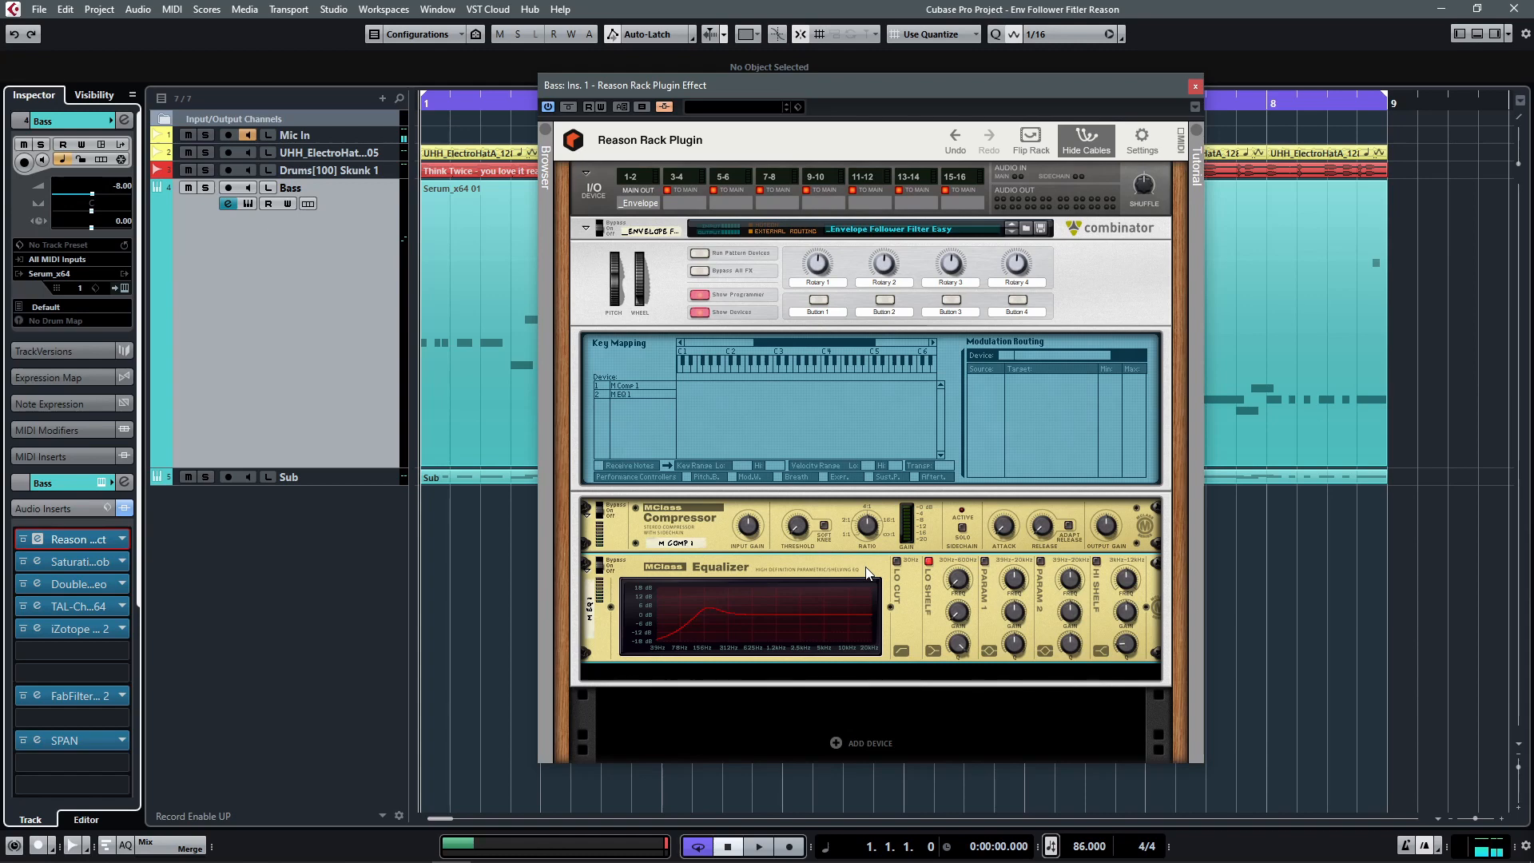
mouse_move(934, 522)
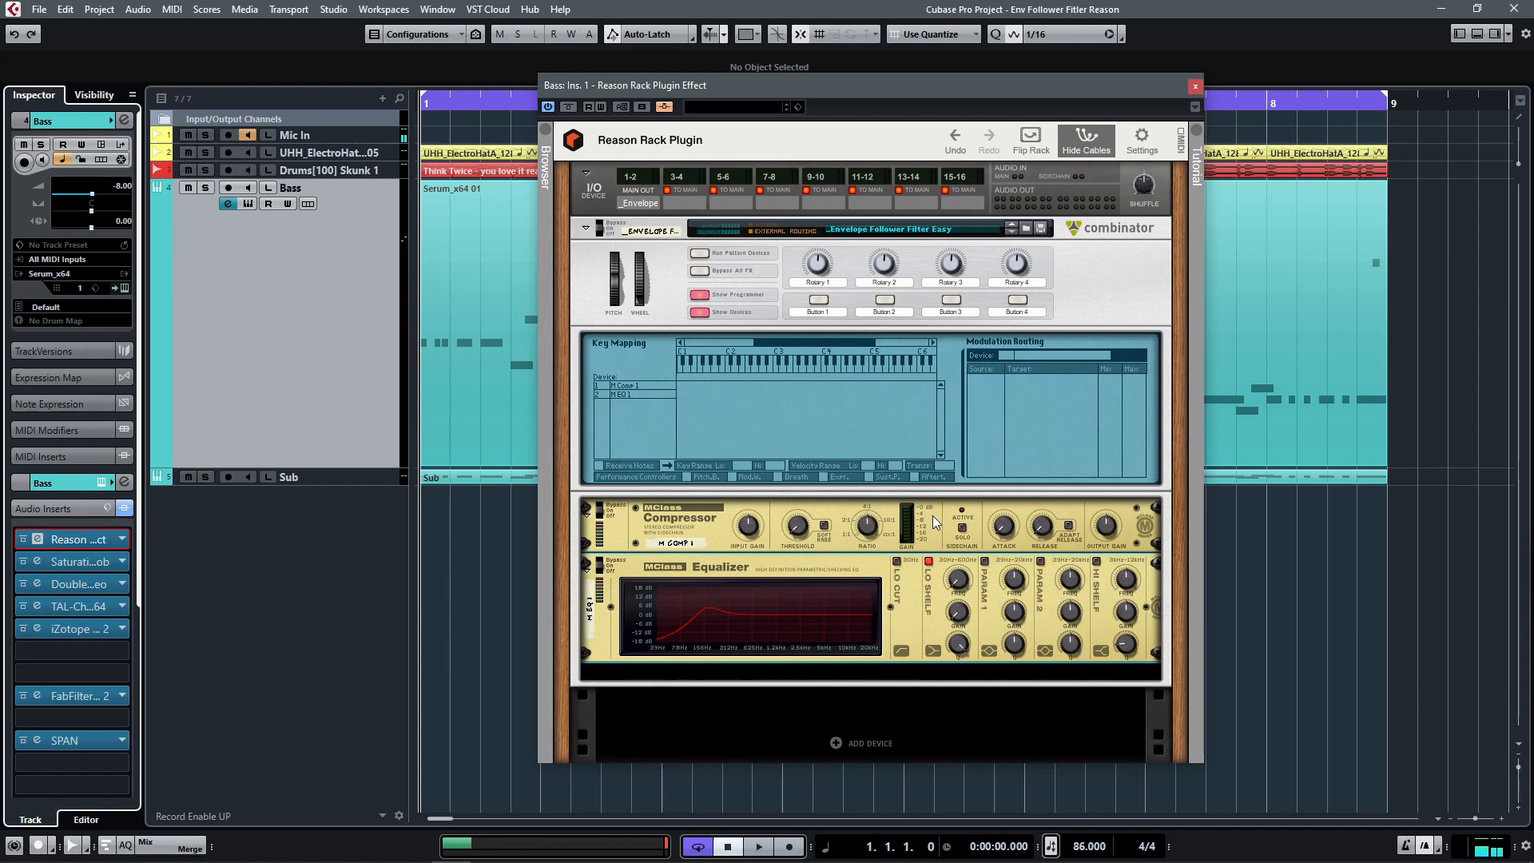